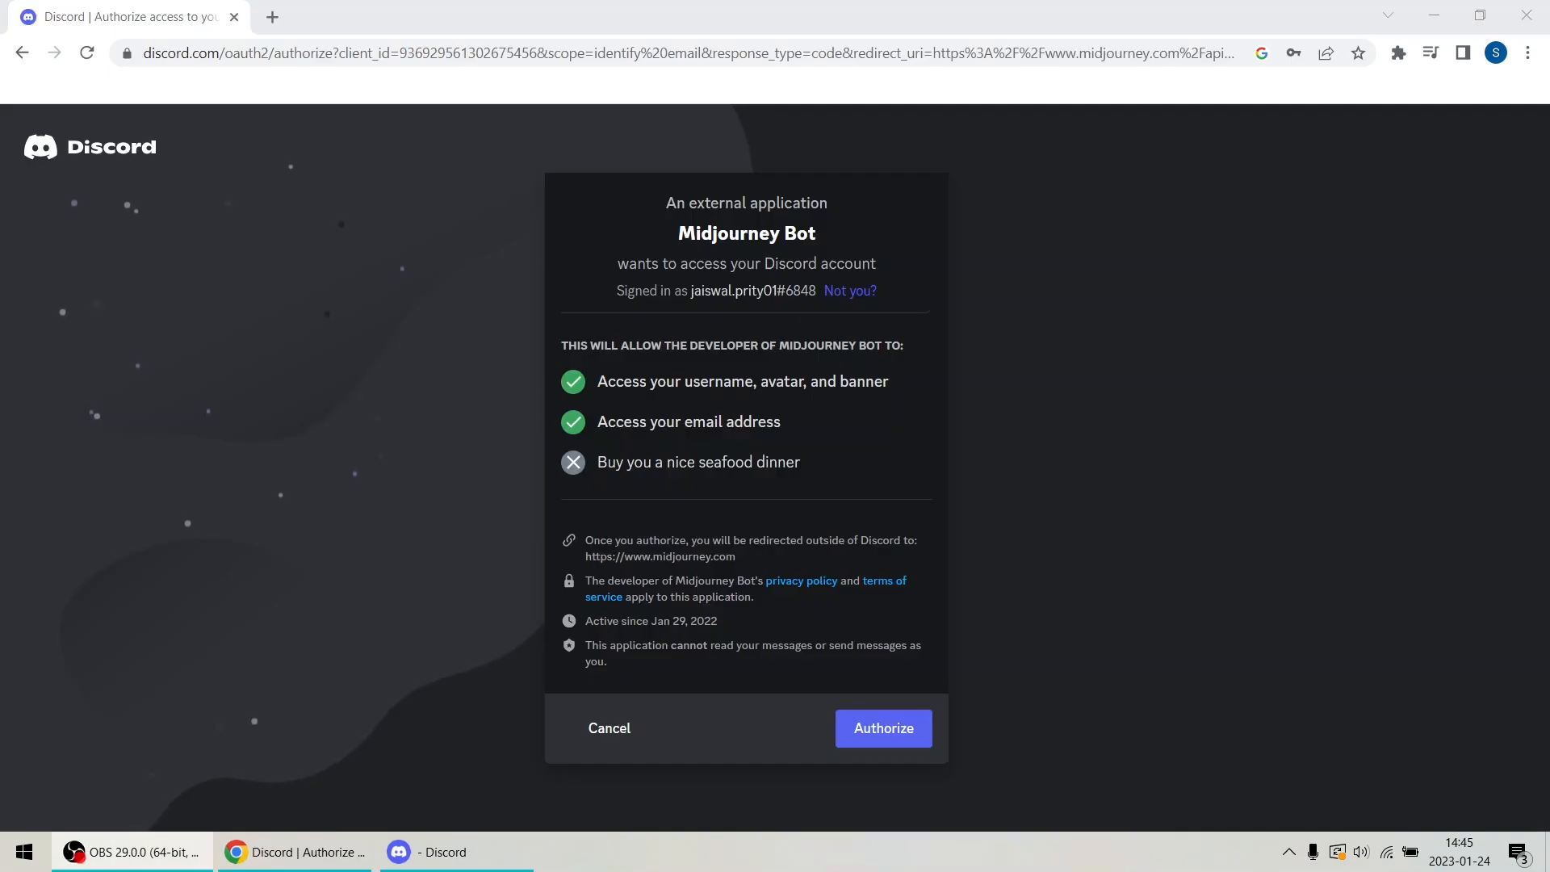
Authorize the Midjourney Bot and accept the invite to its Discord server.
{"action": "left_click", "coordinate": [881, 728]}
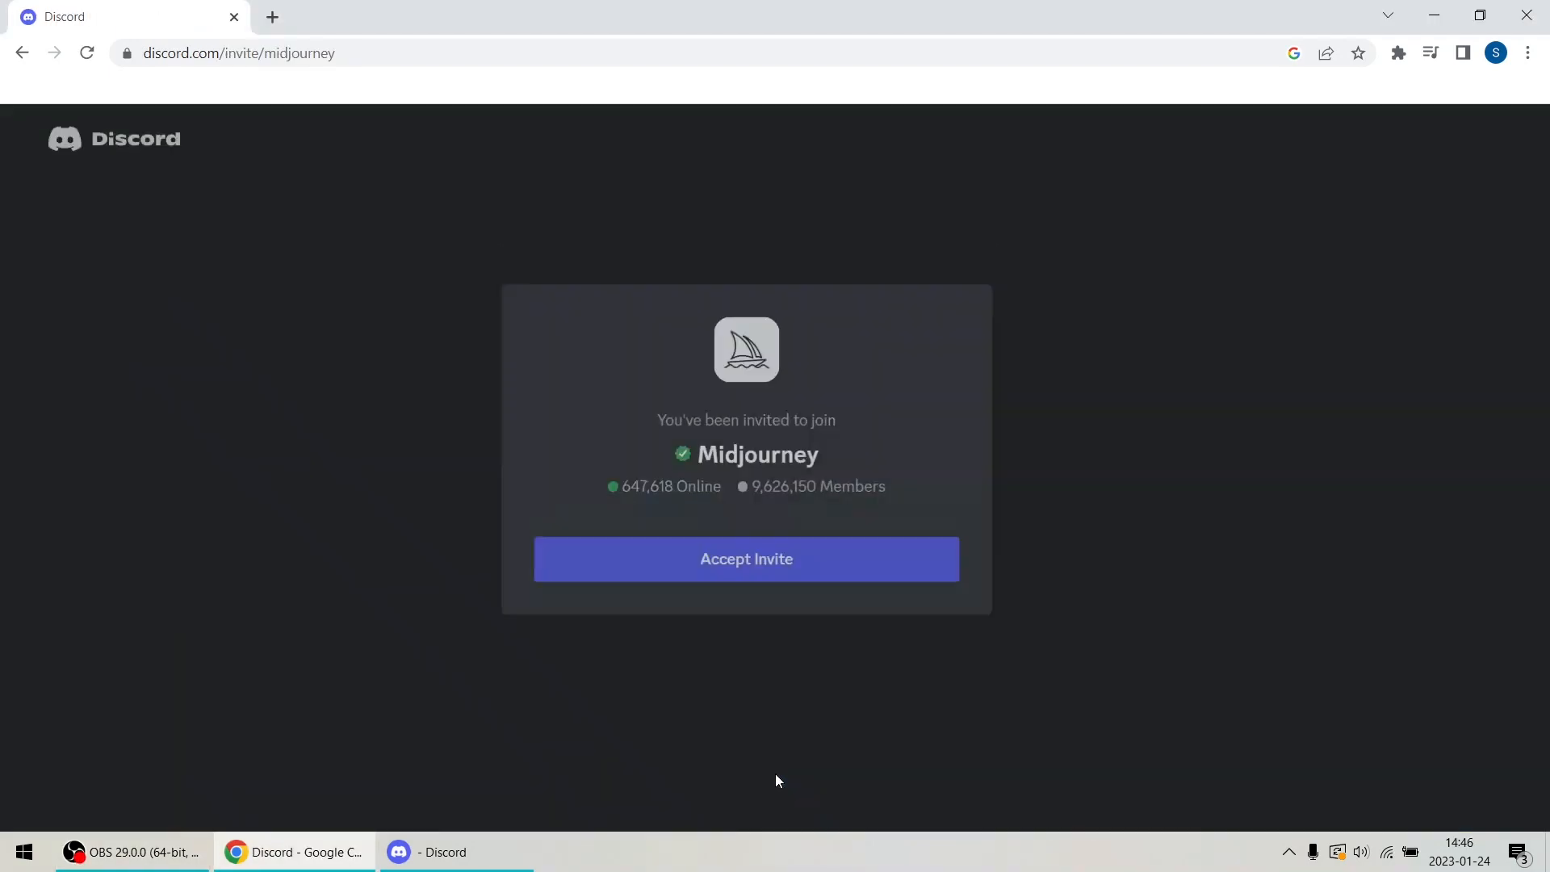
{"action": "left_click", "coordinate": [746, 558]}
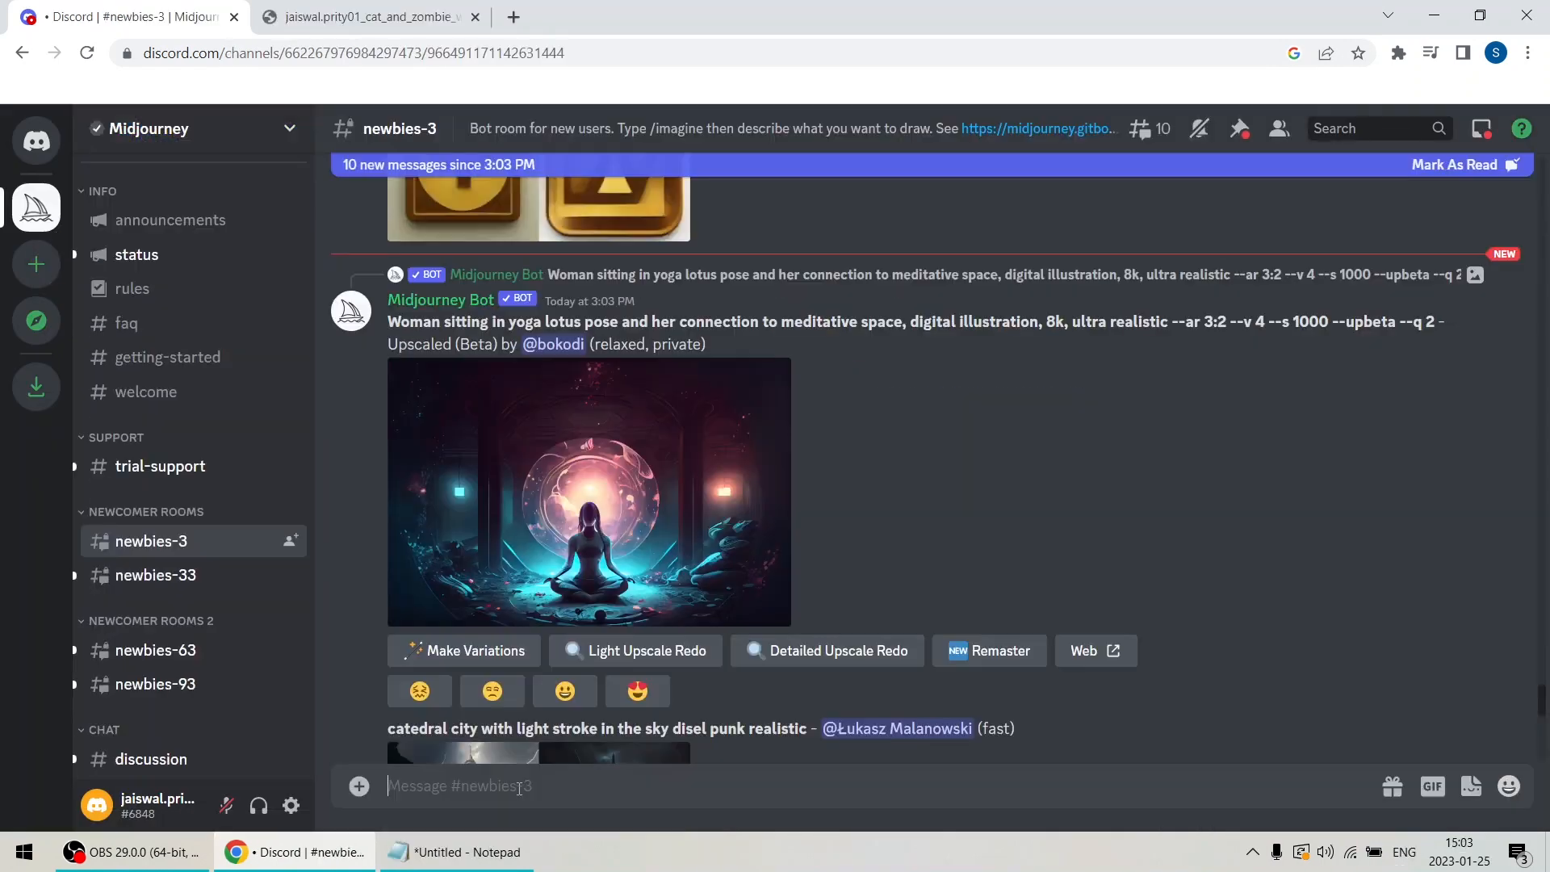
Generate a futuristic neon racing formula car with /imagine in #newbies-3 and view it full-size.
{"action": "type", "text": "/imagine"}
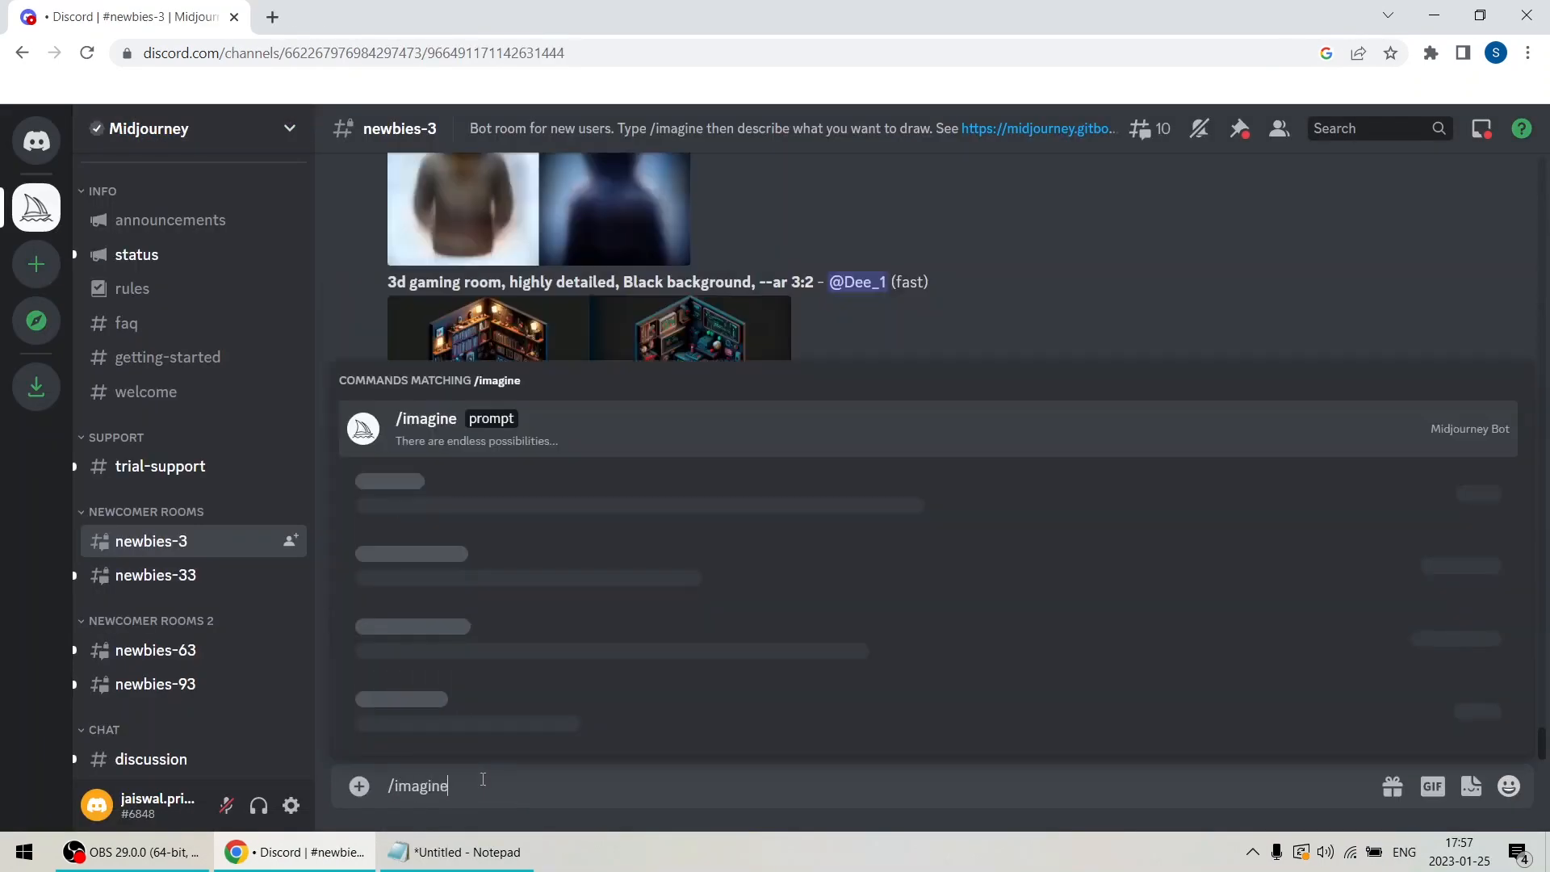
{"action": "type", "text": "futuristic neon"}
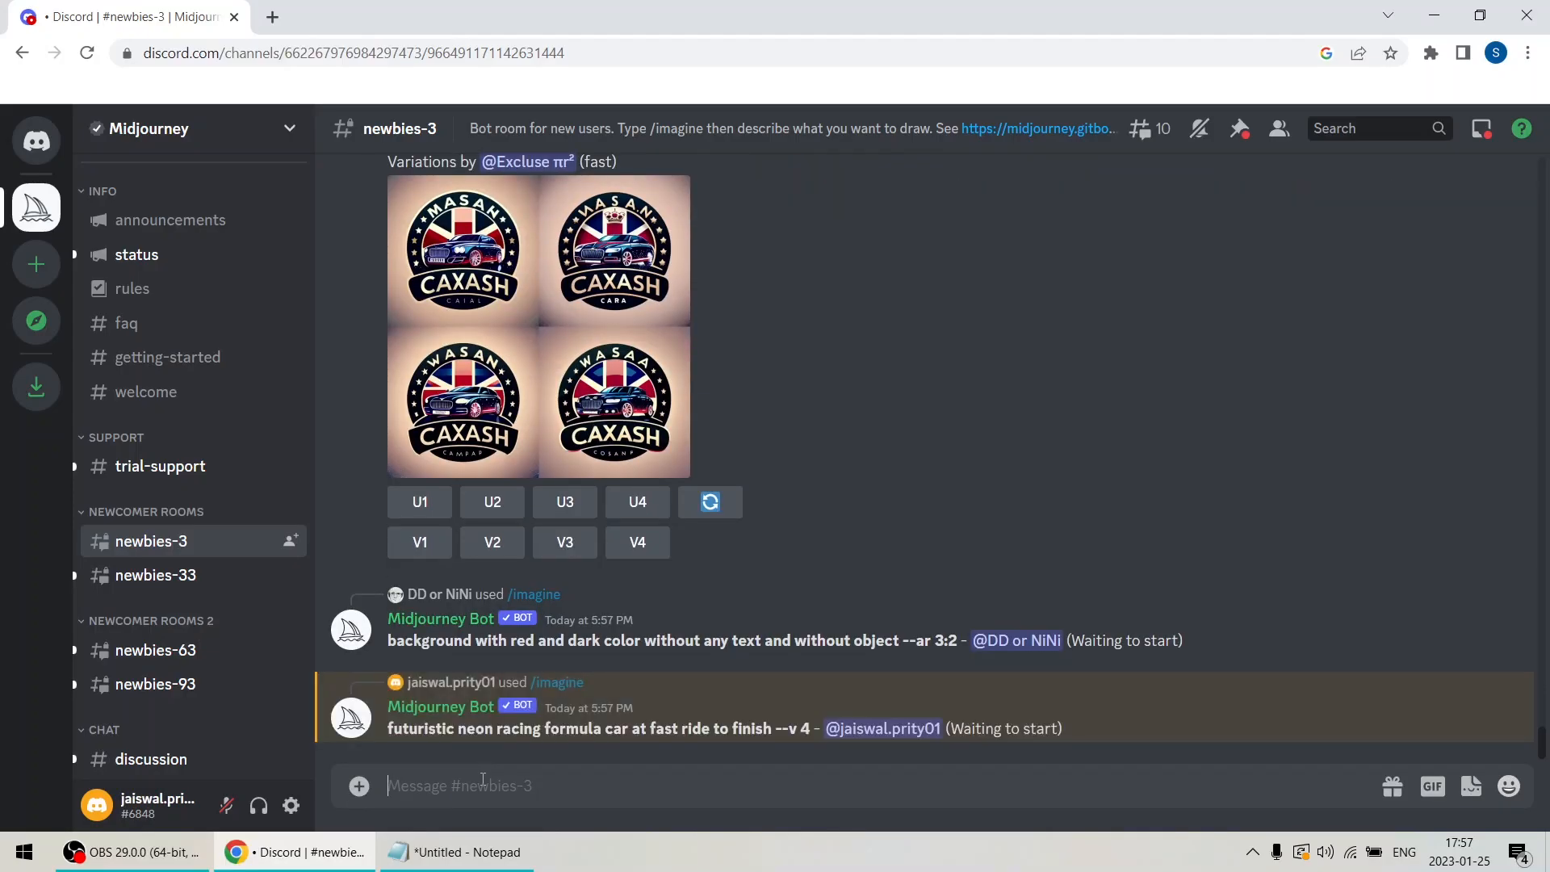
{"action": "left_click", "coordinate": [460, 414]}
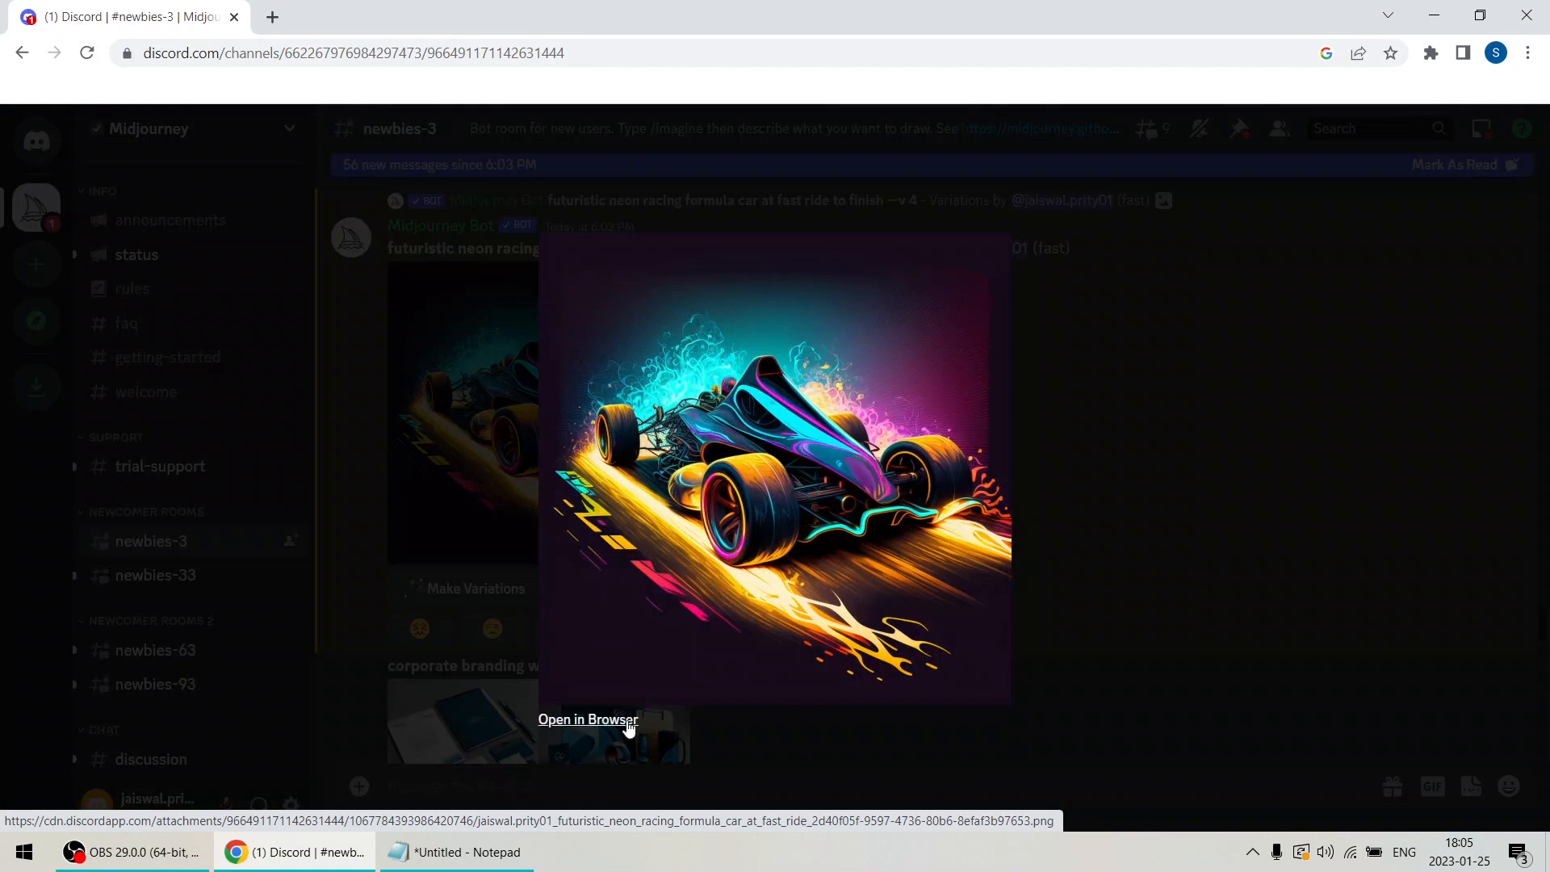
{"action": "left_click", "coordinate": [588, 718]}
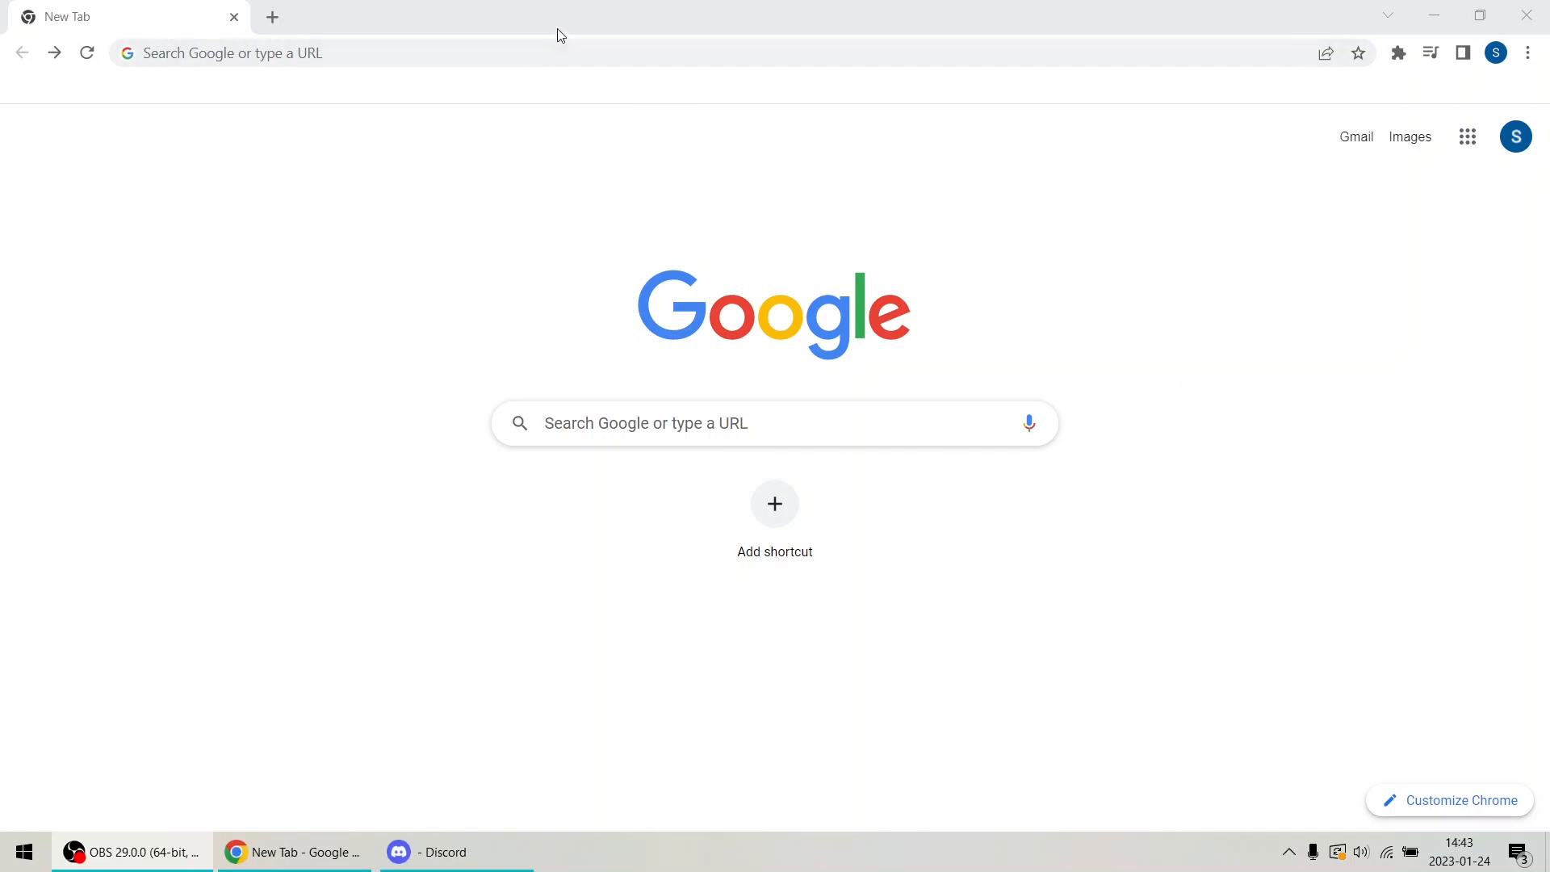
Search for midjourney, reach midjourney.com from the results and start signing in.
{"action": "type", "text": "midjourney"}
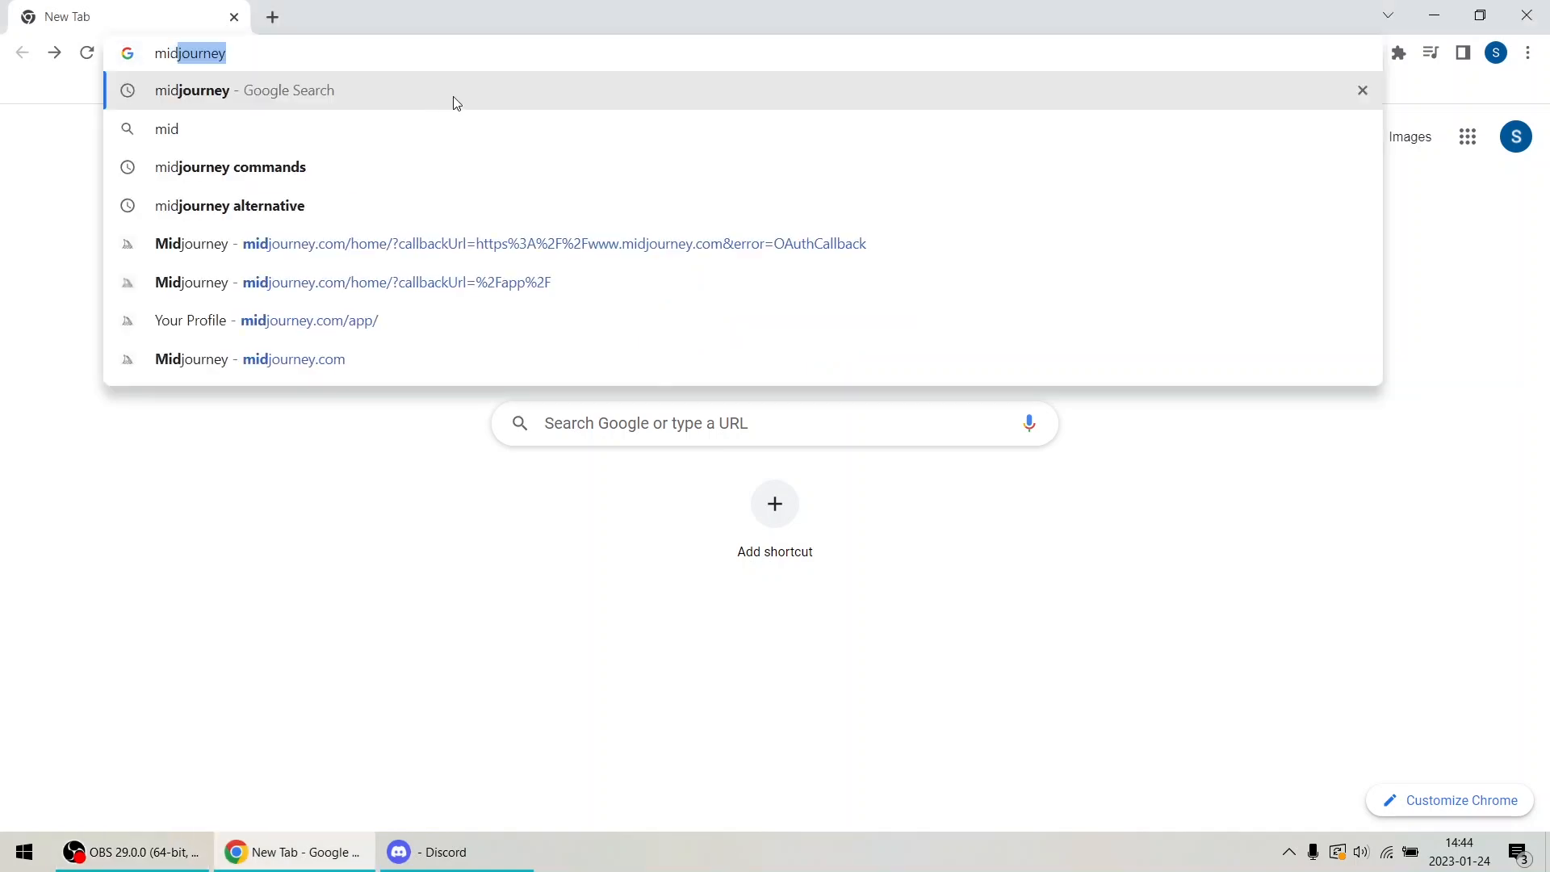
{"action": "left_click", "coordinate": [243, 90]}
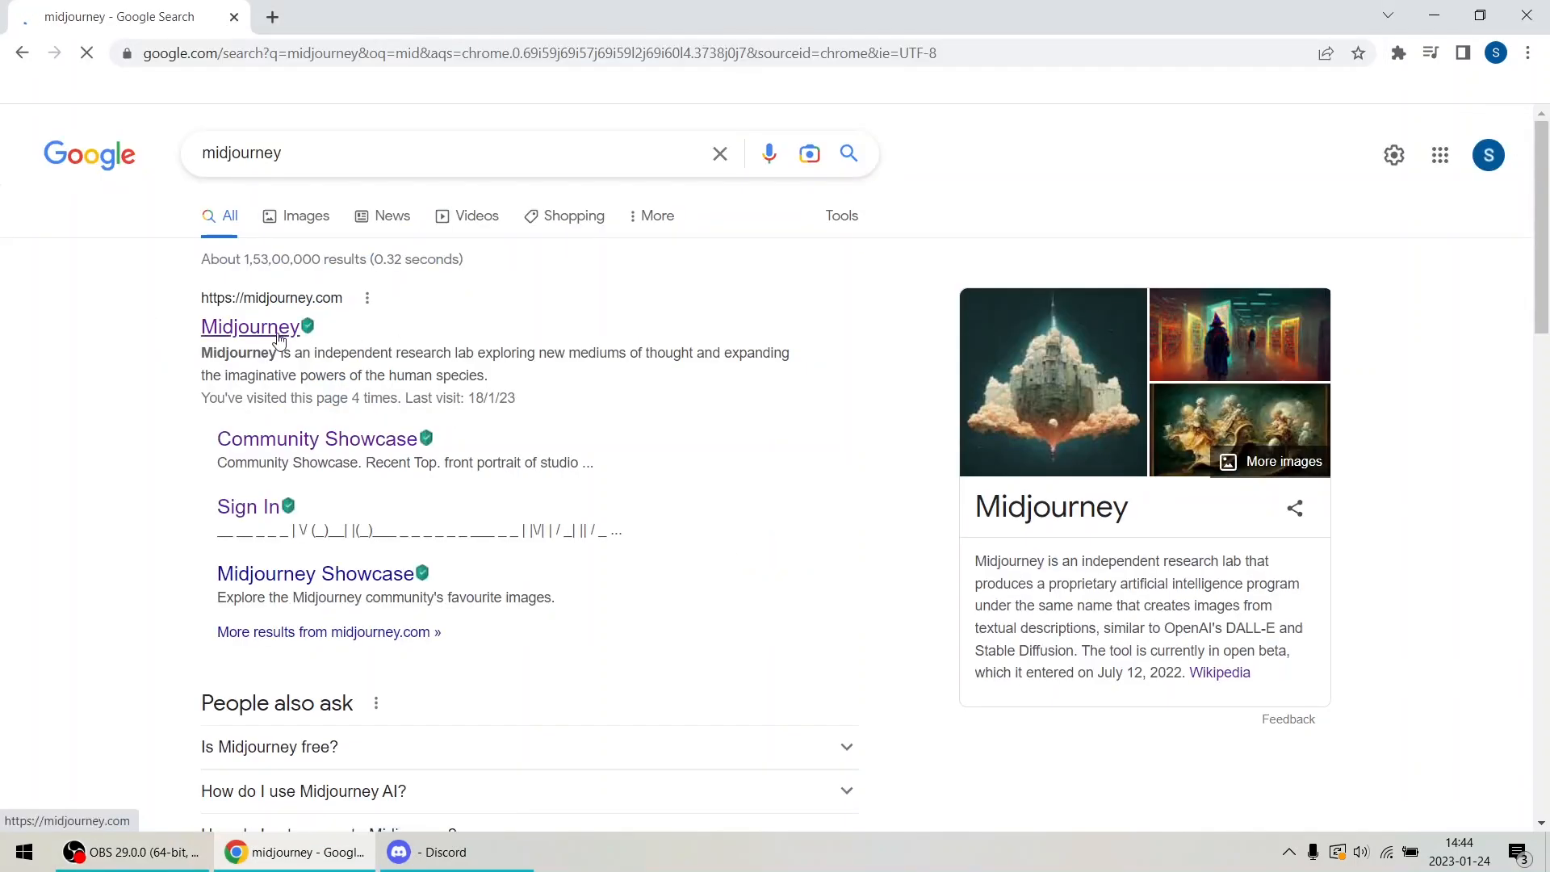
{"action": "left_click", "coordinate": [251, 326]}
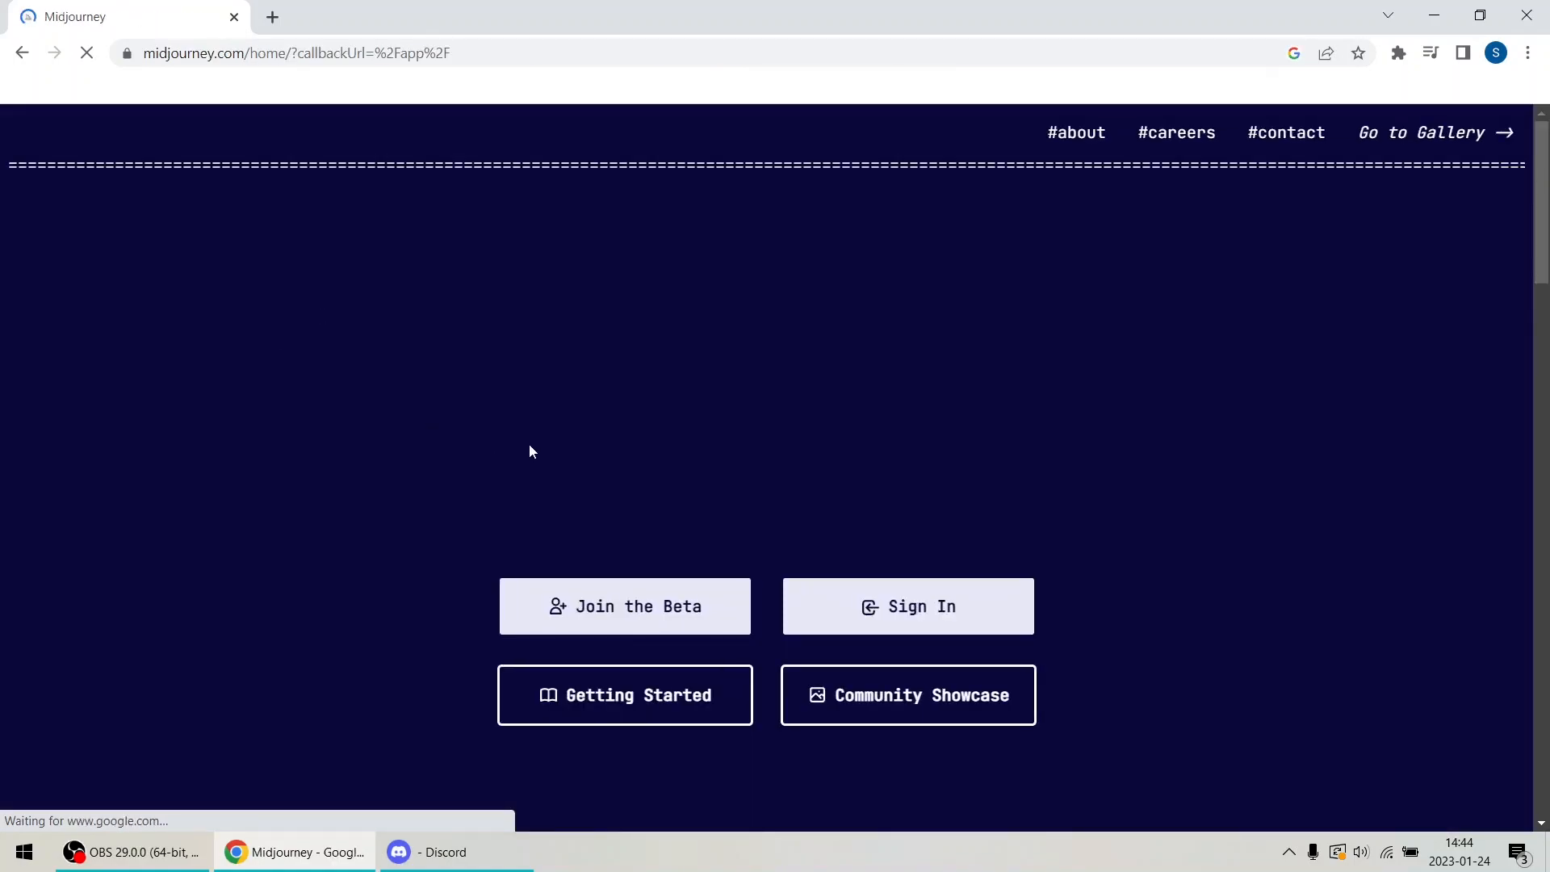
{"action": "left_click", "coordinate": [905, 605]}
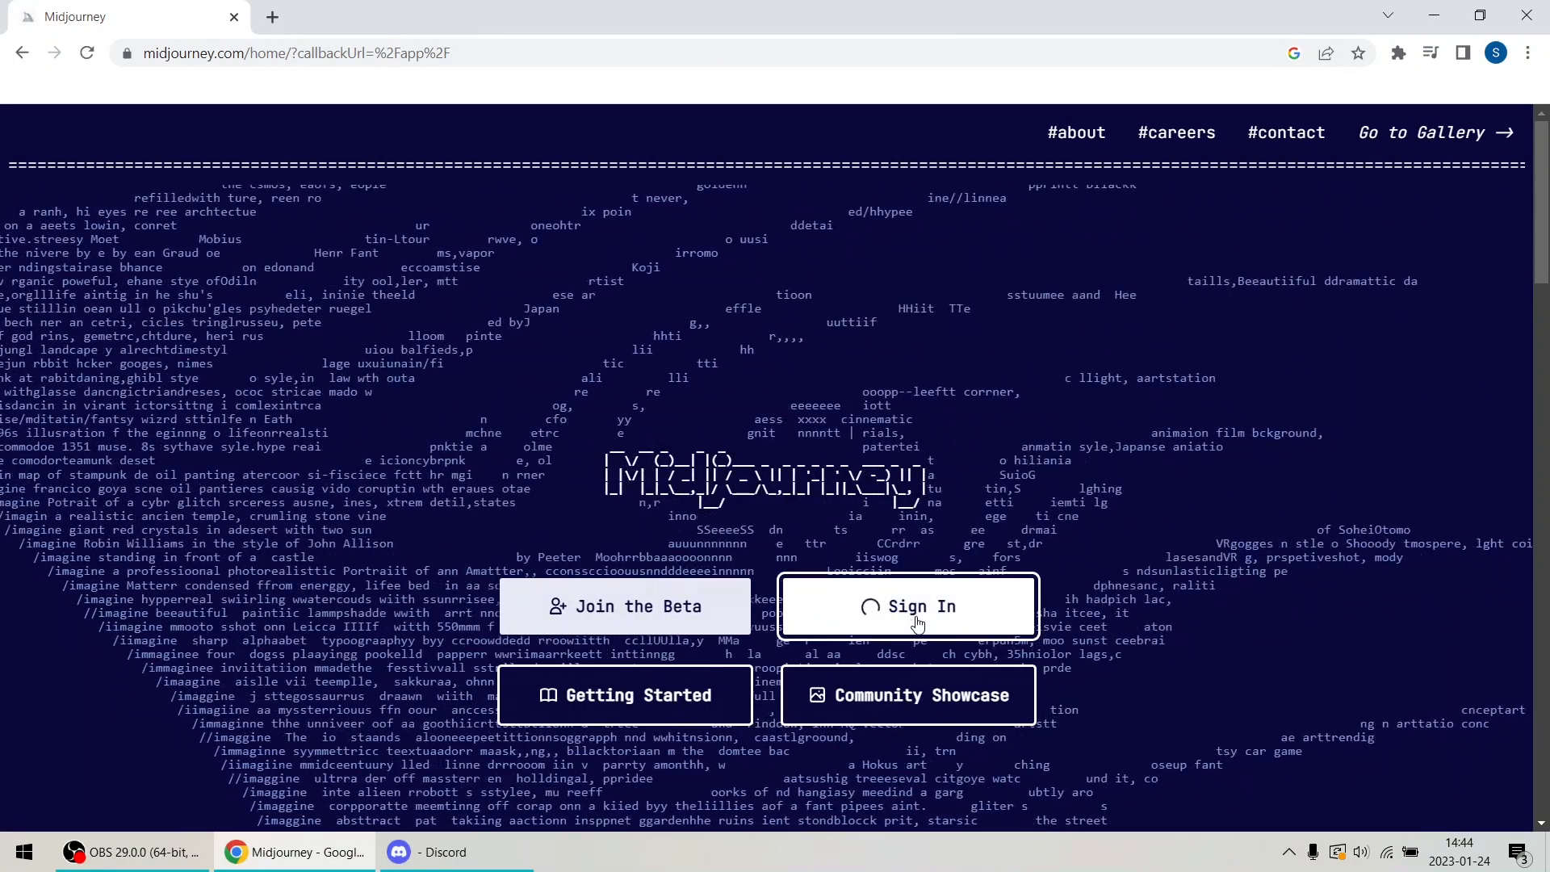
Log in to Discord and scroll through the generations in #newbies-3.
{"action": "left_click", "coordinate": [904, 605]}
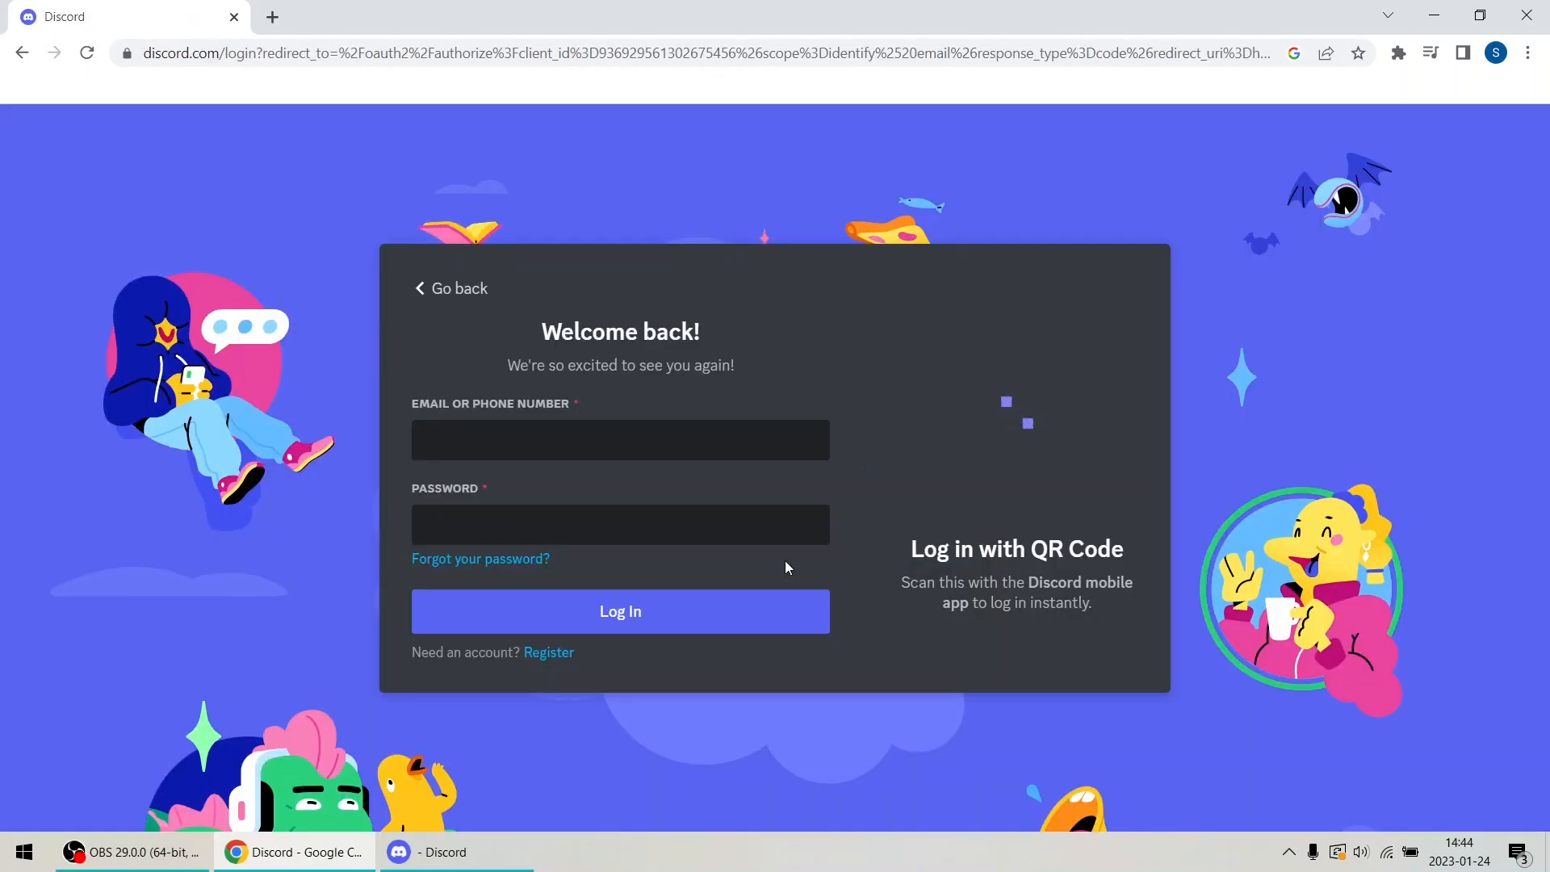
{"action": "left_click", "coordinate": [620, 611]}
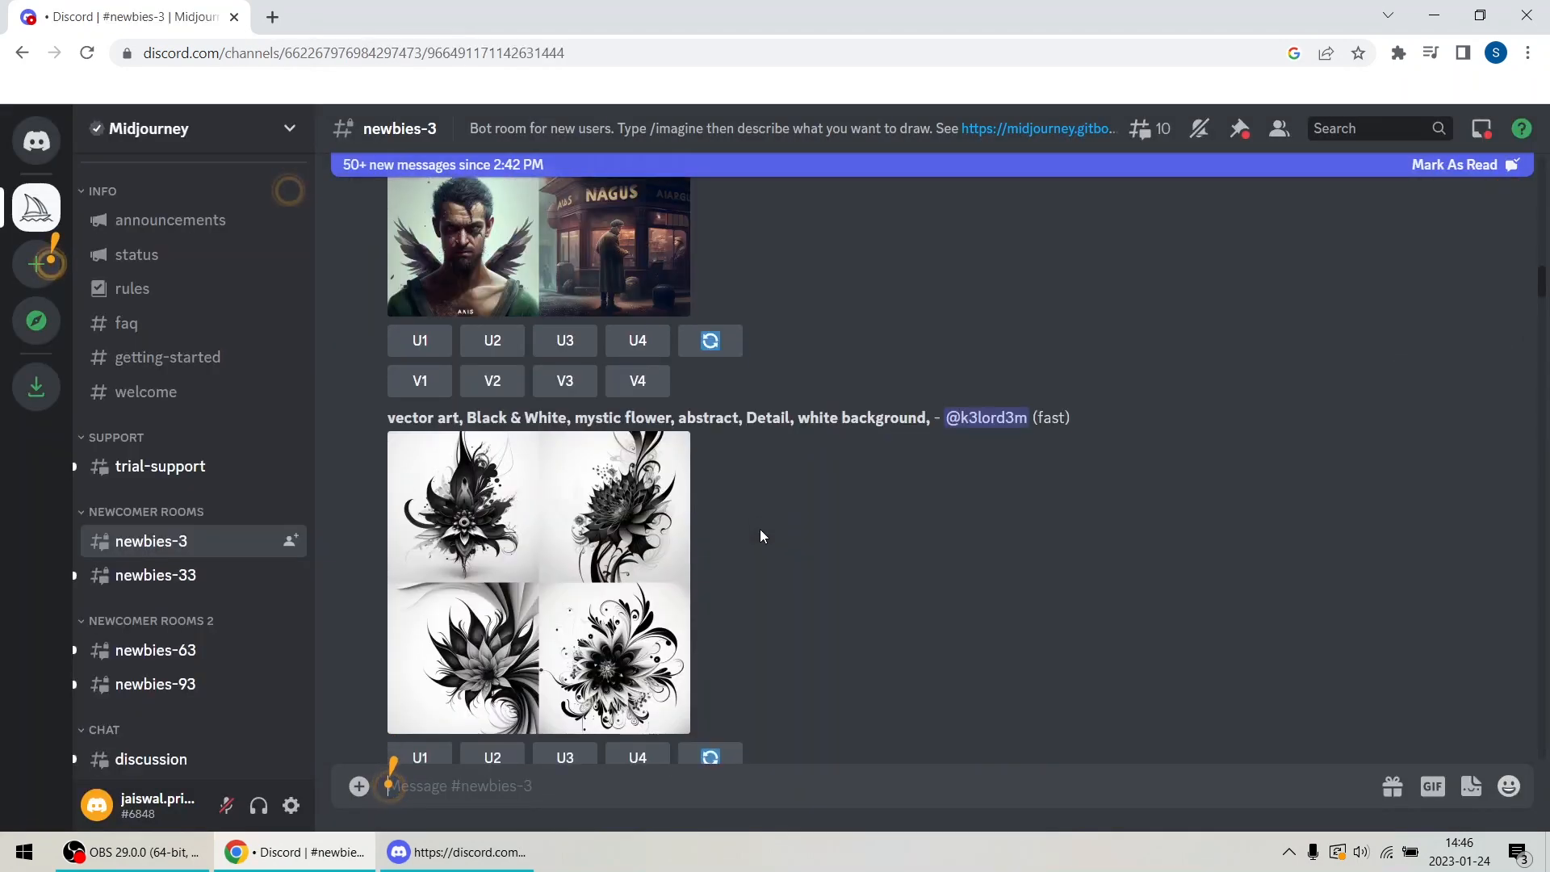
{"action": "scroll", "scroll_direction": "down", "scroll_amount": 3}
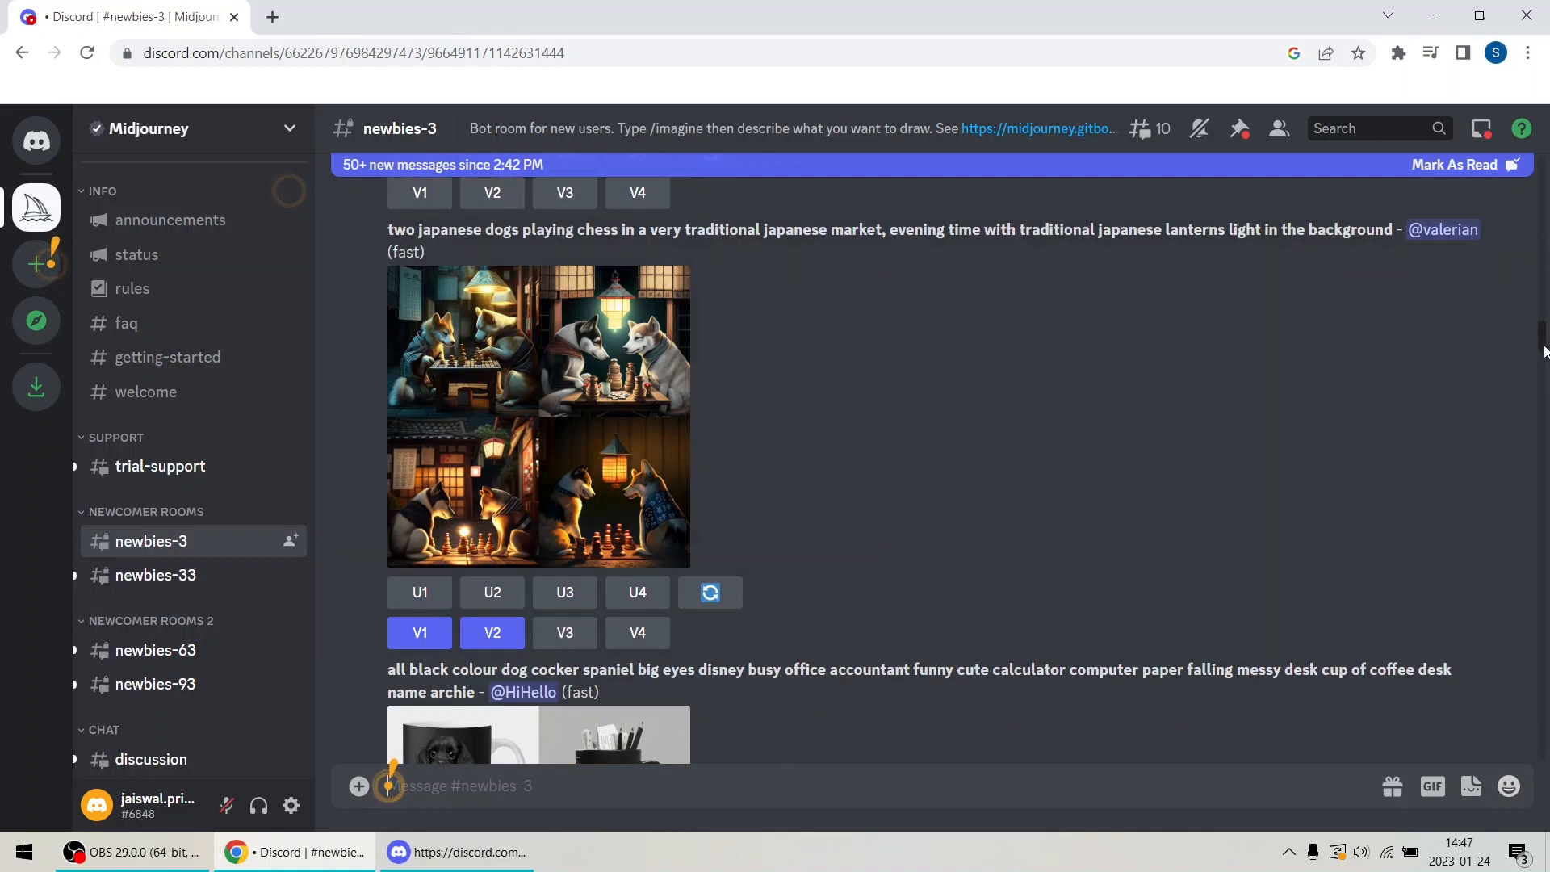
{"action": "scroll", "scroll_direction": "down", "scroll_amount": 3}
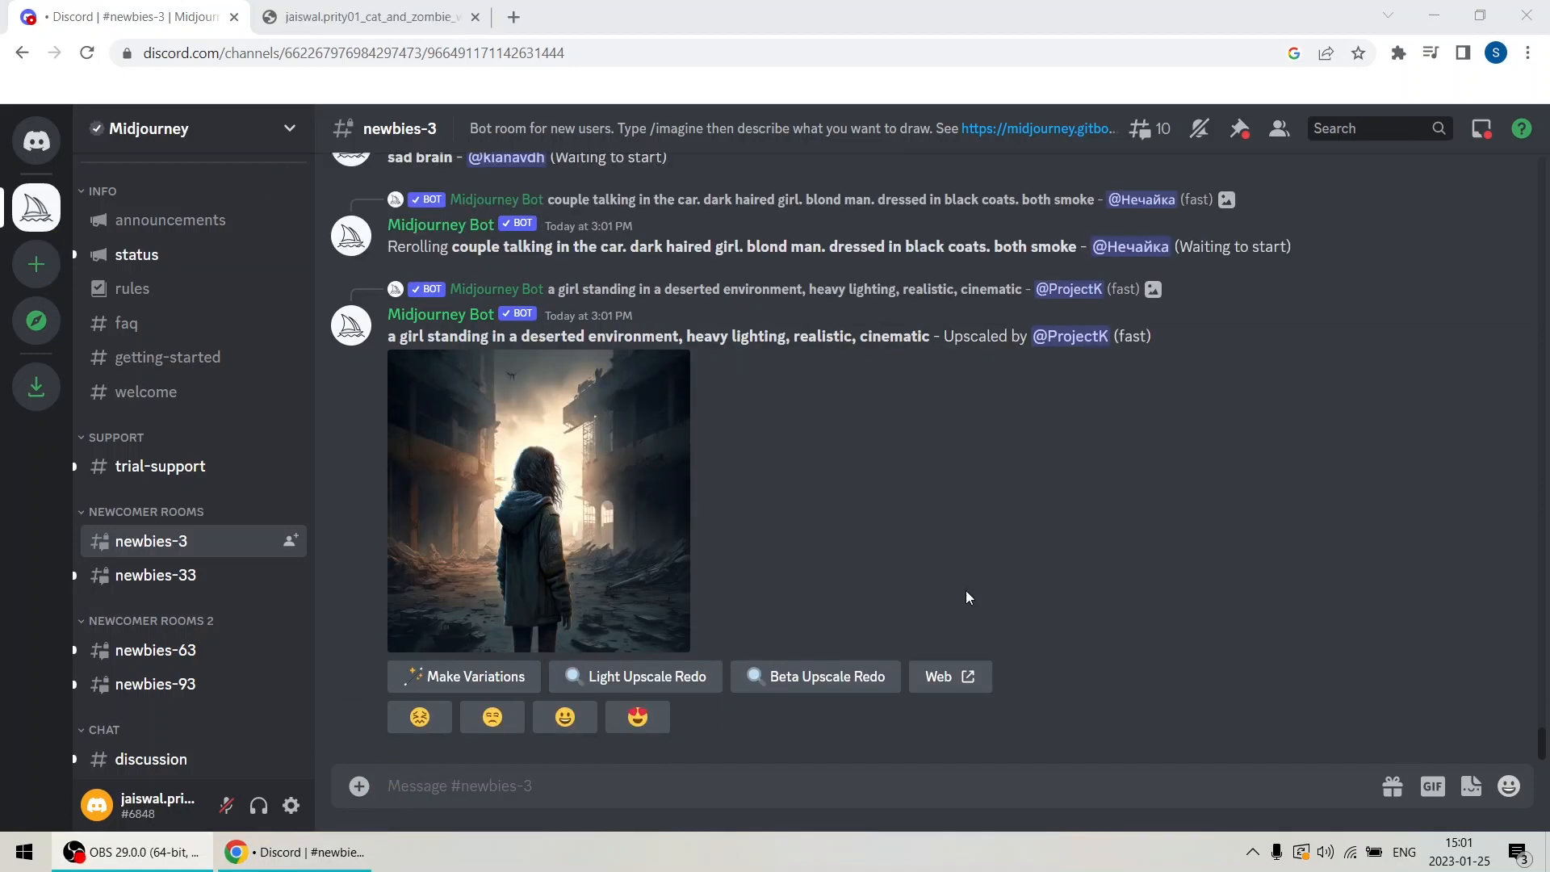
{"action": "scroll", "scroll_direction": "down", "scroll_amount": 3}
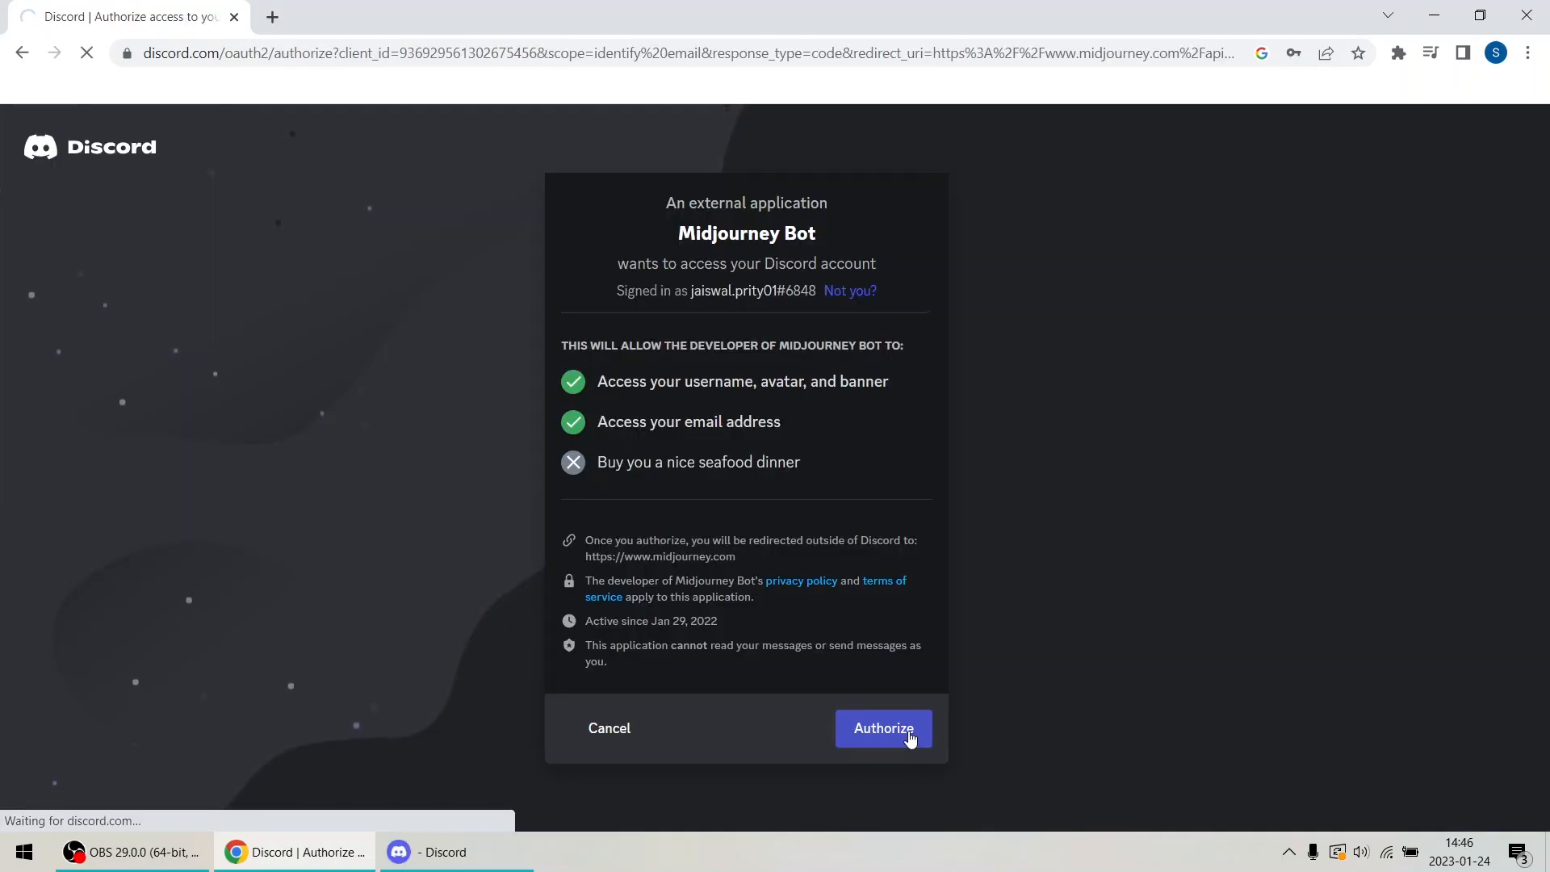
Authorize the Midjourney Bot and sign in to the Midjourney web app.
{"action": "left_click", "coordinate": [882, 728]}
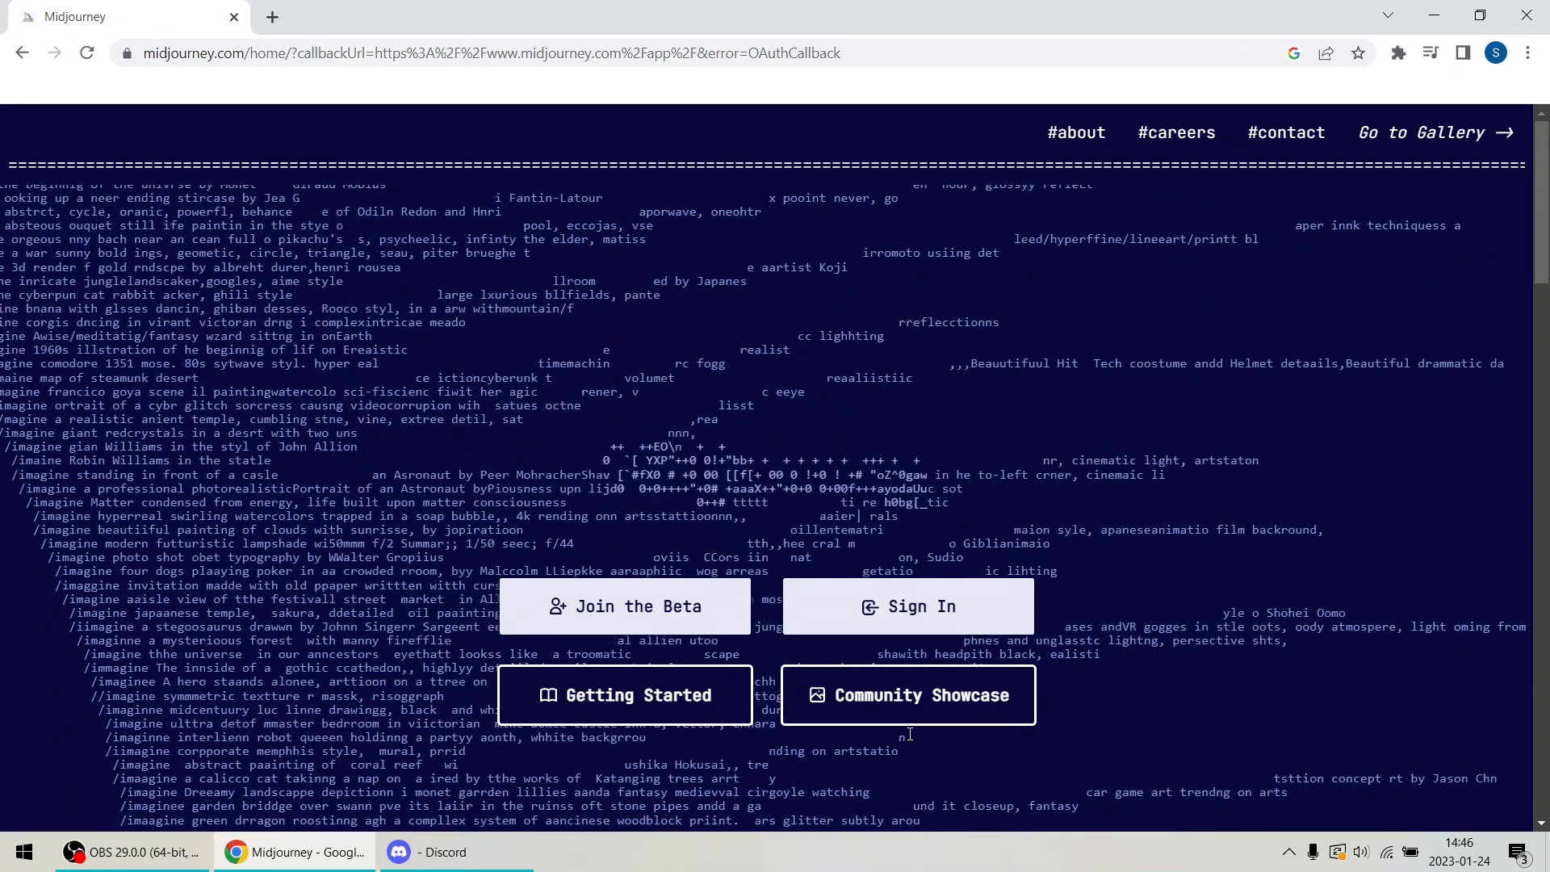
{"action": "left_click", "coordinate": [906, 606]}
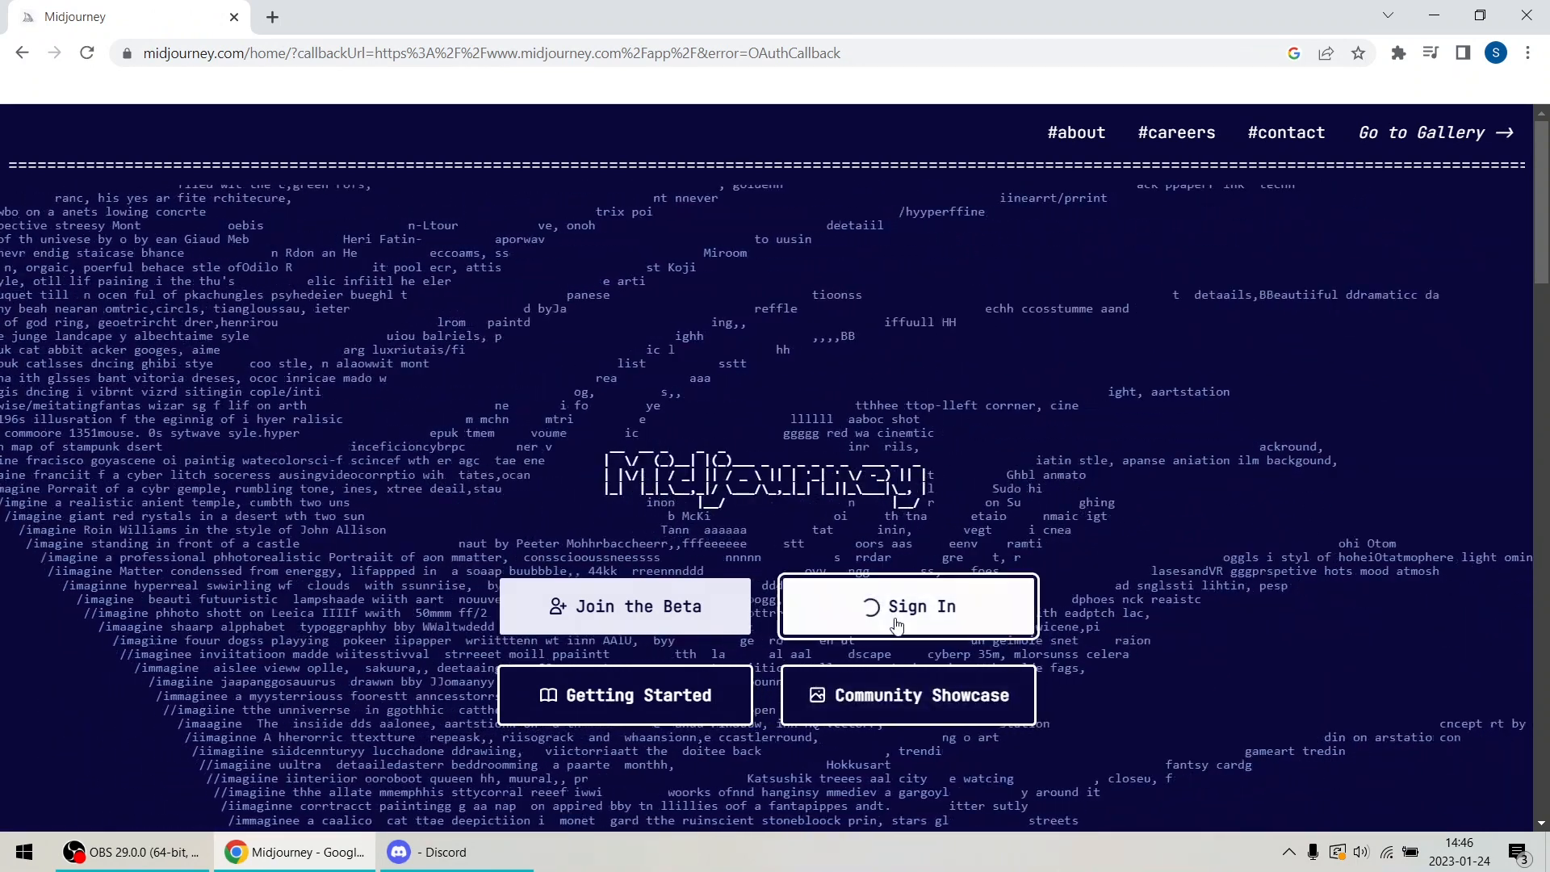
{"action": "left_click", "coordinate": [906, 606]}
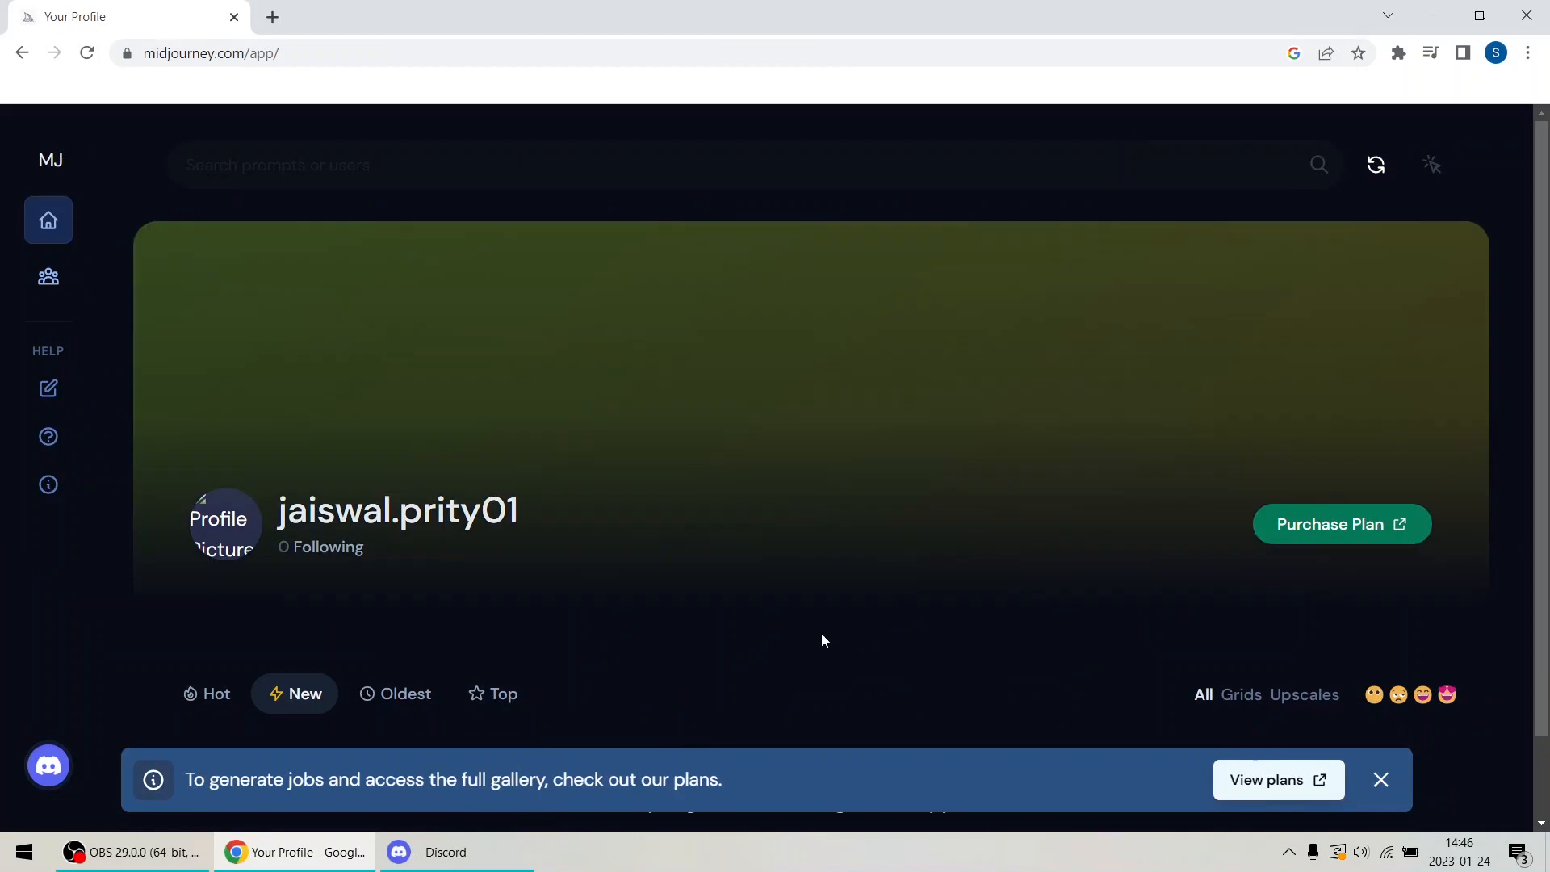
Scroll the empty profile page and follow 'Join the Discord to start creating!'.
{"action": "scroll", "scroll_direction": "down", "scroll_amount": 3}
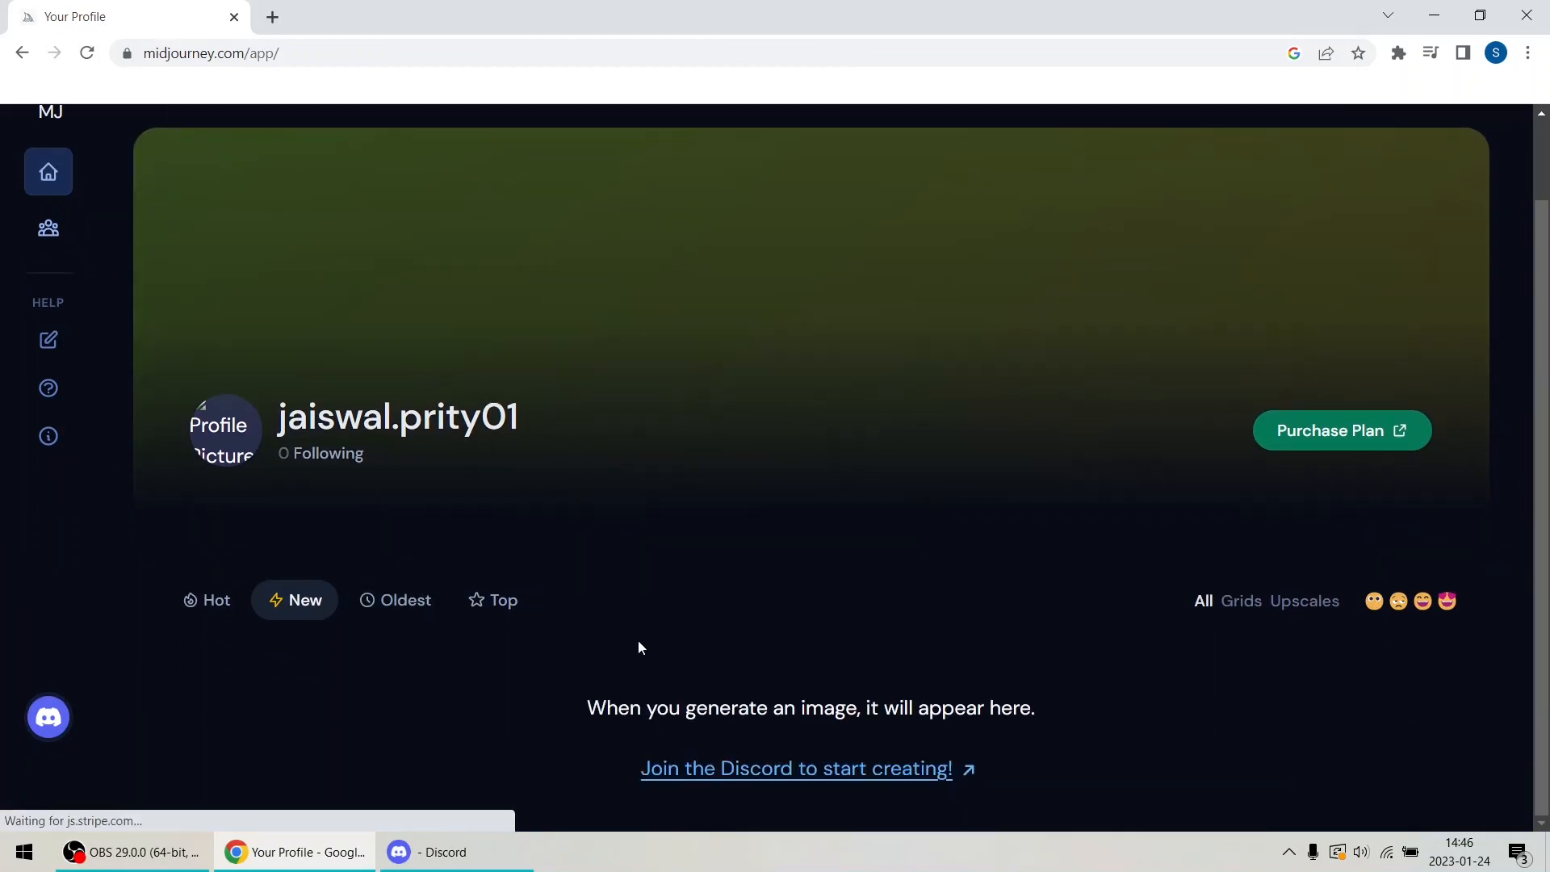
{"action": "left_click", "coordinate": [794, 768]}
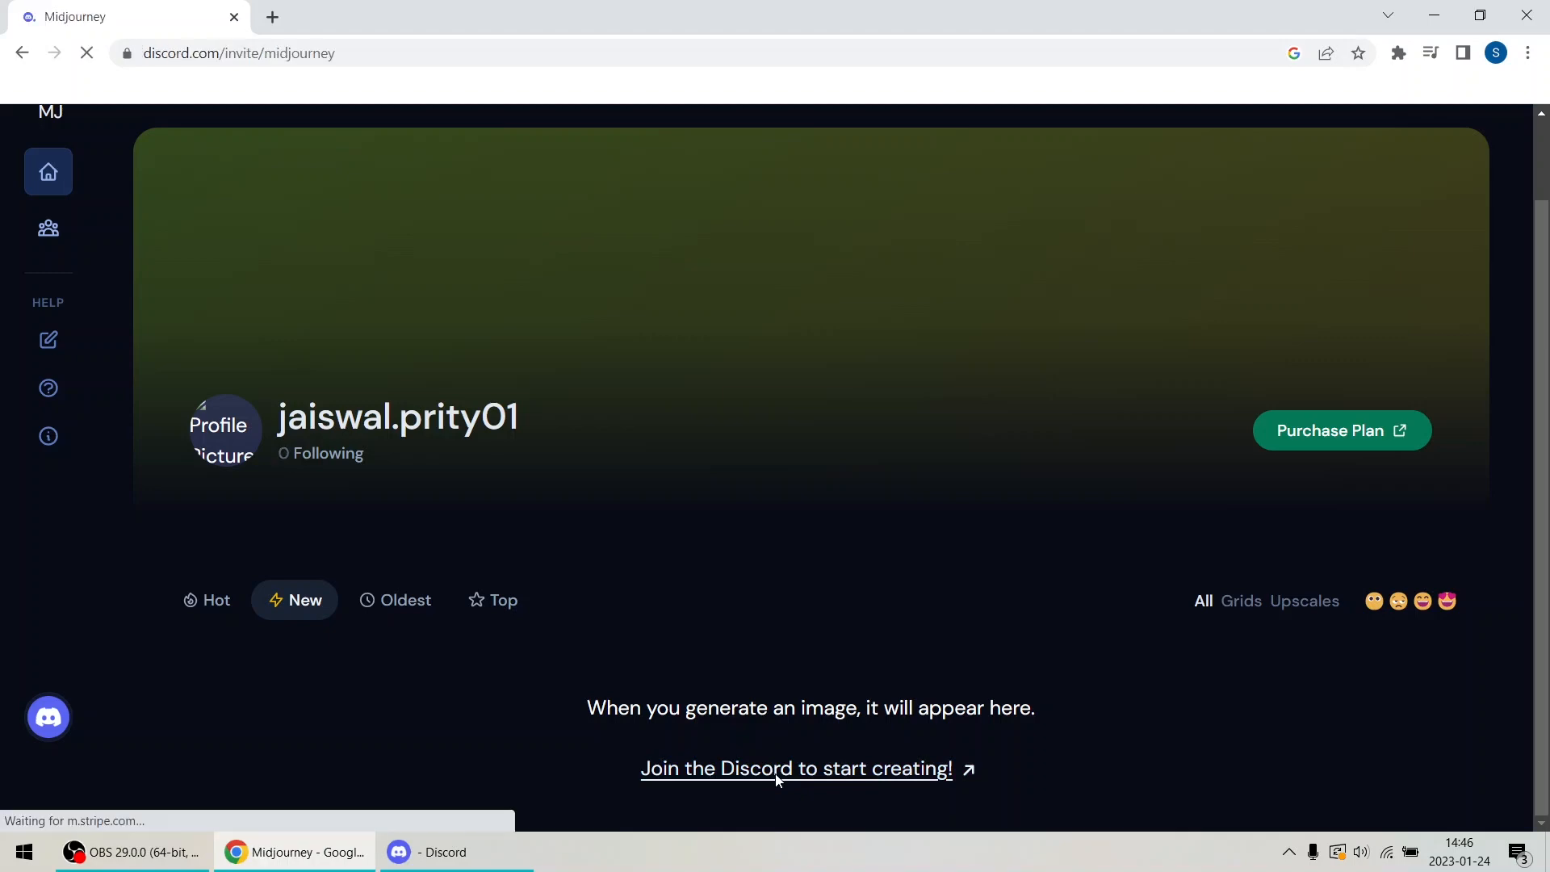
{"action": "left_click", "coordinate": [796, 768]}
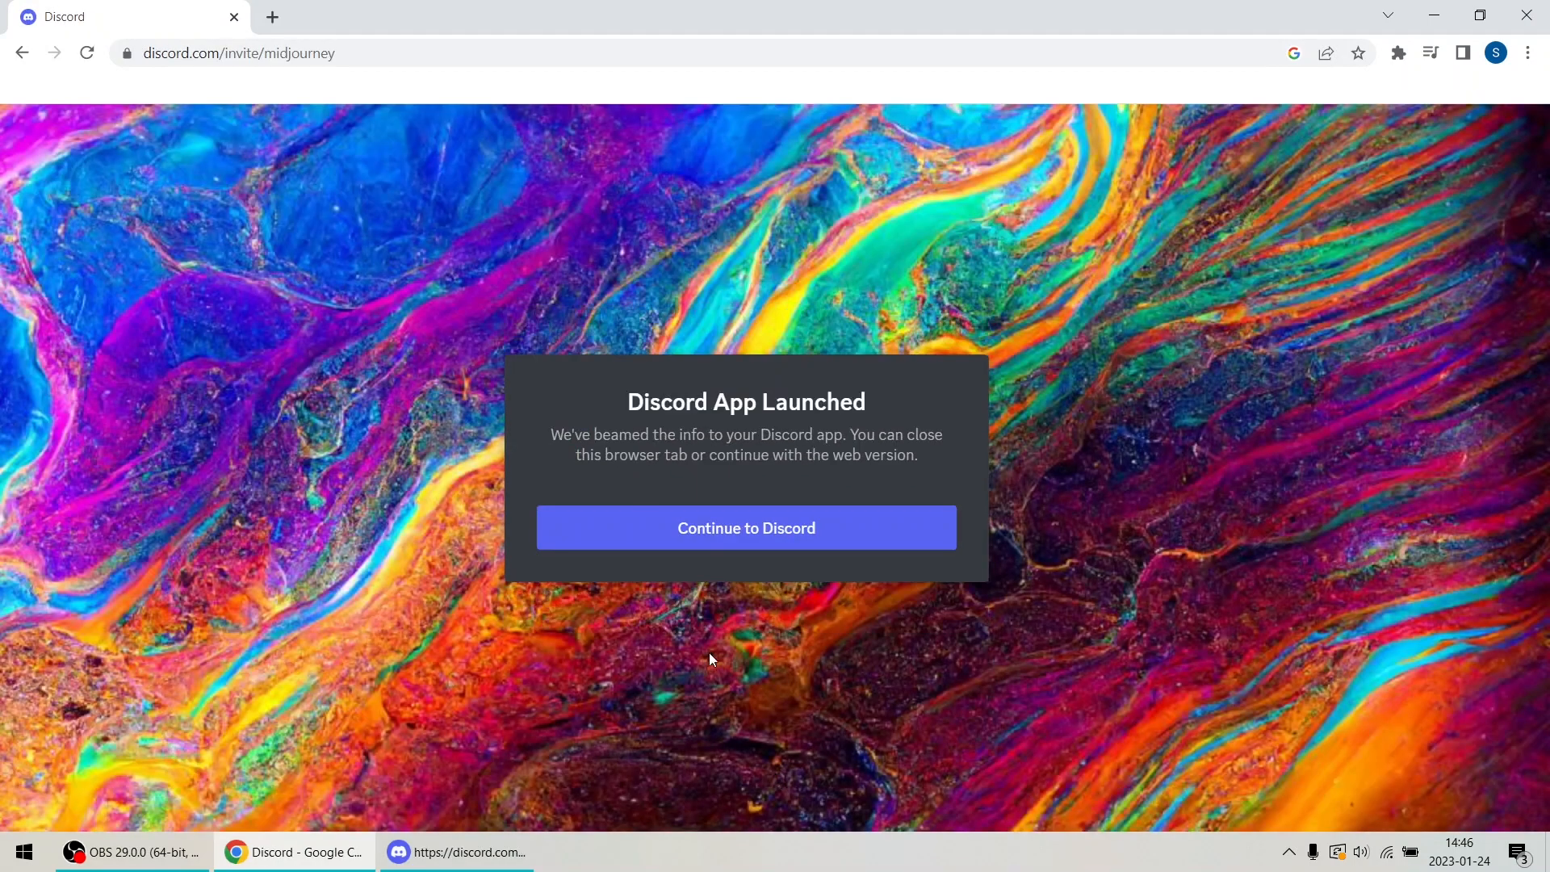
Continue into Discord in the browser and dismiss the desktop app download banner.
{"action": "left_click", "coordinate": [746, 526]}
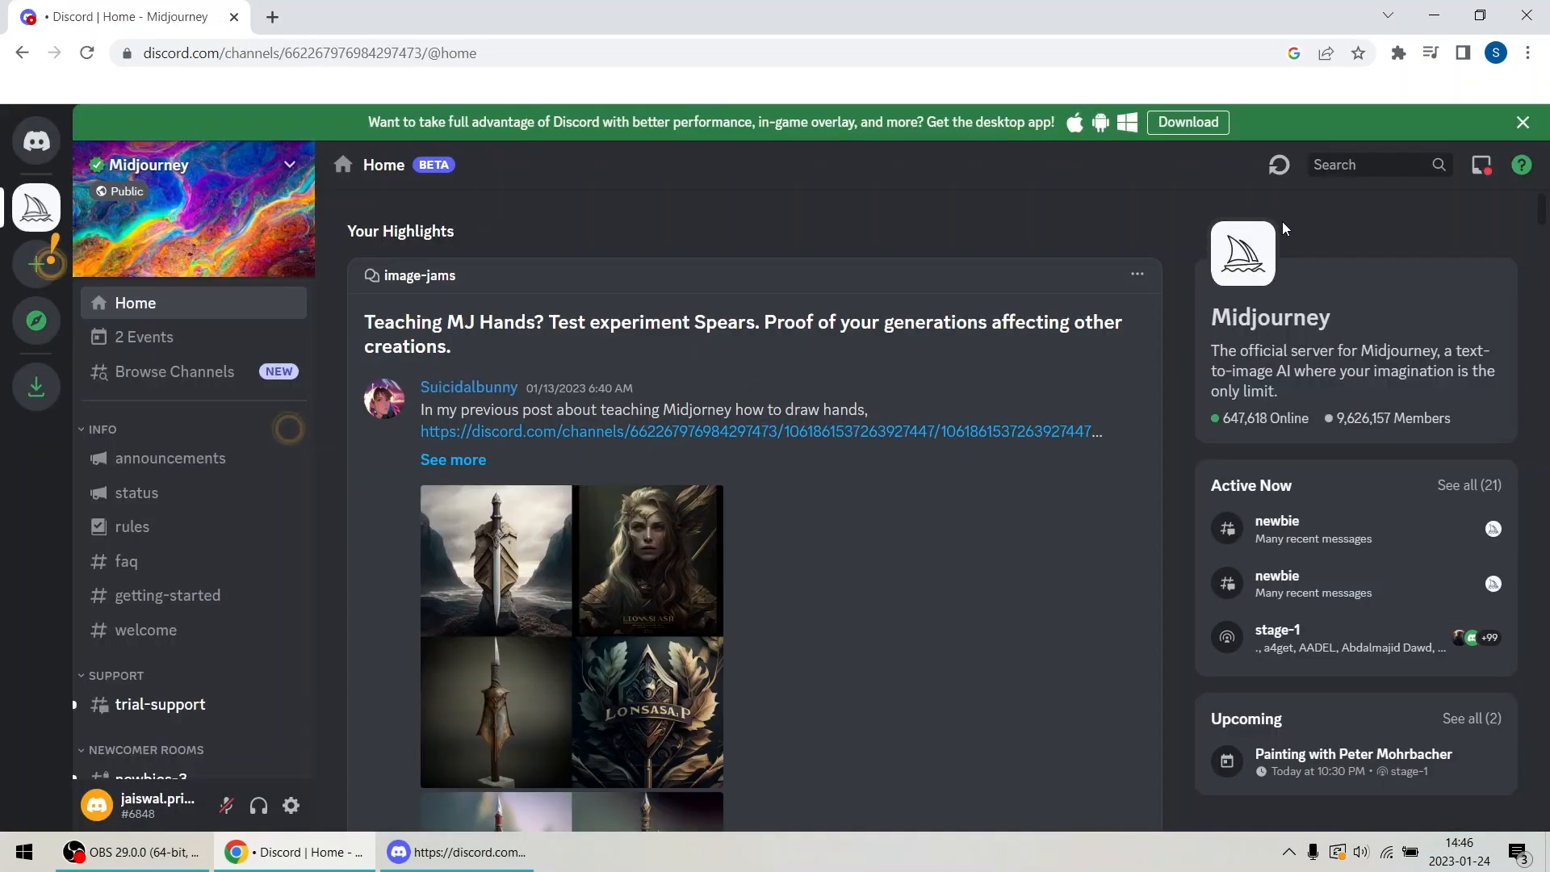
{"action": "mouse_move", "coordinate": [985, 284]}
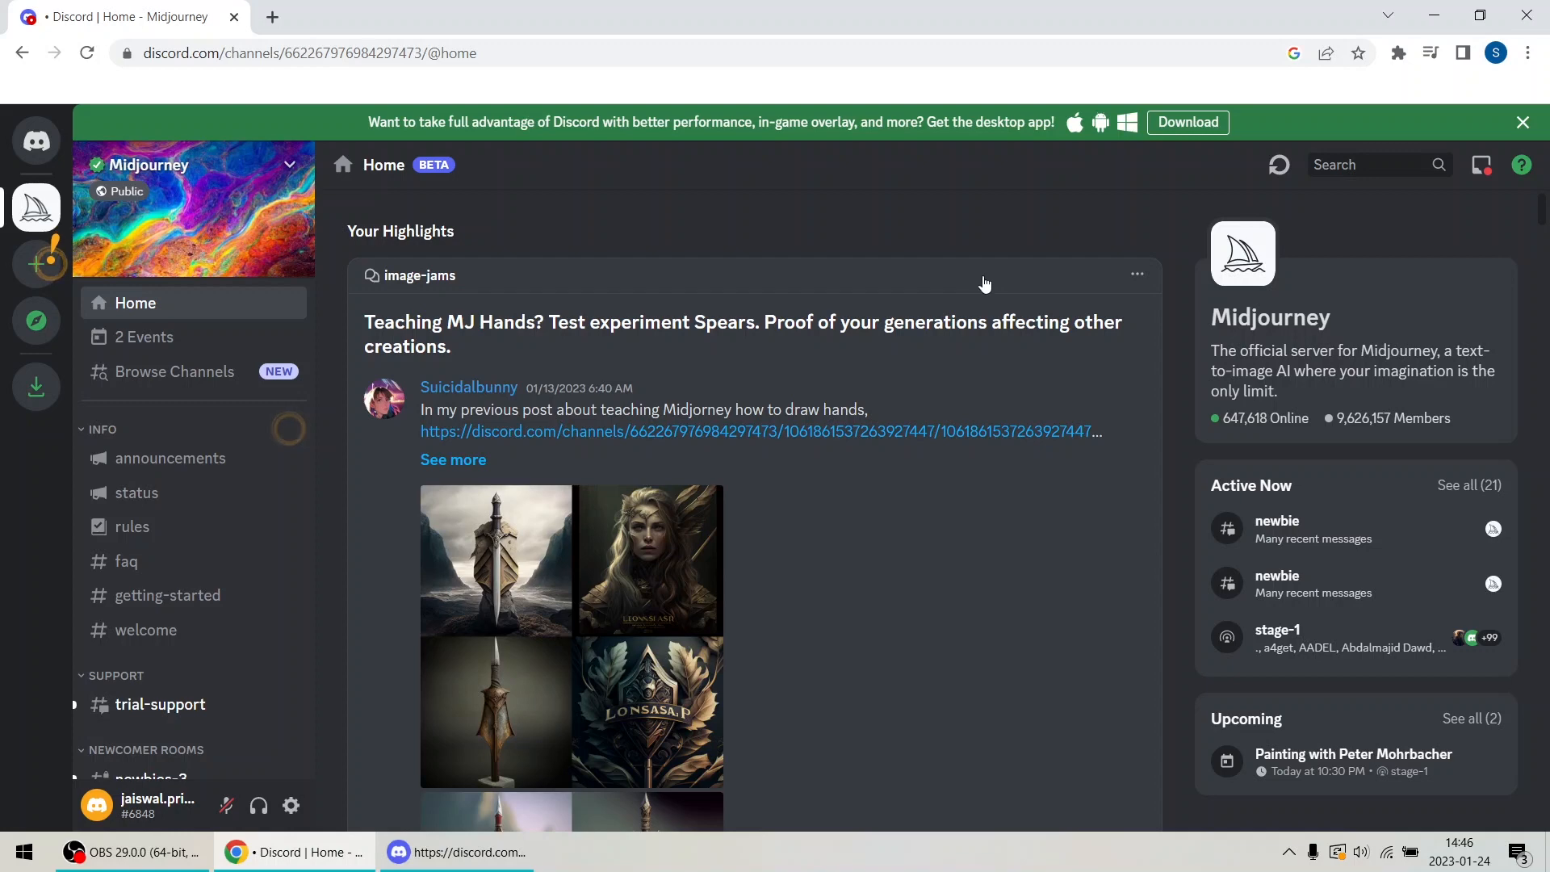
{"action": "left_click", "coordinate": [1521, 121]}
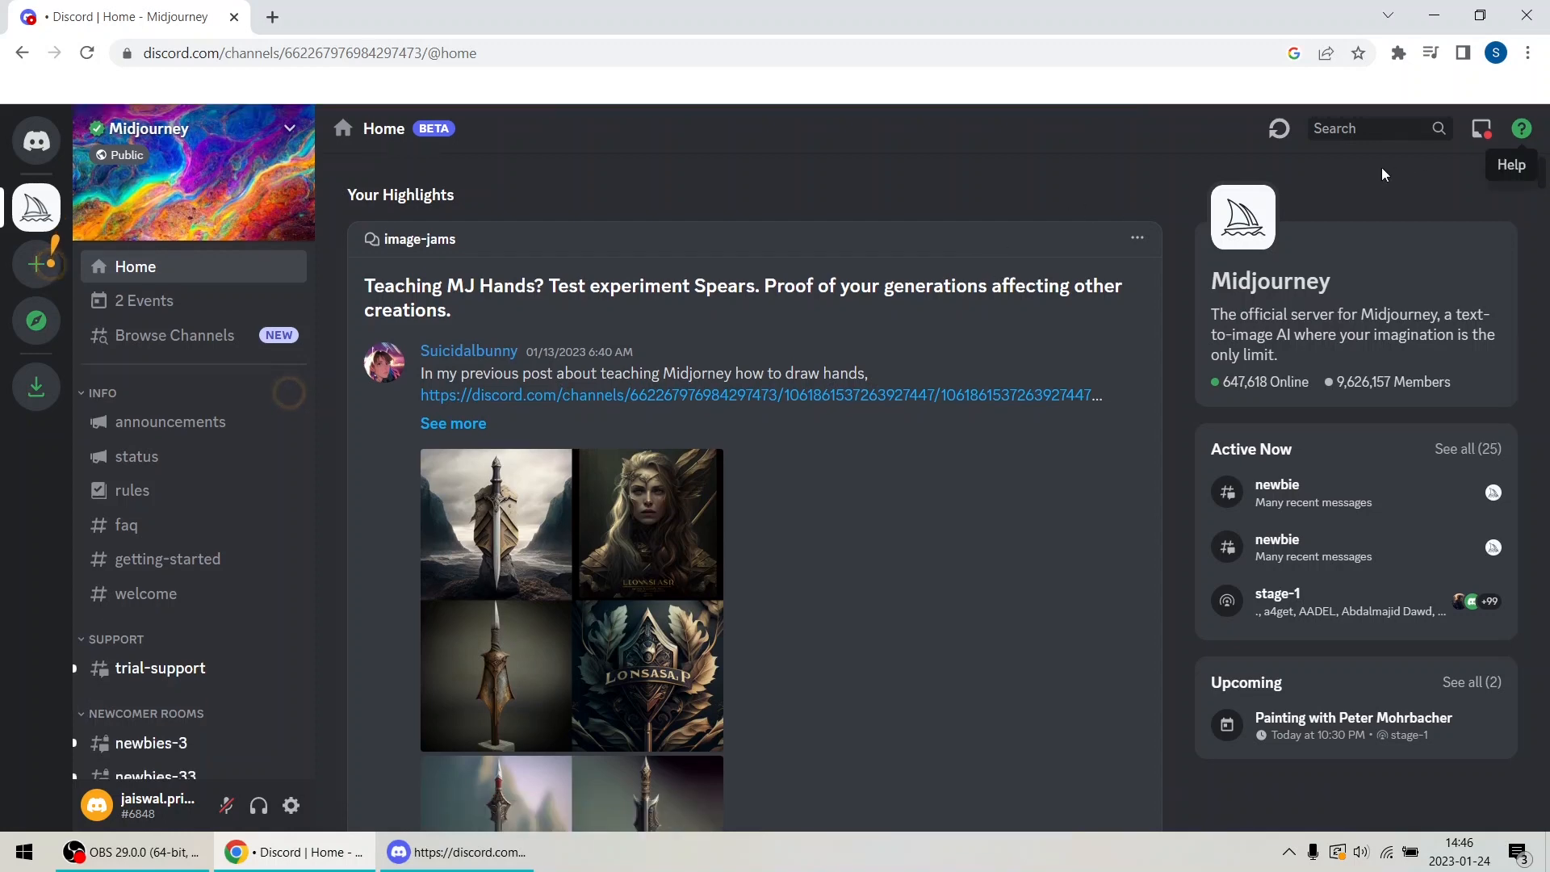
{"action": "mouse_move", "coordinate": [145, 592]}
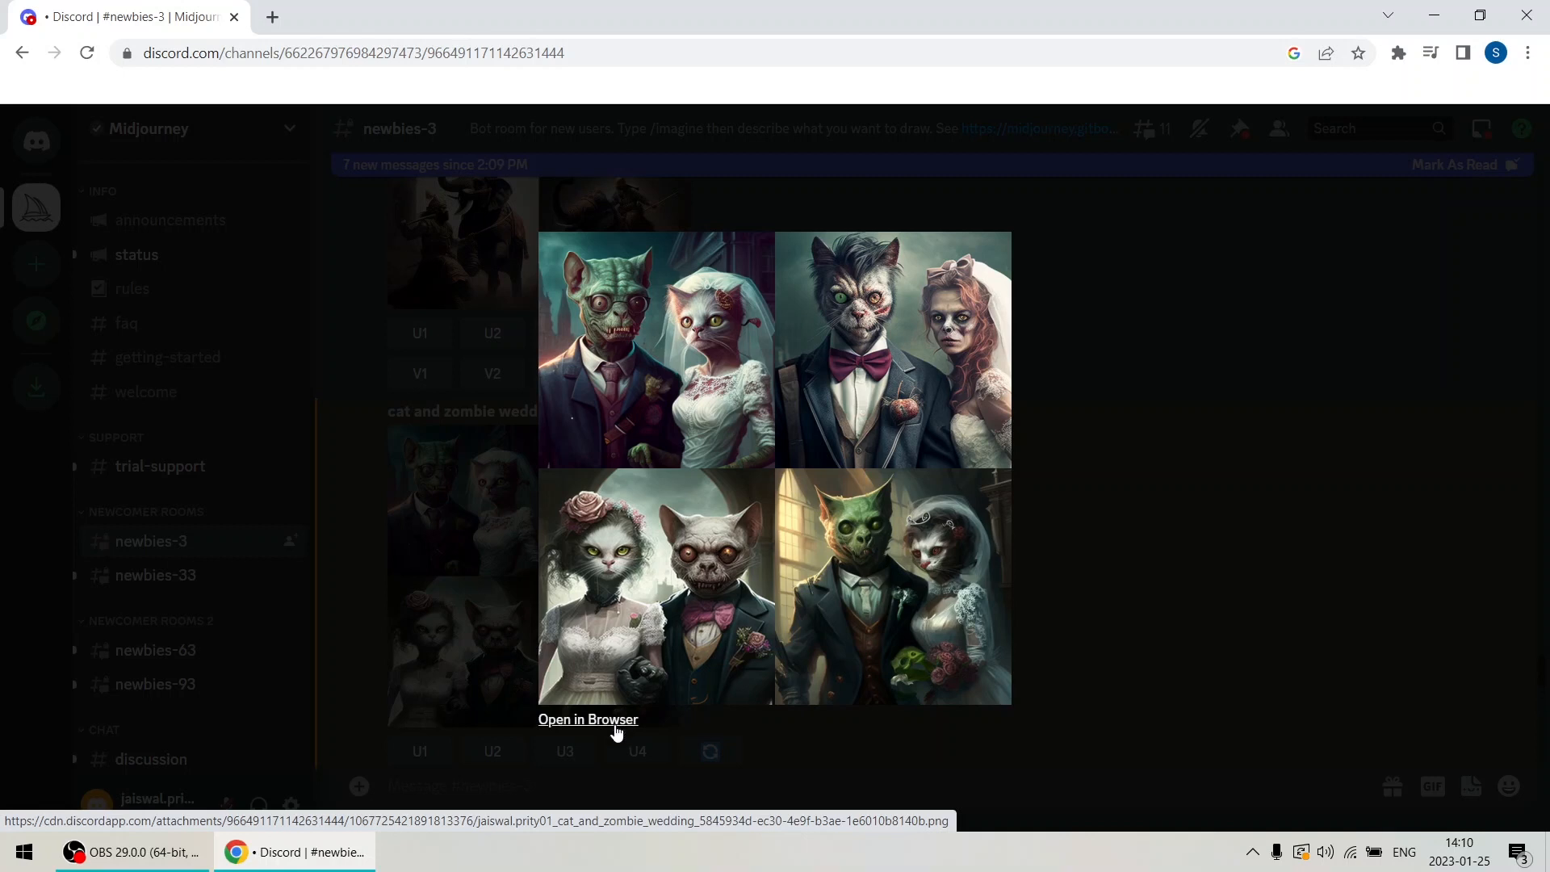
View the cat and zombie wedding grid full-size in a new tab, then return to Discord.
{"action": "left_click", "coordinate": [588, 718]}
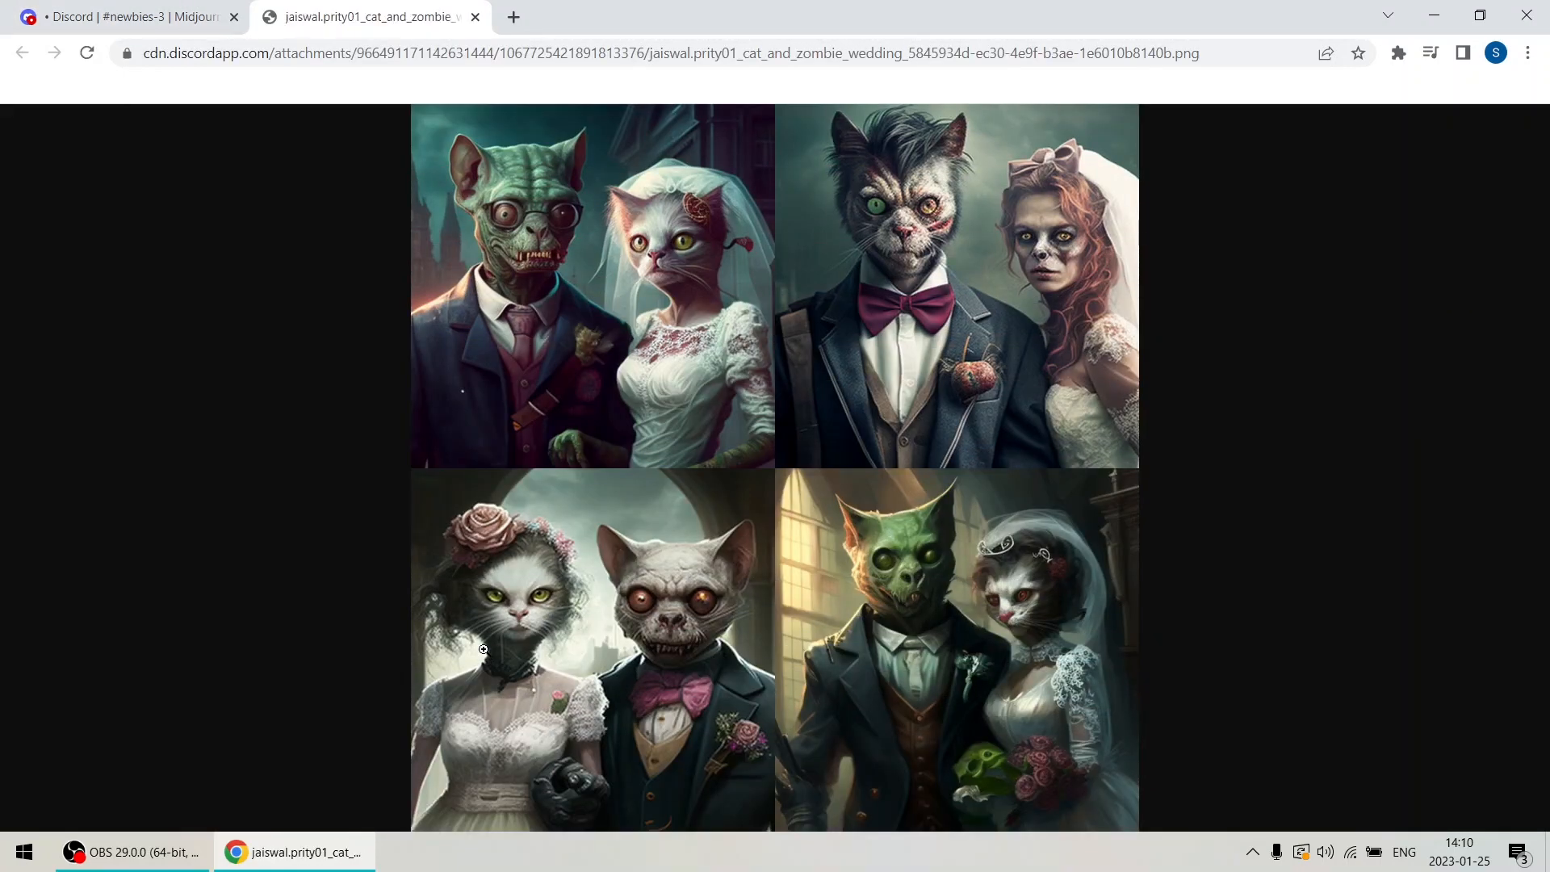
{"action": "mouse_move", "coordinate": [524, 592]}
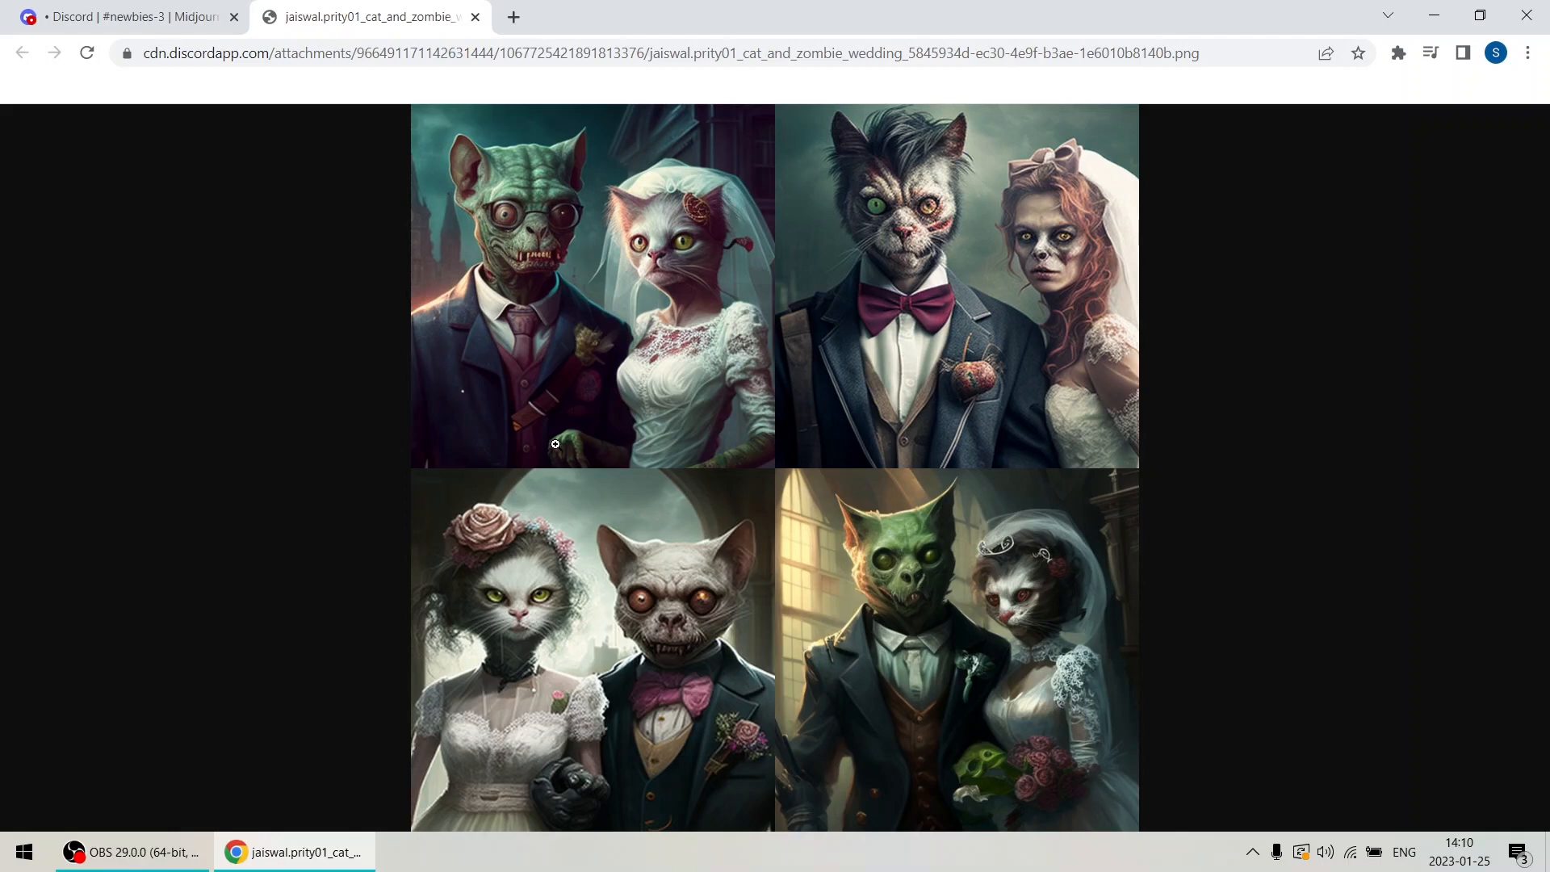
{"action": "mouse_move", "coordinate": [423, 156]}
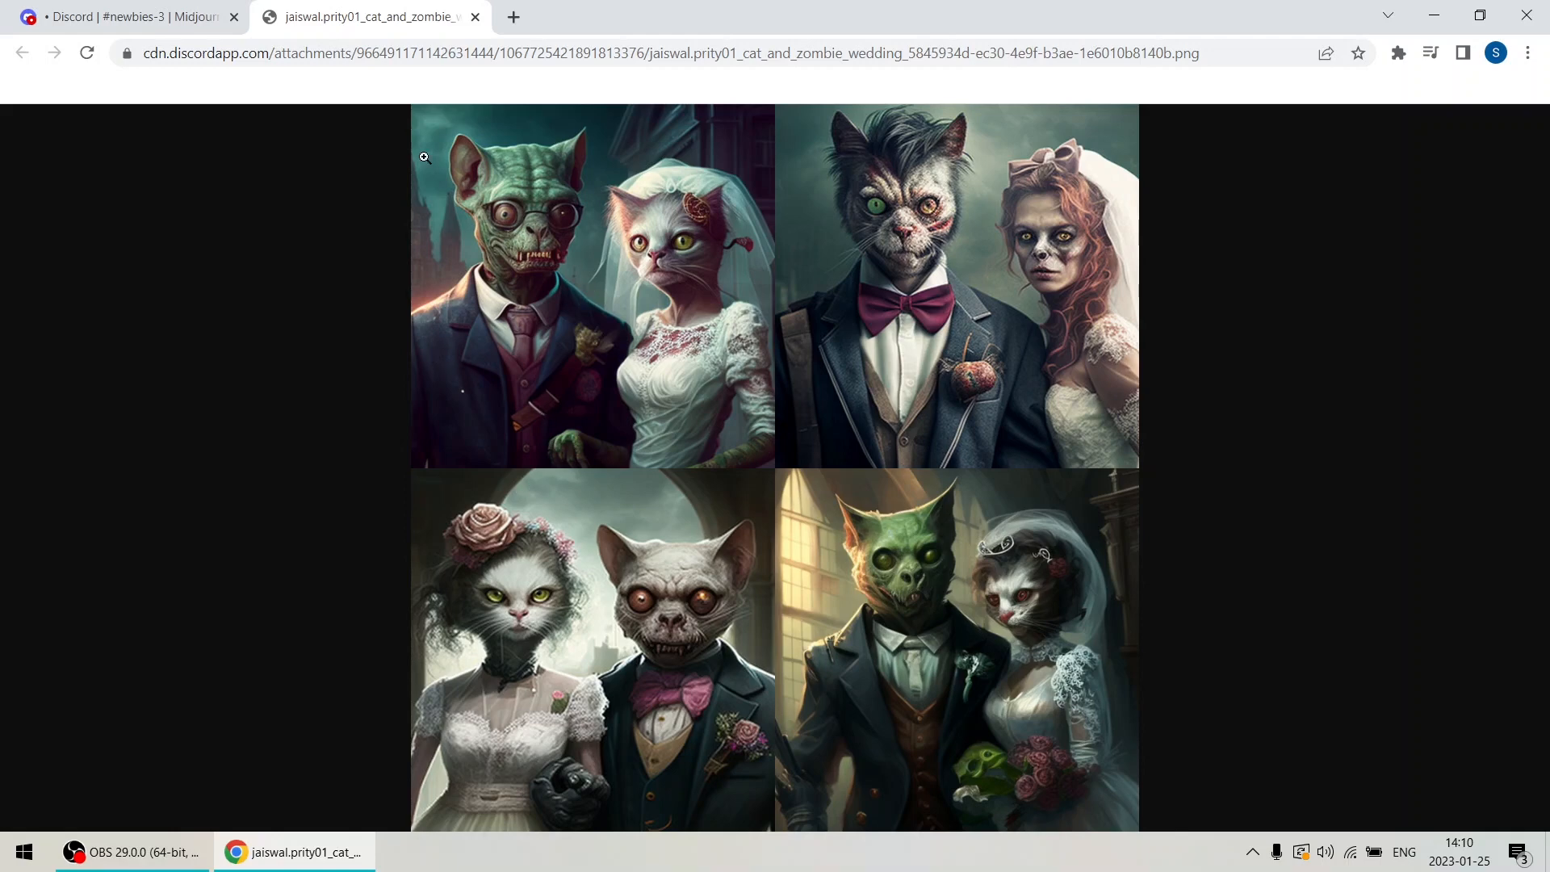
{"action": "left_click", "coordinate": [129, 16]}
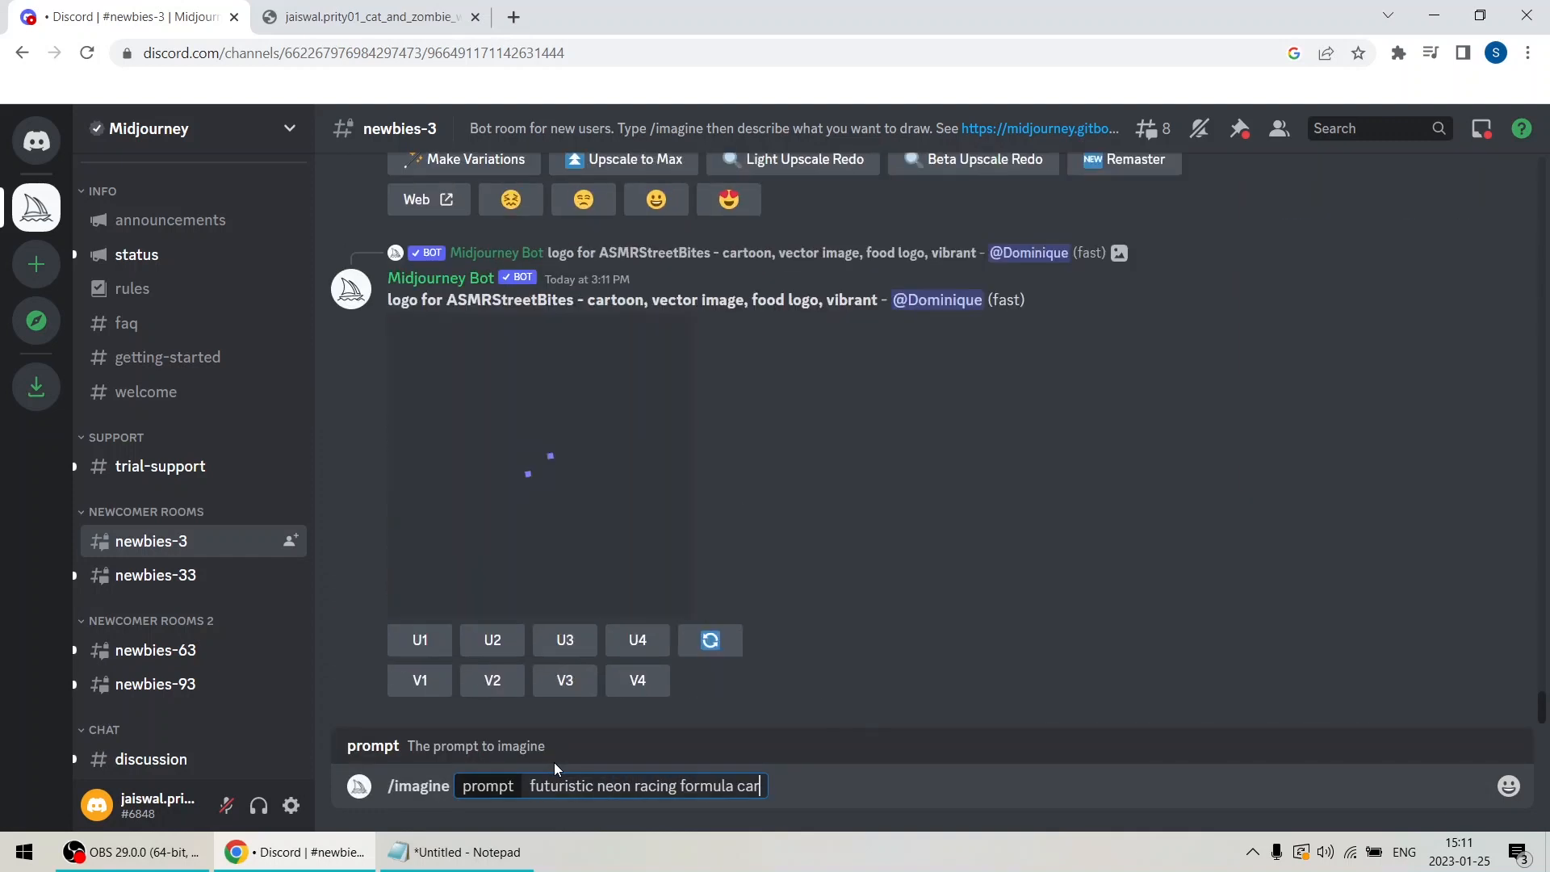
Finish the prompt with 'at fast ride to finish --v 4', submit it and scroll to the result grid.
{"action": "type", "text": "at fast ride to finish"}
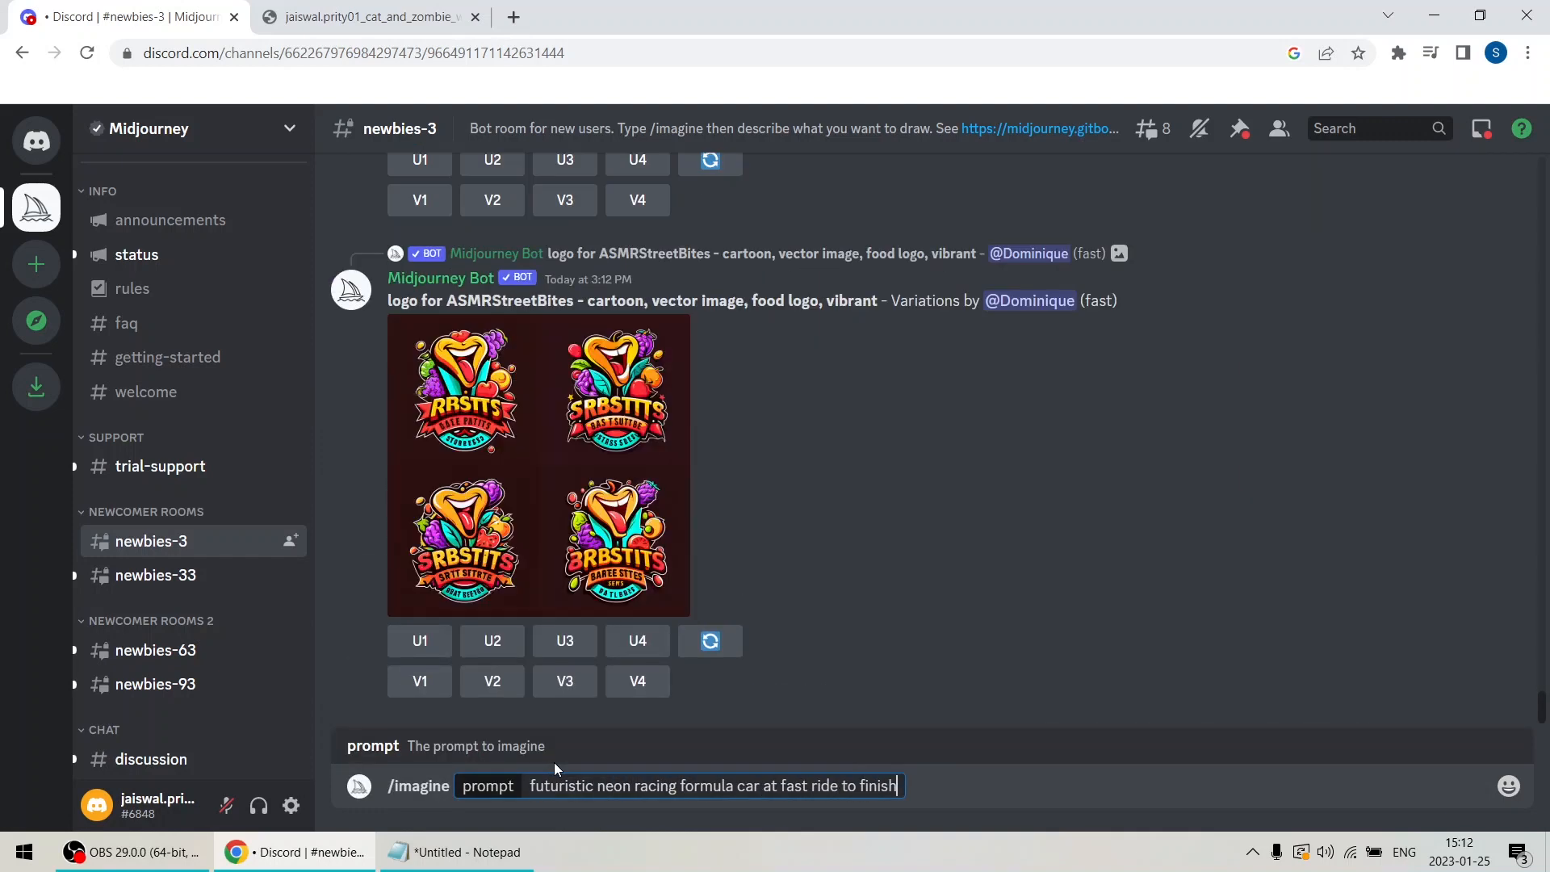
{"action": "type", "text": "--v 4"}
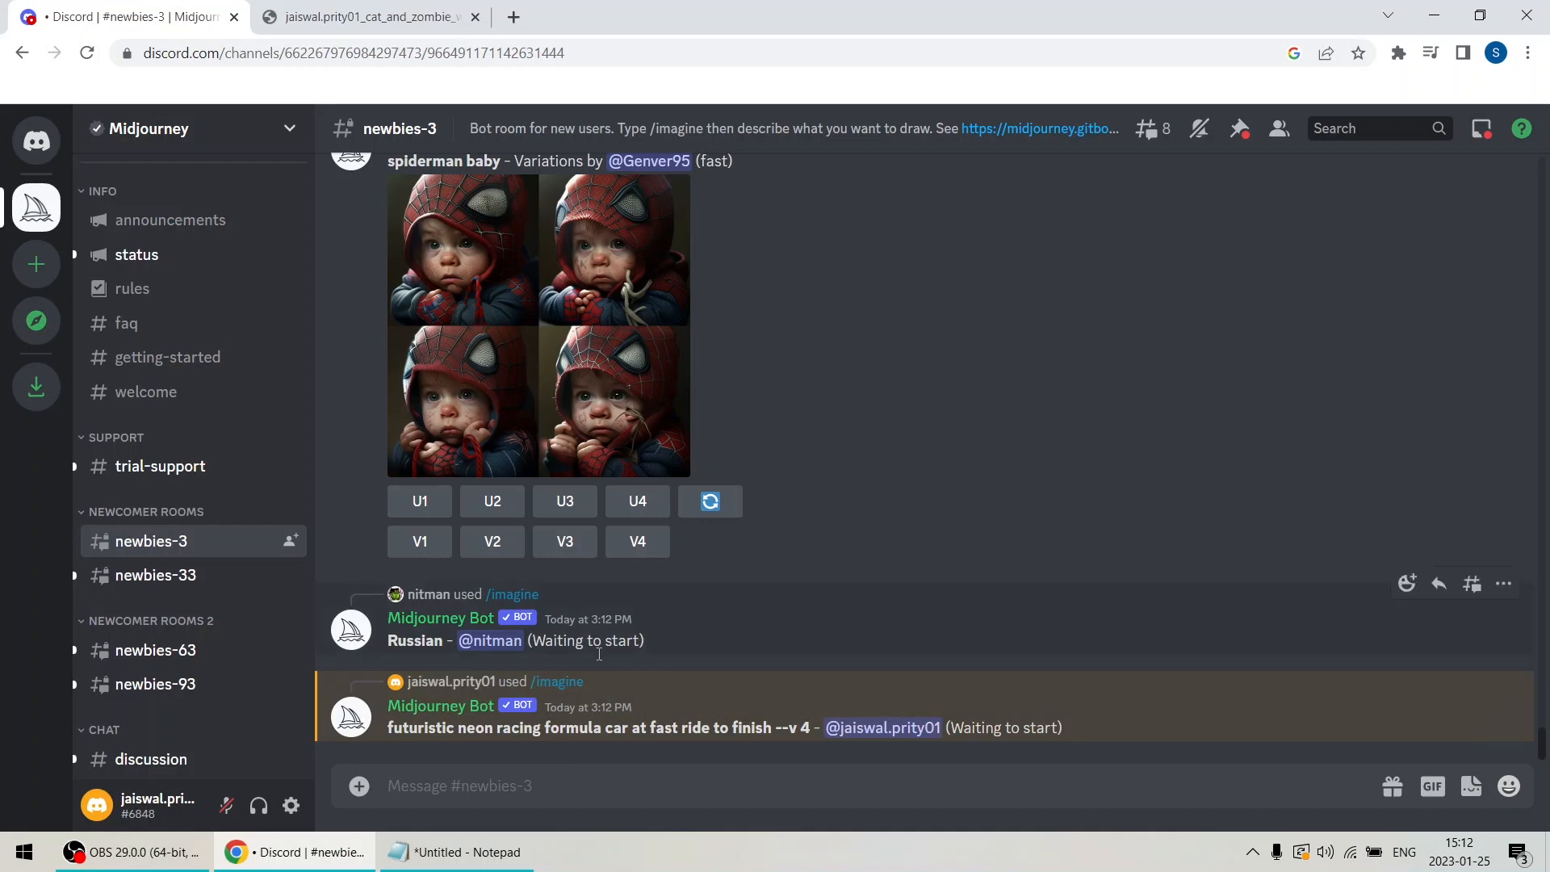
{"action": "scroll", "scroll_direction": "down", "scroll_amount": 3}
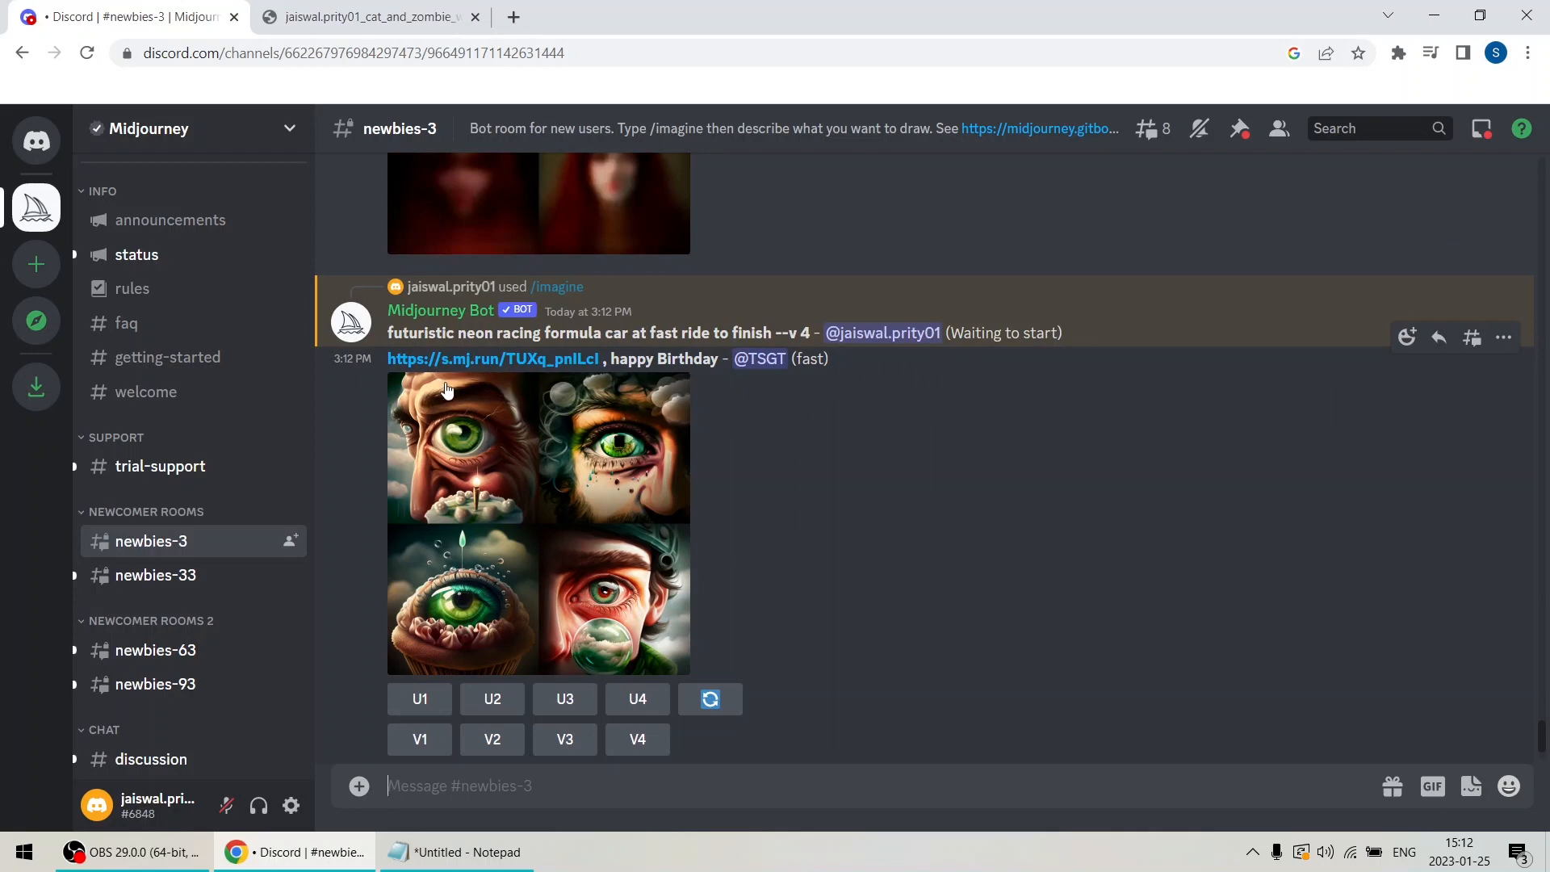
{"action": "scroll", "scroll_direction": "down", "scroll_amount": 3}
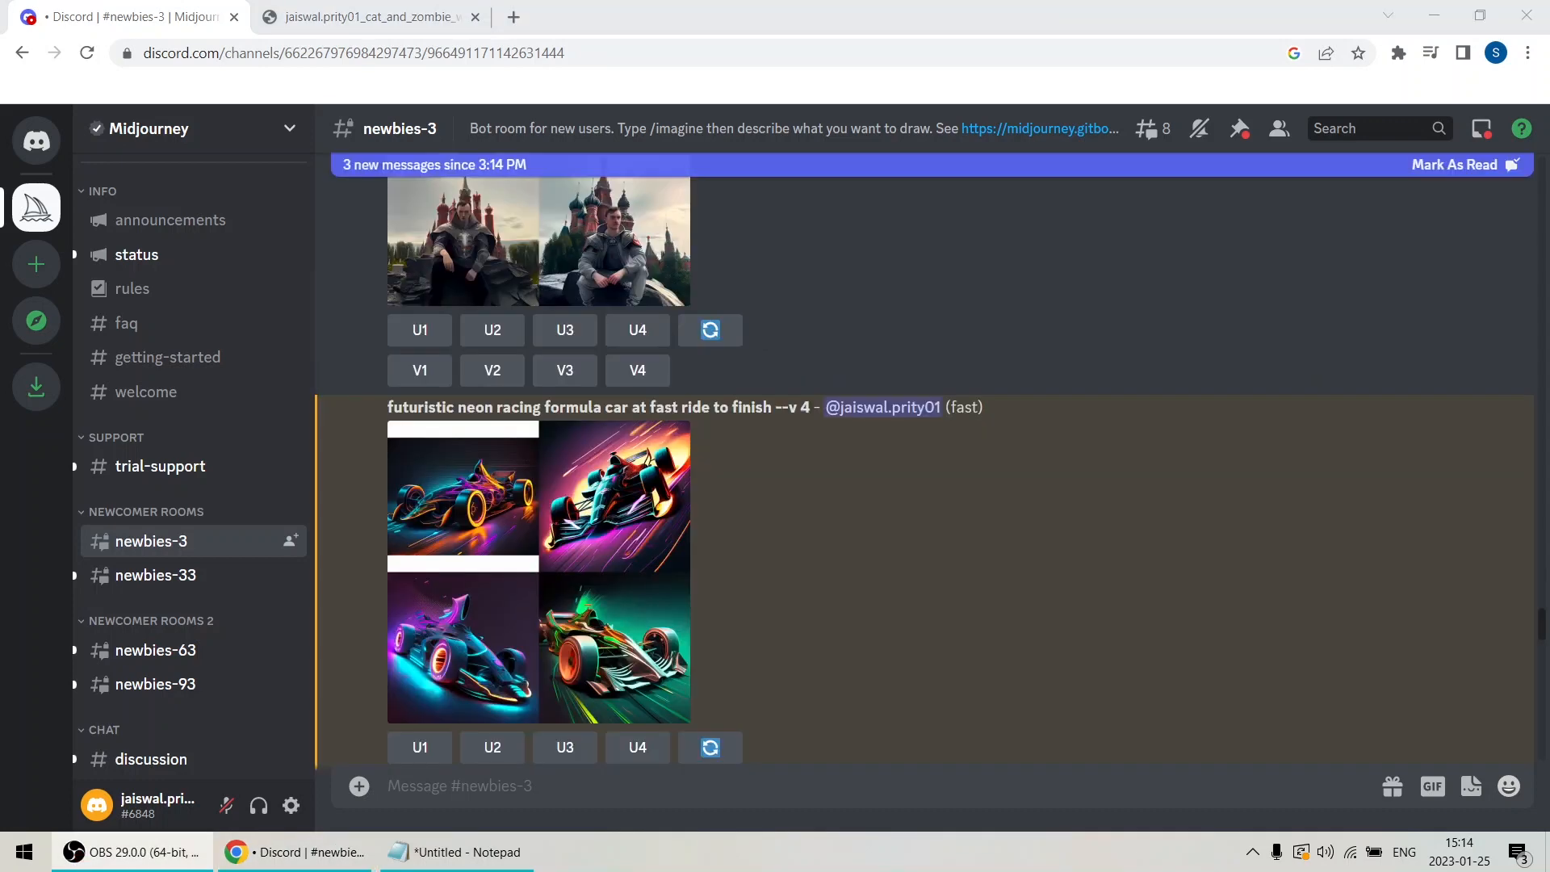
{"action": "mouse_move", "coordinate": [613, 567]}
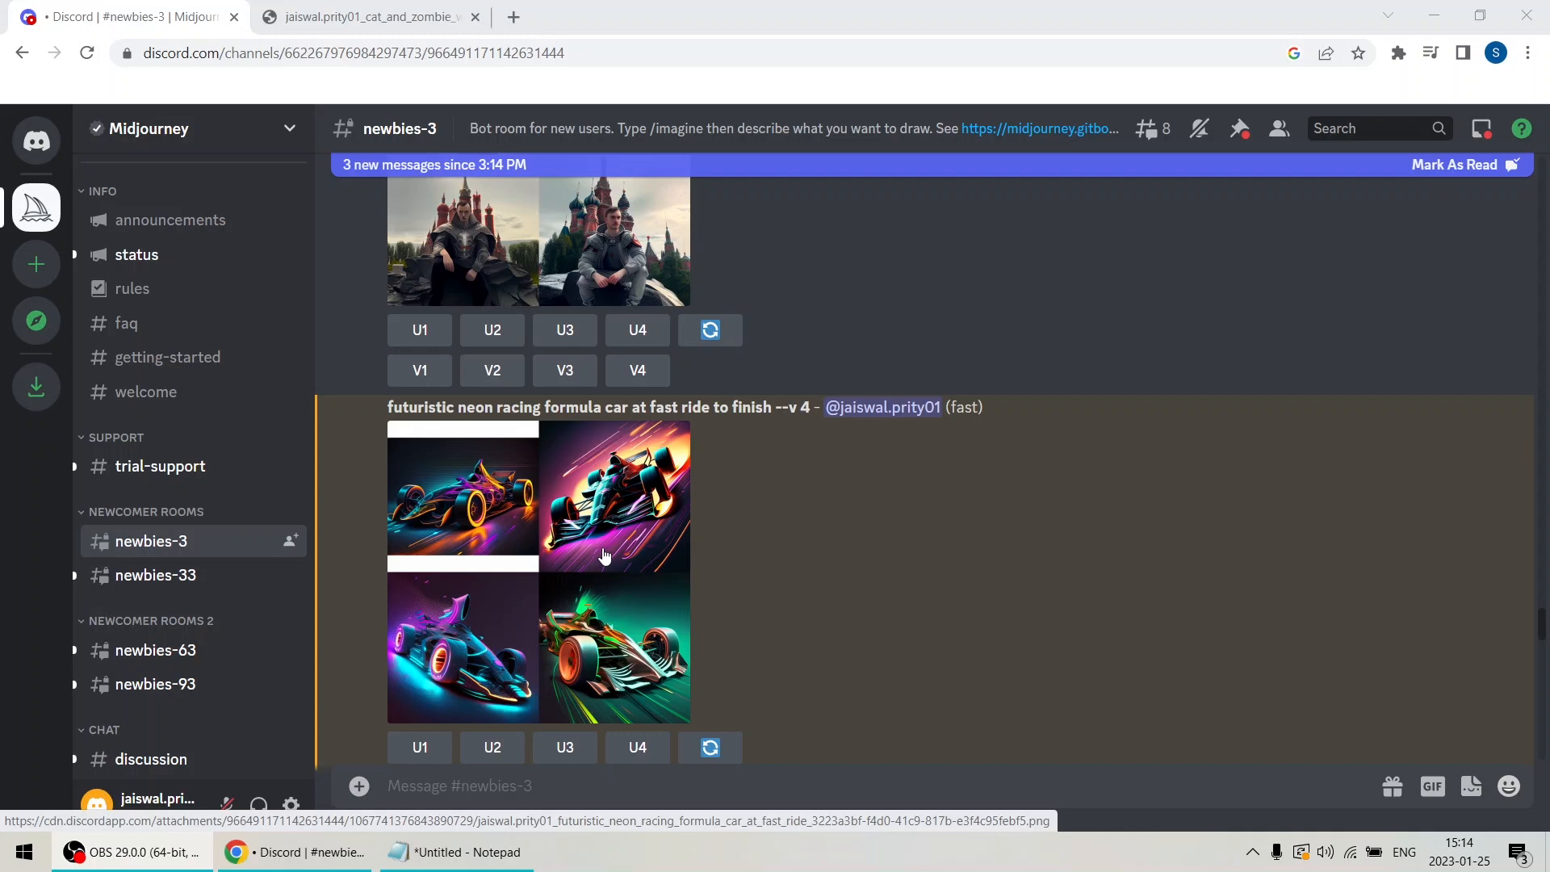
Enlarge the neon formula car grid for a closer look.
{"action": "left_click", "coordinate": [605, 554]}
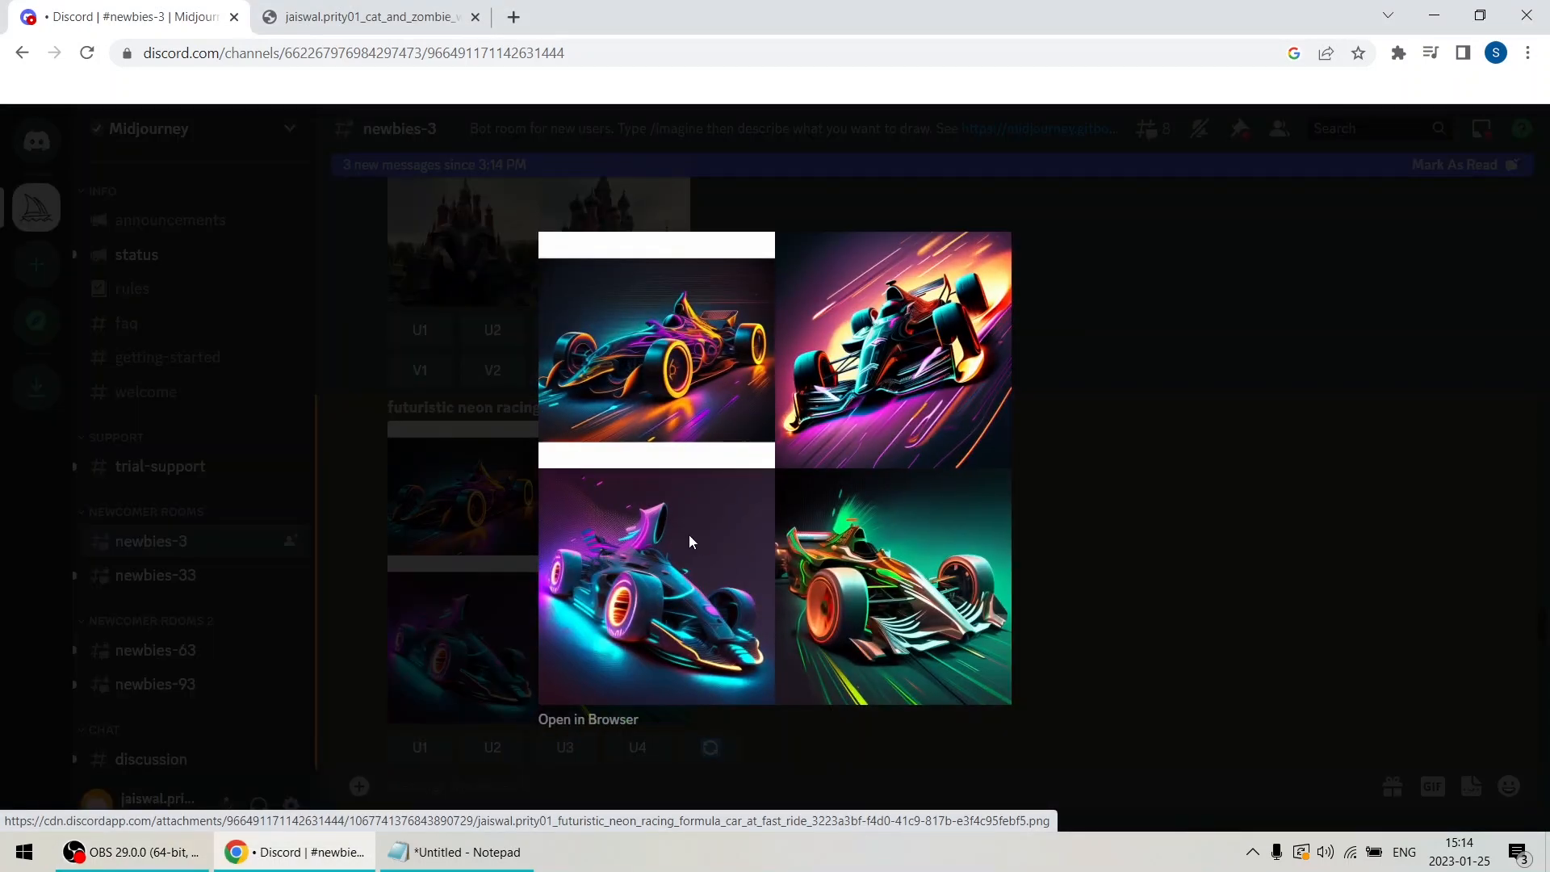
{"action": "mouse_move", "coordinate": [786, 536]}
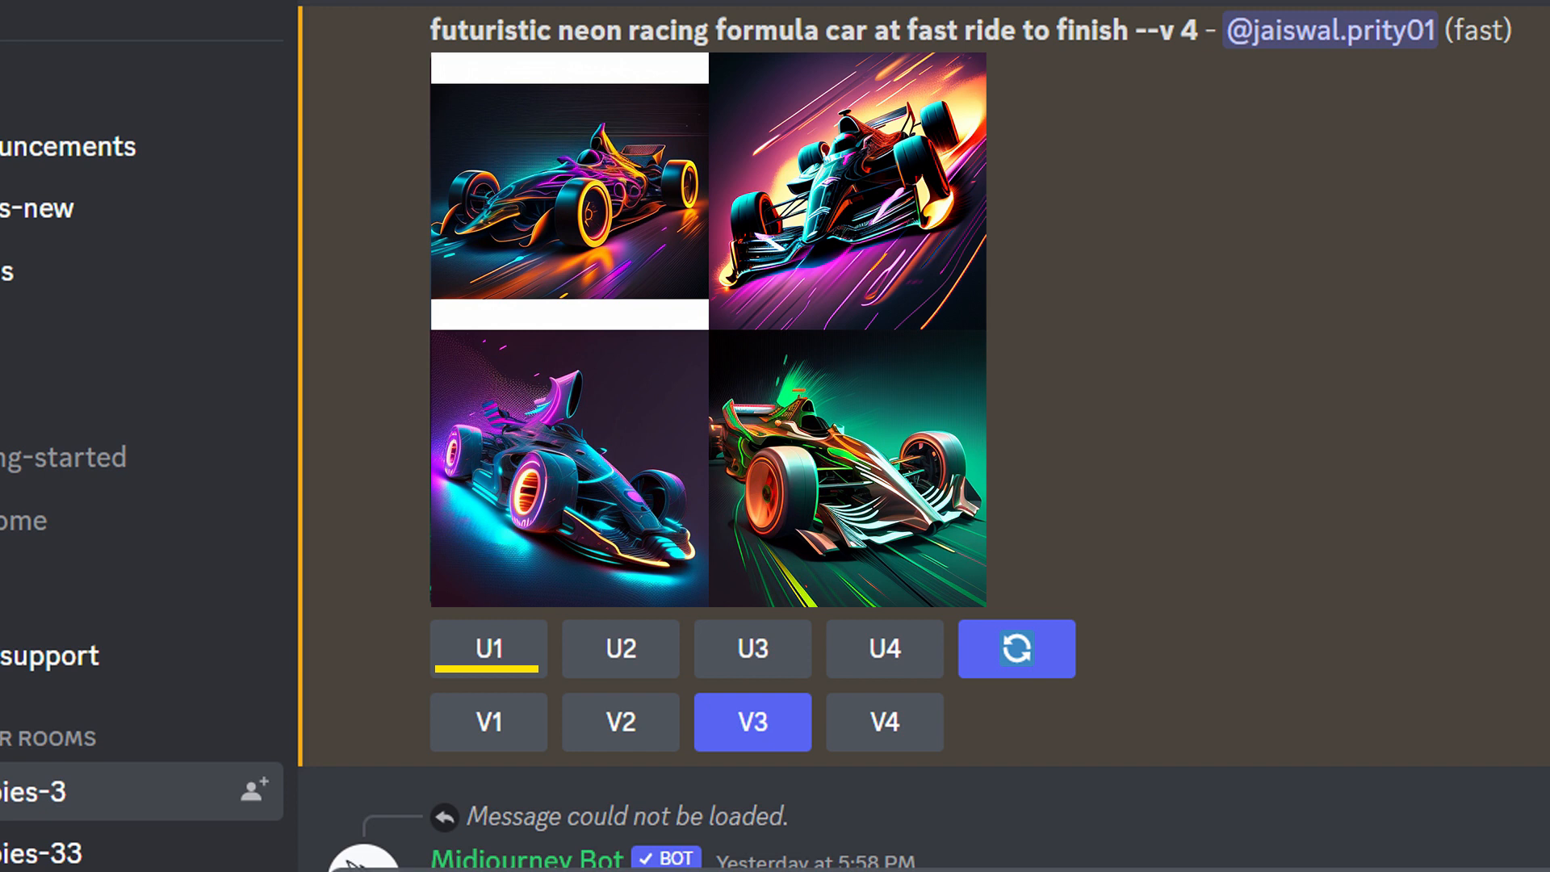
View the third car's four variations full-size in the browser, then return to Discord.
{"action": "left_click", "coordinate": [1015, 649]}
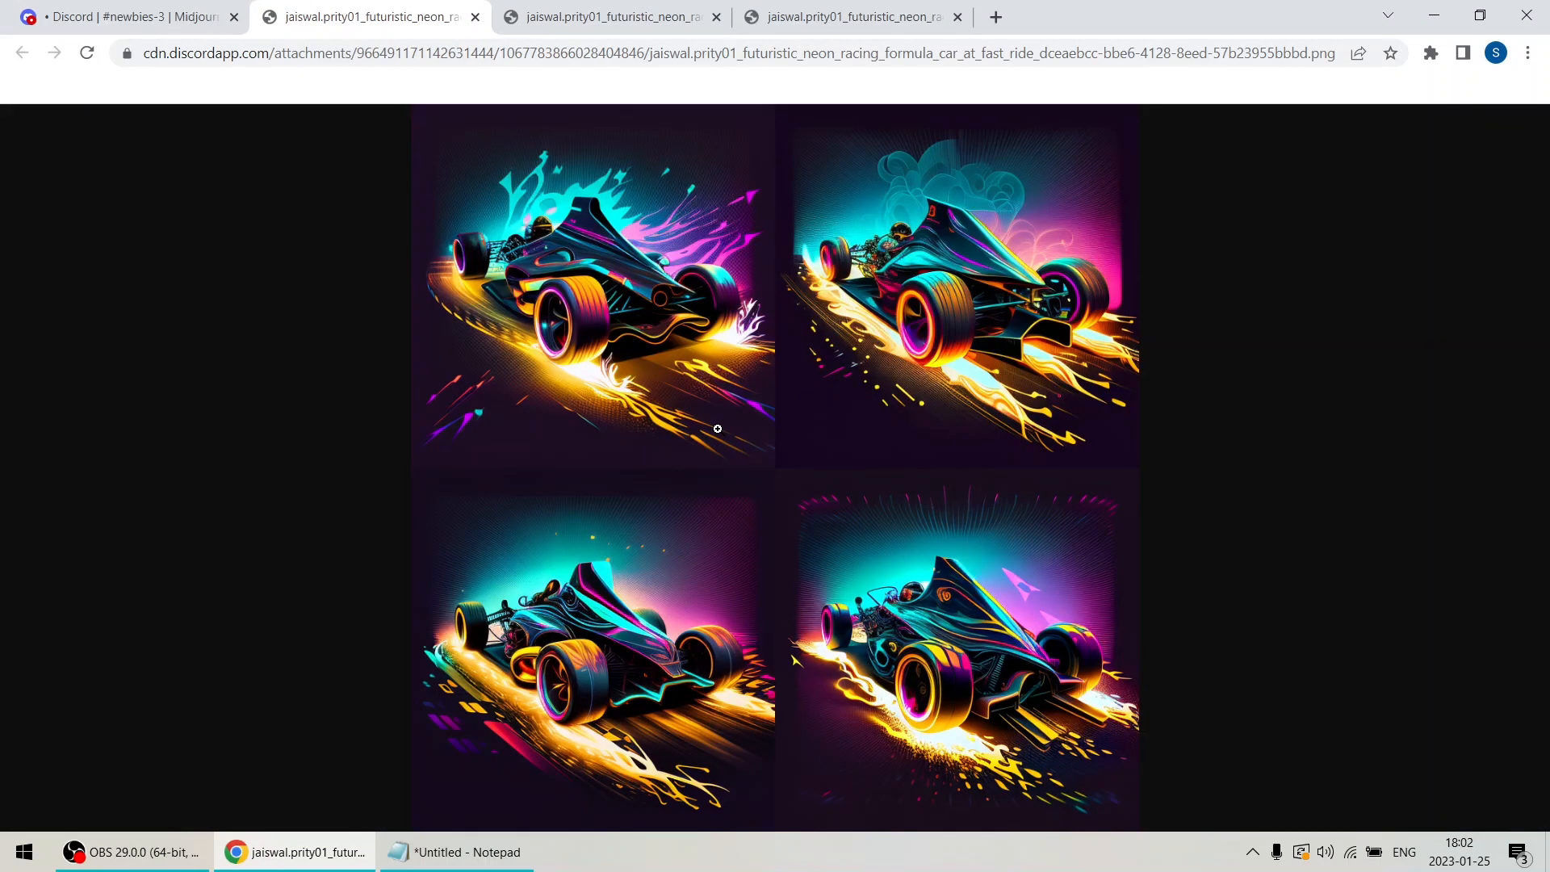
{"action": "mouse_move", "coordinate": [725, 549]}
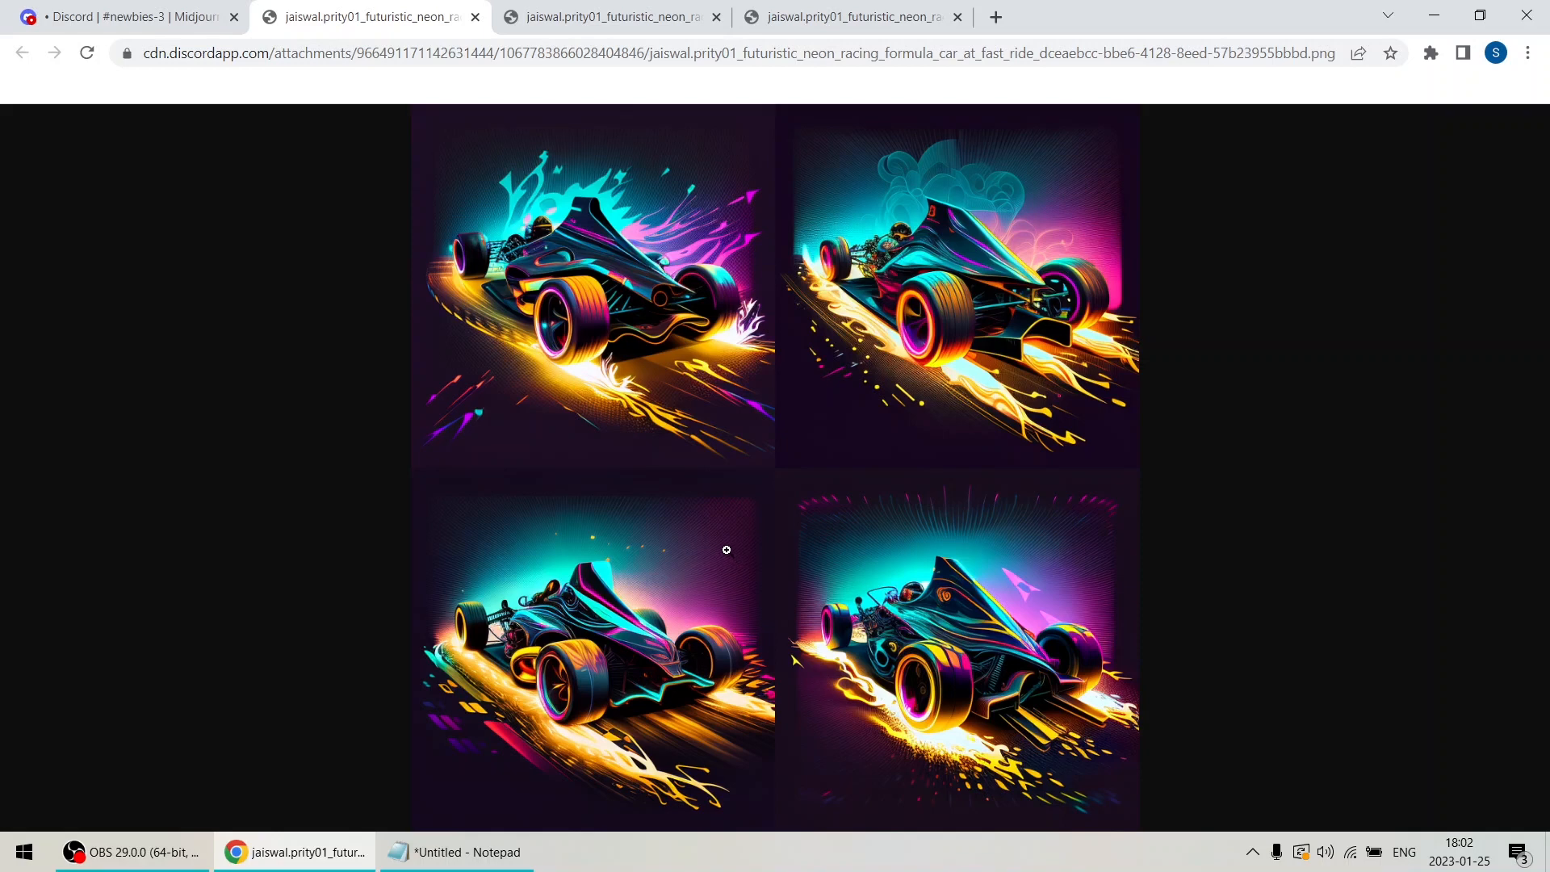
{"action": "mouse_move", "coordinate": [712, 547]}
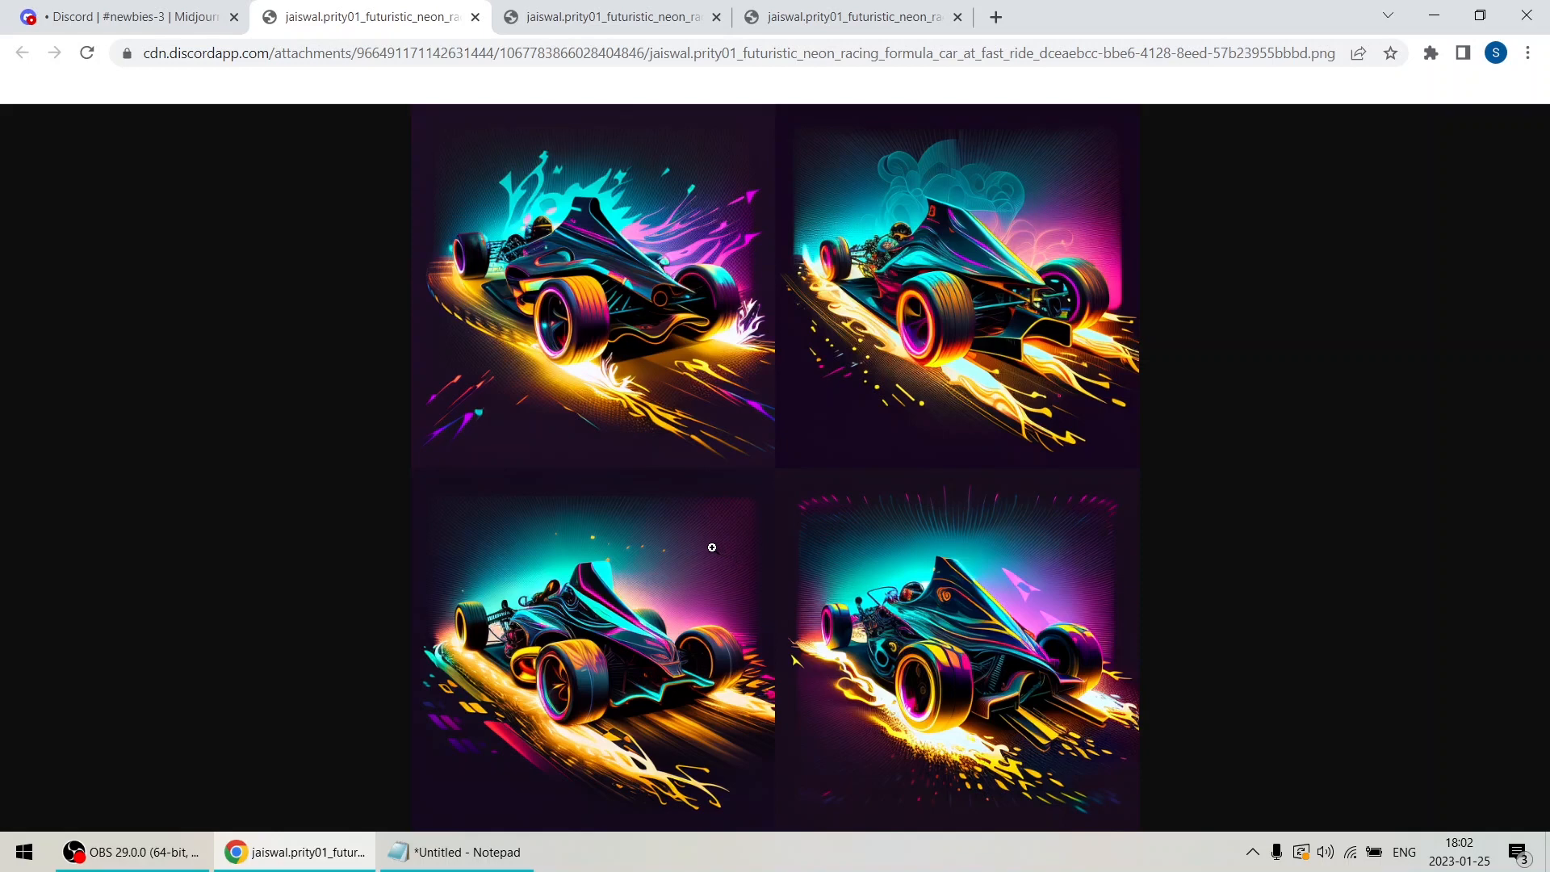
{"action": "left_click", "coordinate": [129, 16]}
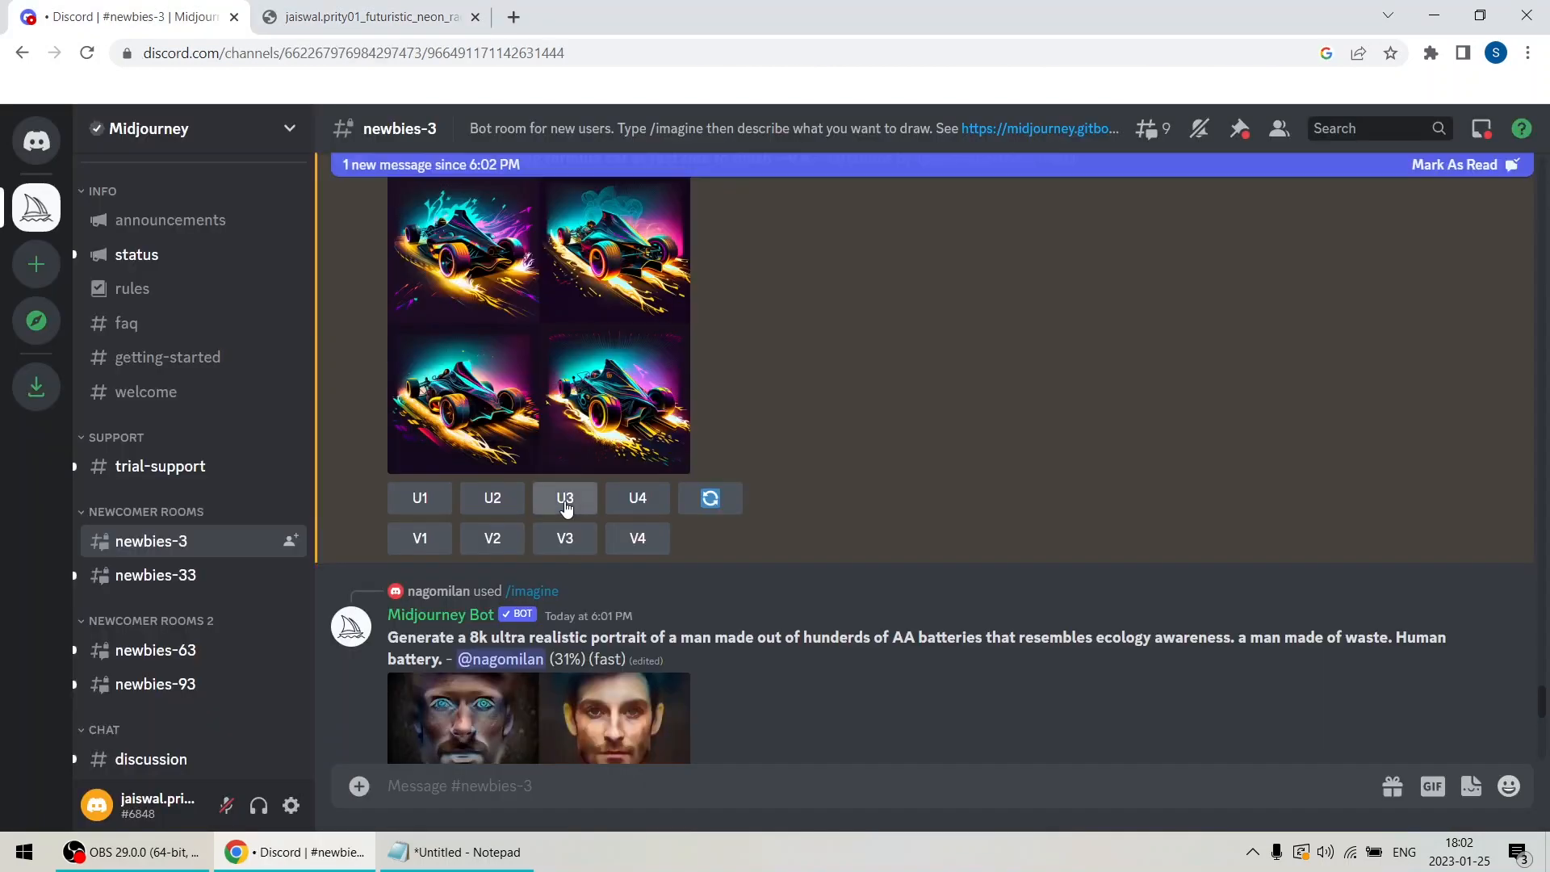
Upscale the third car variation with U3.
{"action": "left_click", "coordinate": [565, 498]}
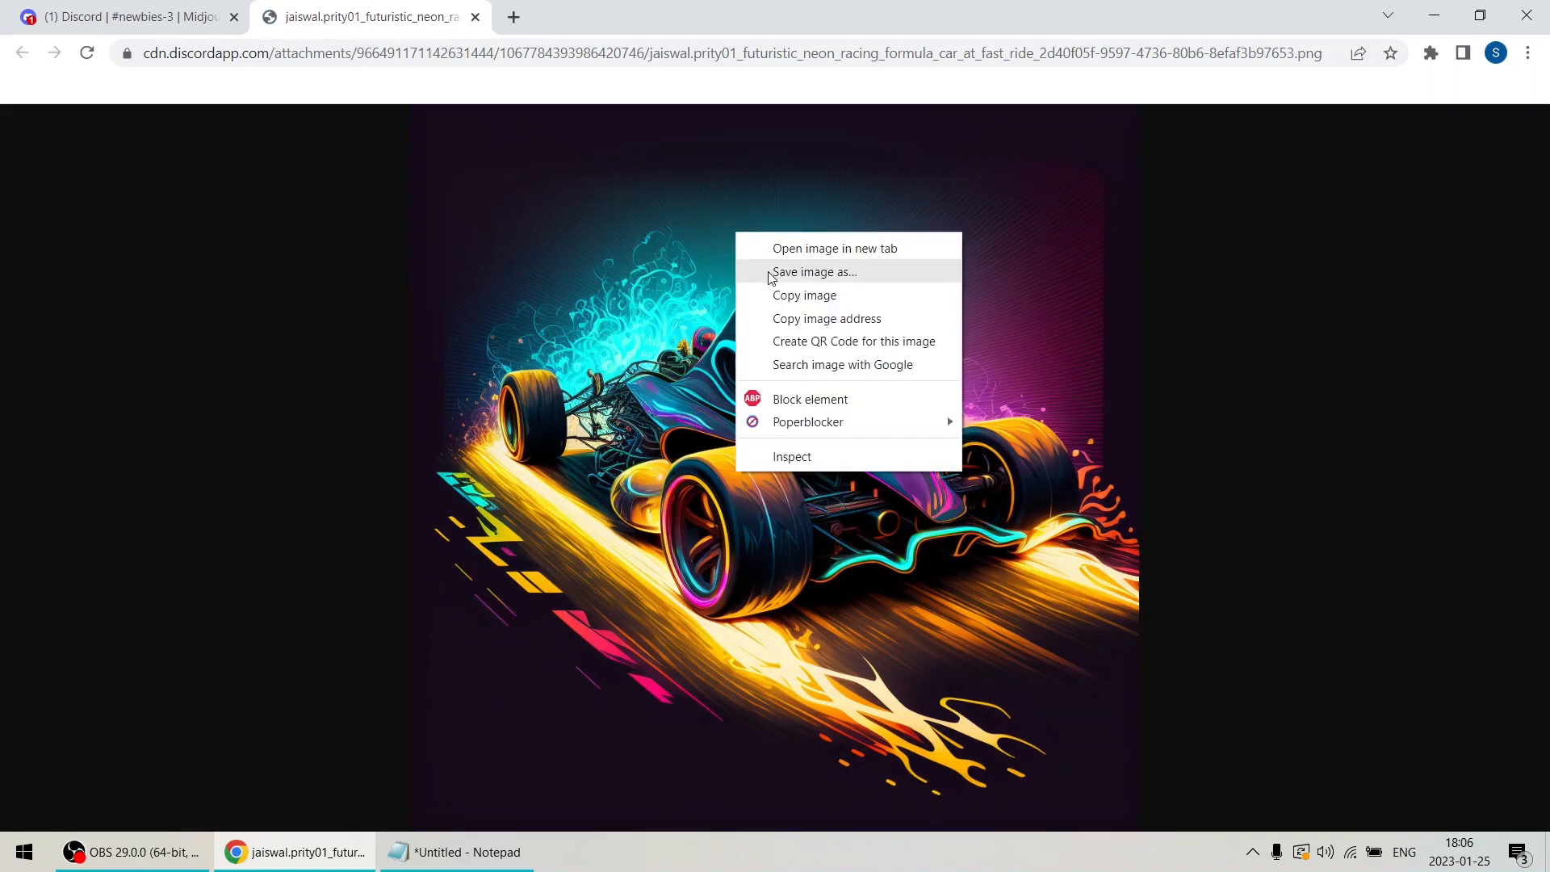
Save the upscaled neon formula car image as a PNG in the resource folder.
{"action": "left_click", "coordinate": [811, 271]}
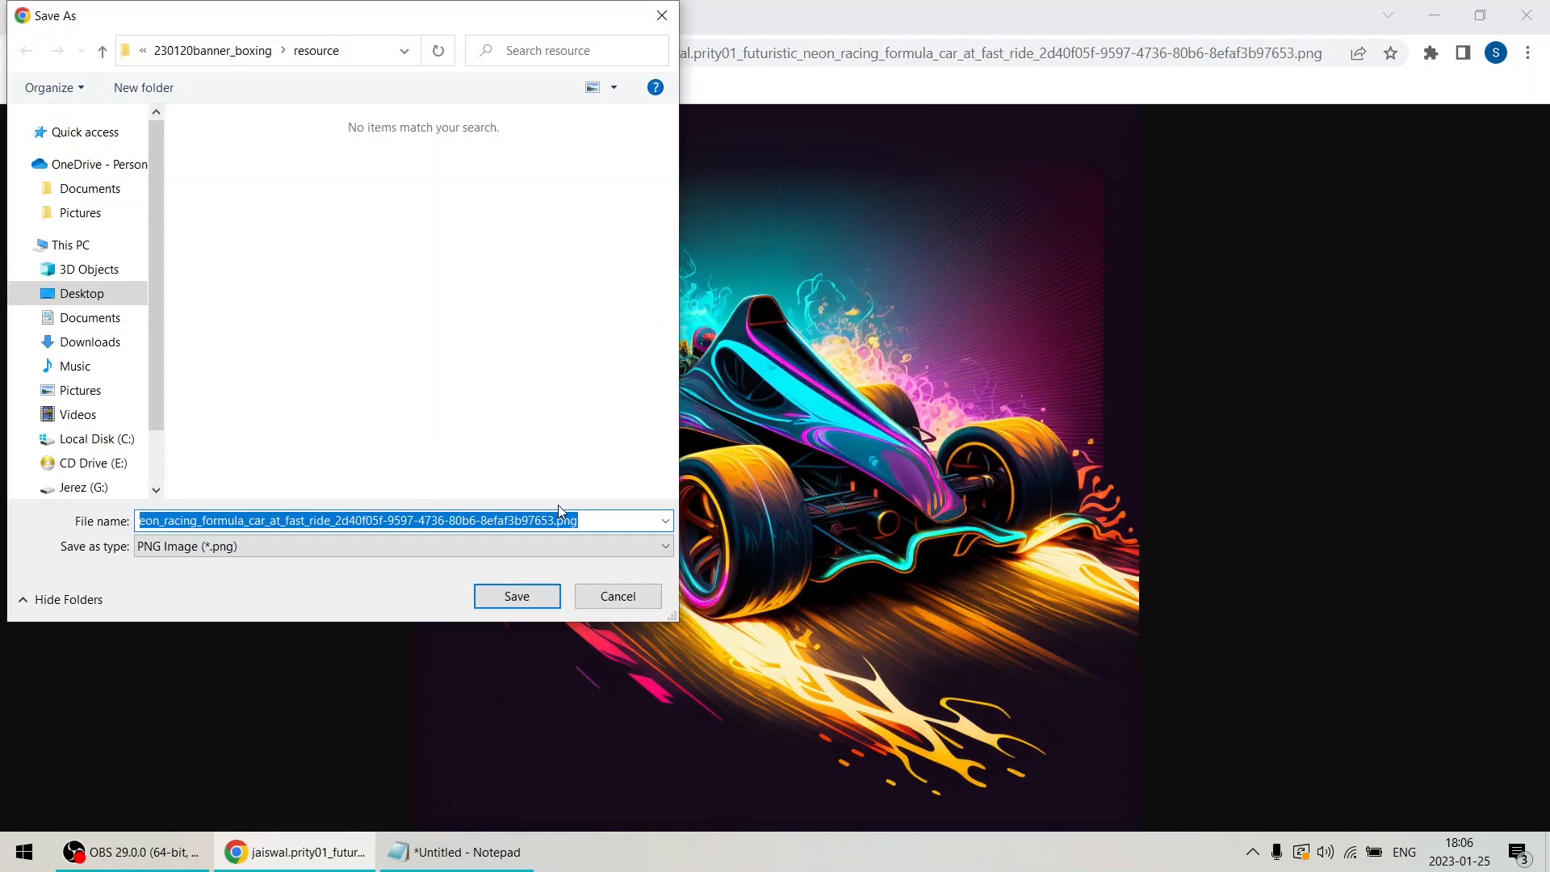
{"action": "left_click", "coordinate": [515, 596]}
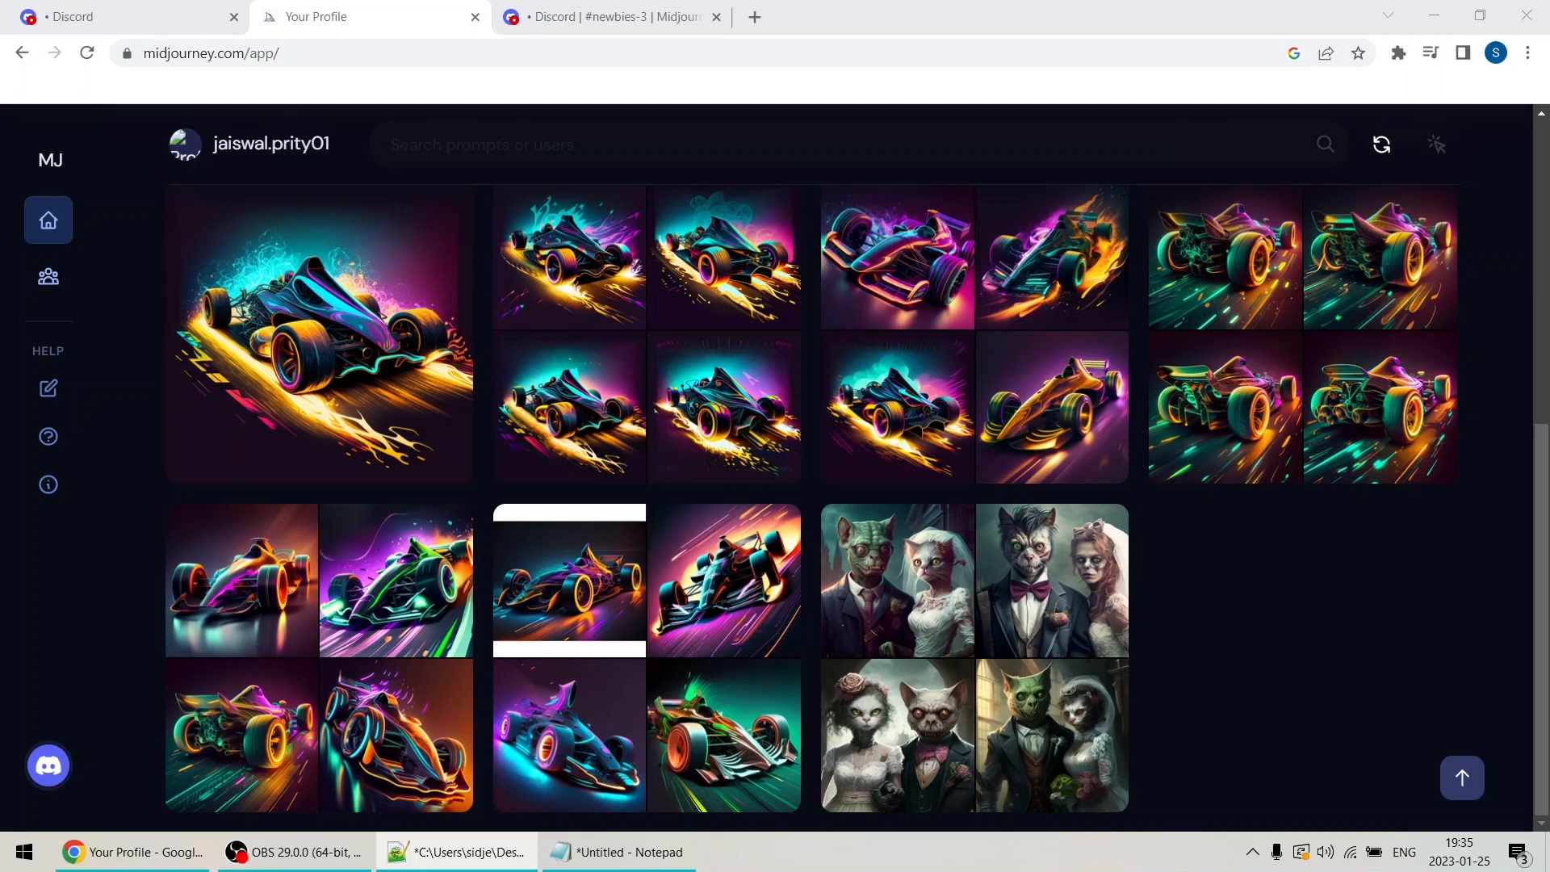
{"action": "mouse_move", "coordinate": [208, 194]}
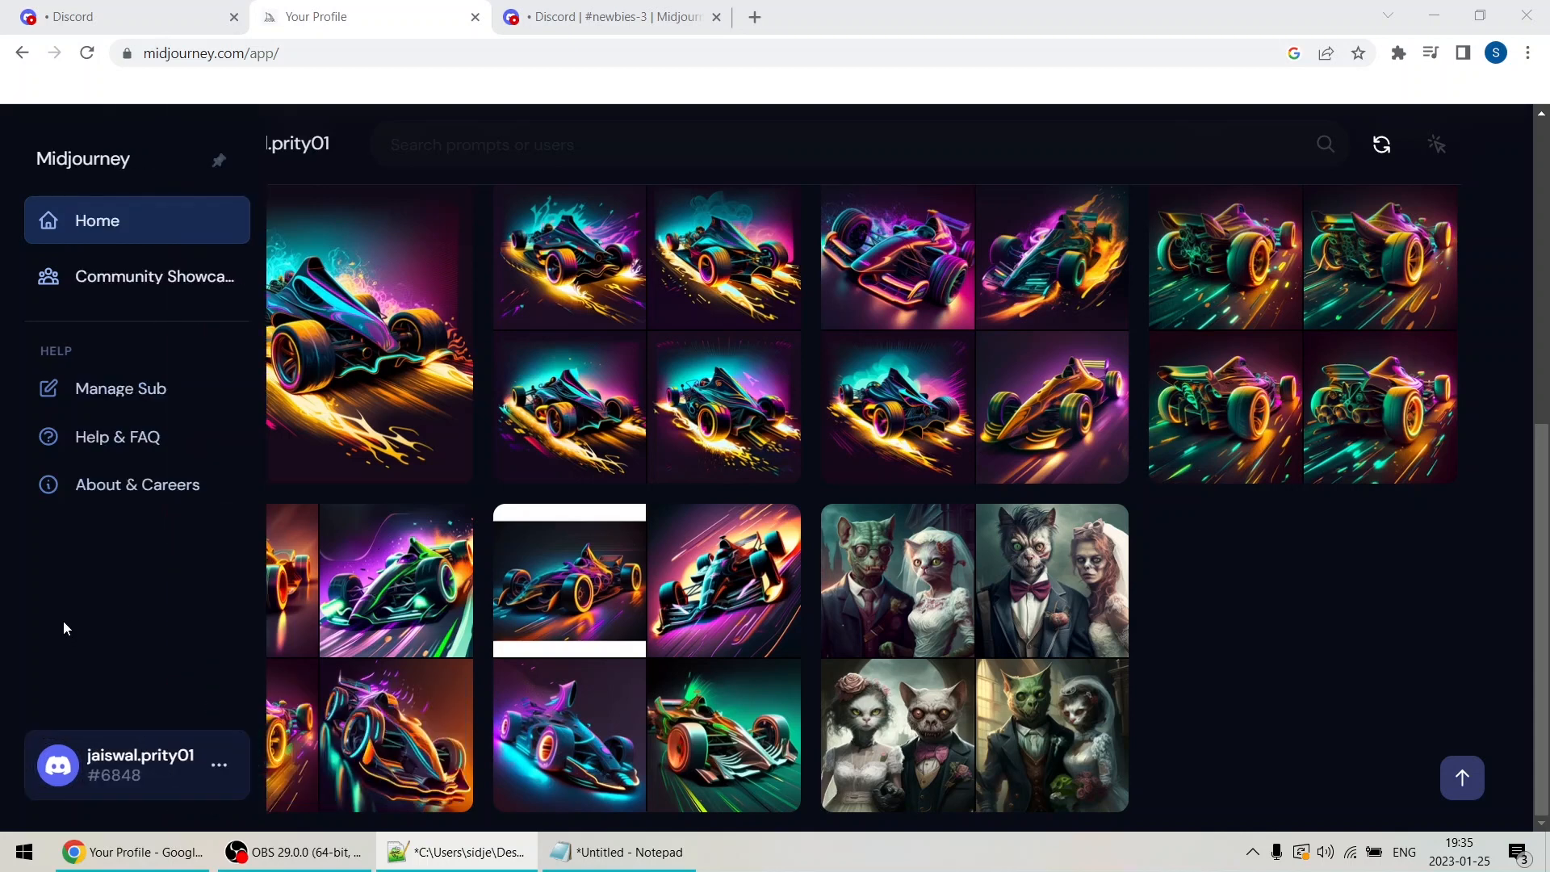
{"action": "mouse_move", "coordinate": [121, 387]}
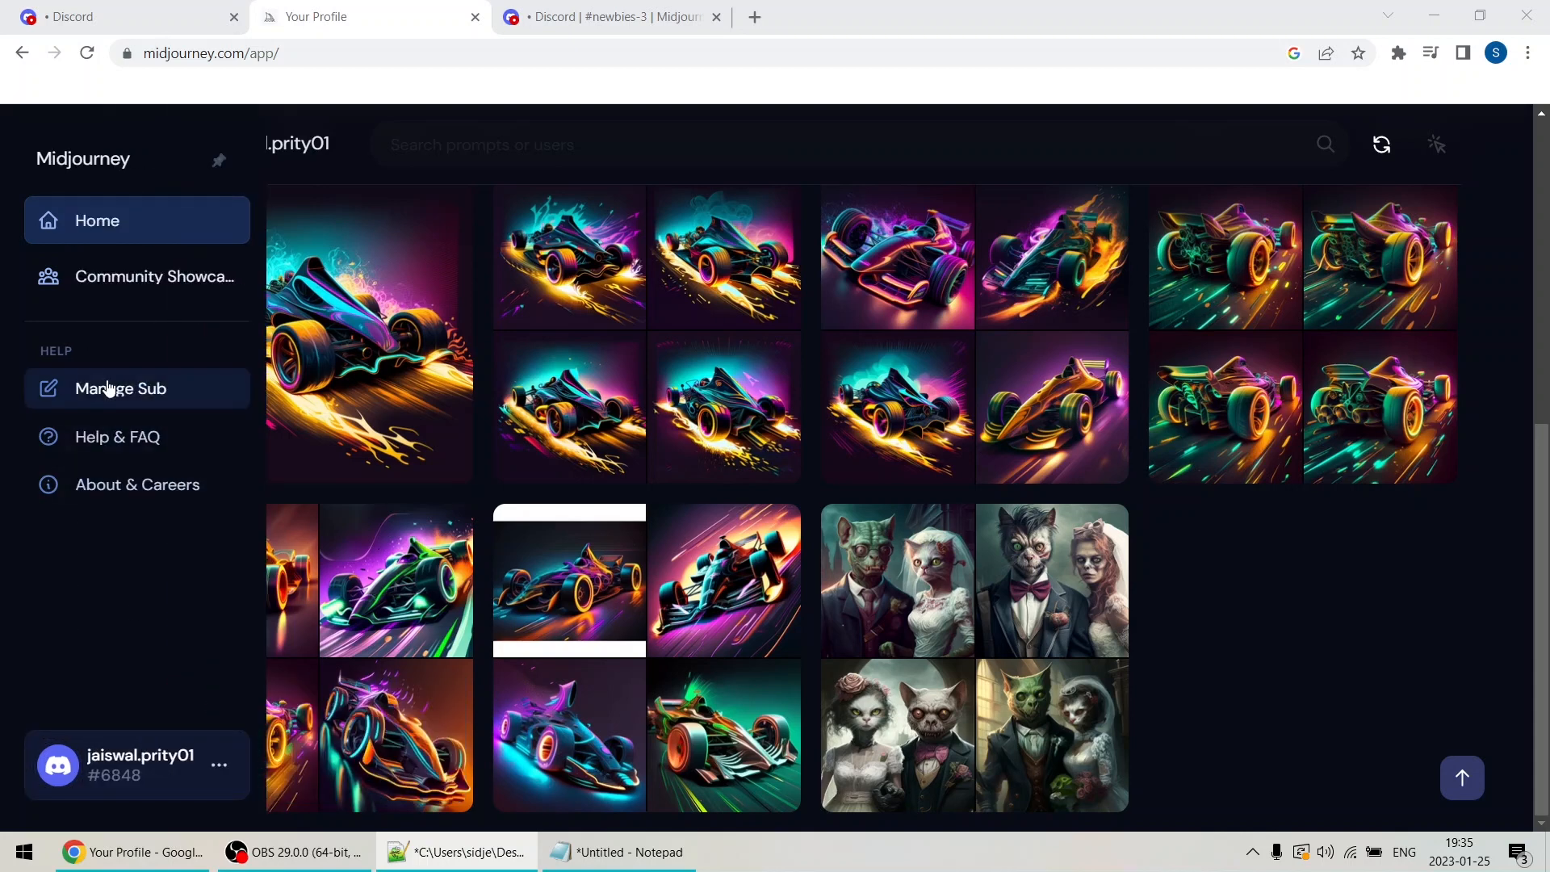
Visit the Manage Sub pricing plans page, then head to the Community Showcase.
{"action": "left_click", "coordinate": [120, 387]}
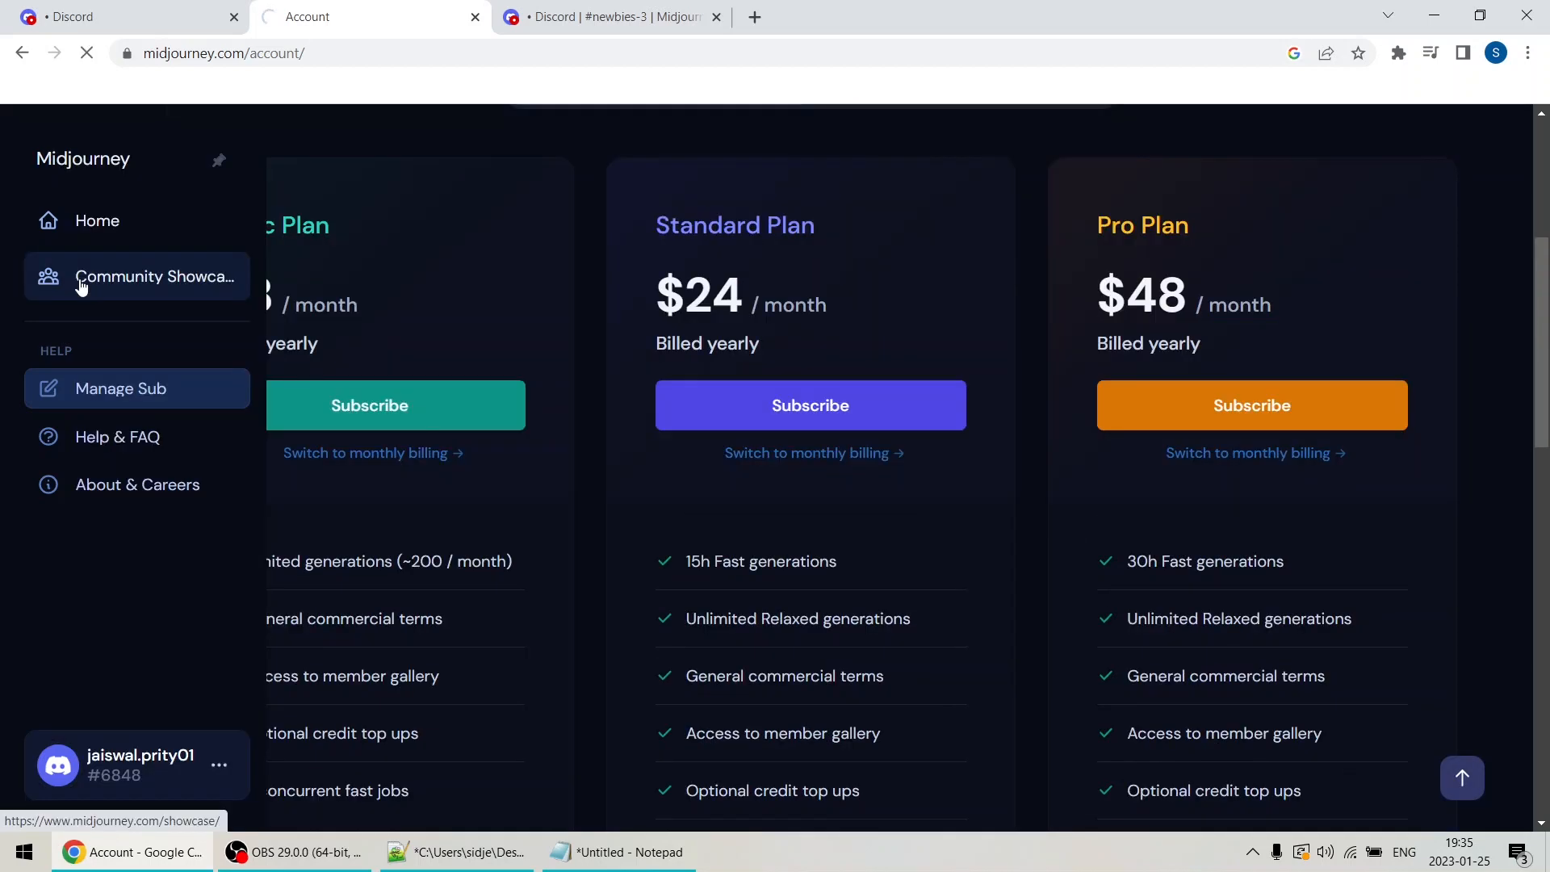
{"action": "left_click", "coordinate": [155, 276]}
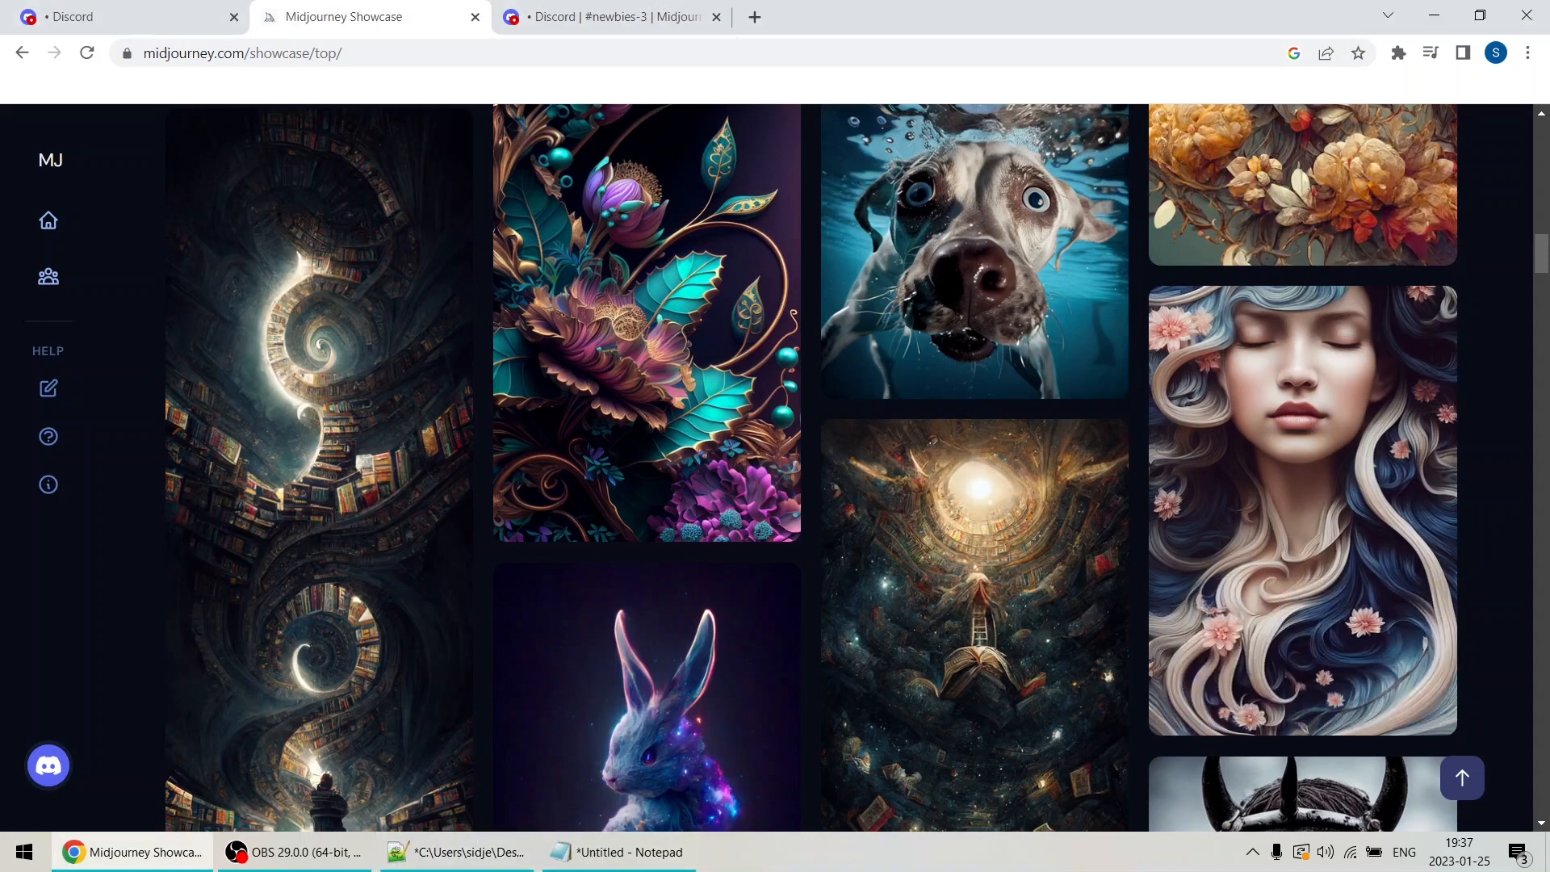
Scroll the Top showcase feed and select the 'full body portrait of a small child' prompt text.
{"action": "scroll", "scroll_direction": "down", "scroll_amount": 3}
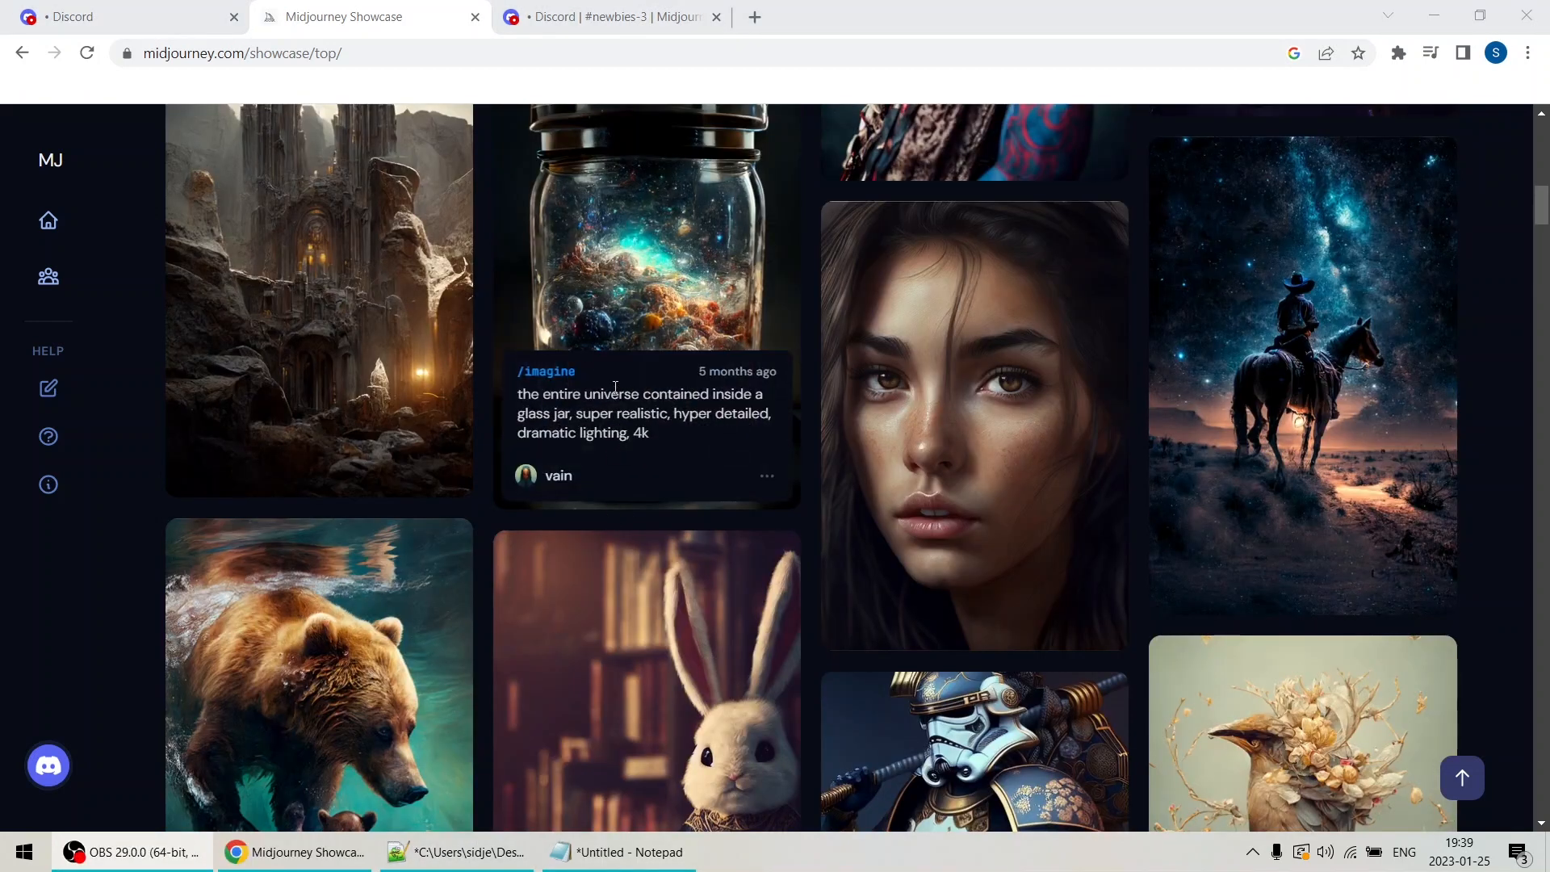
{"action": "scroll", "scroll_direction": "down", "scroll_amount": 3}
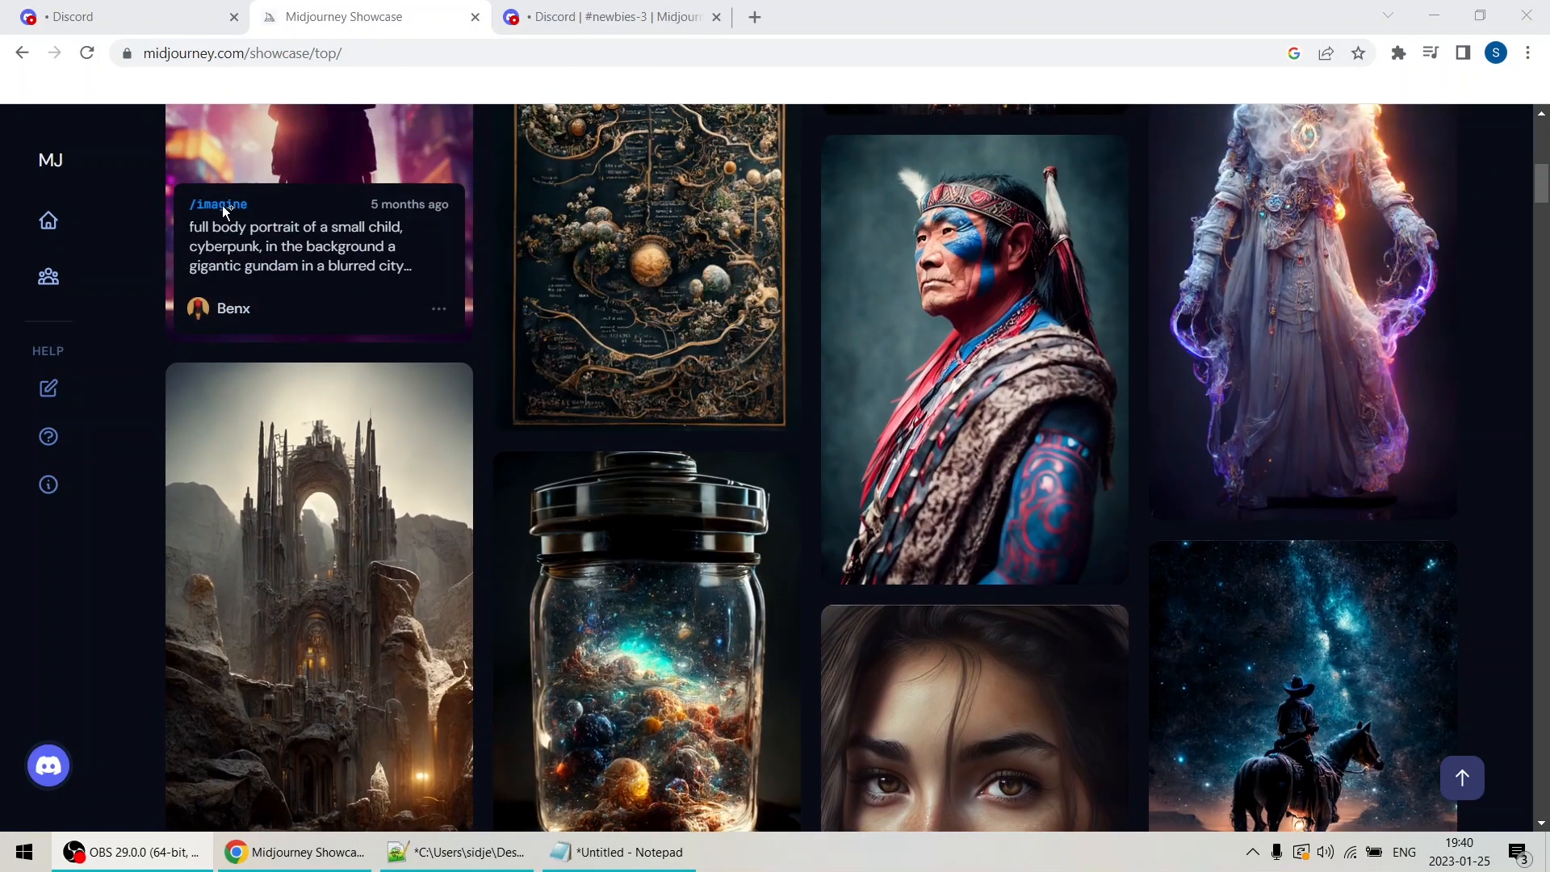
{"action": "left_click_drag", "start_coordinate": [191, 226], "coordinate": [410, 266]}
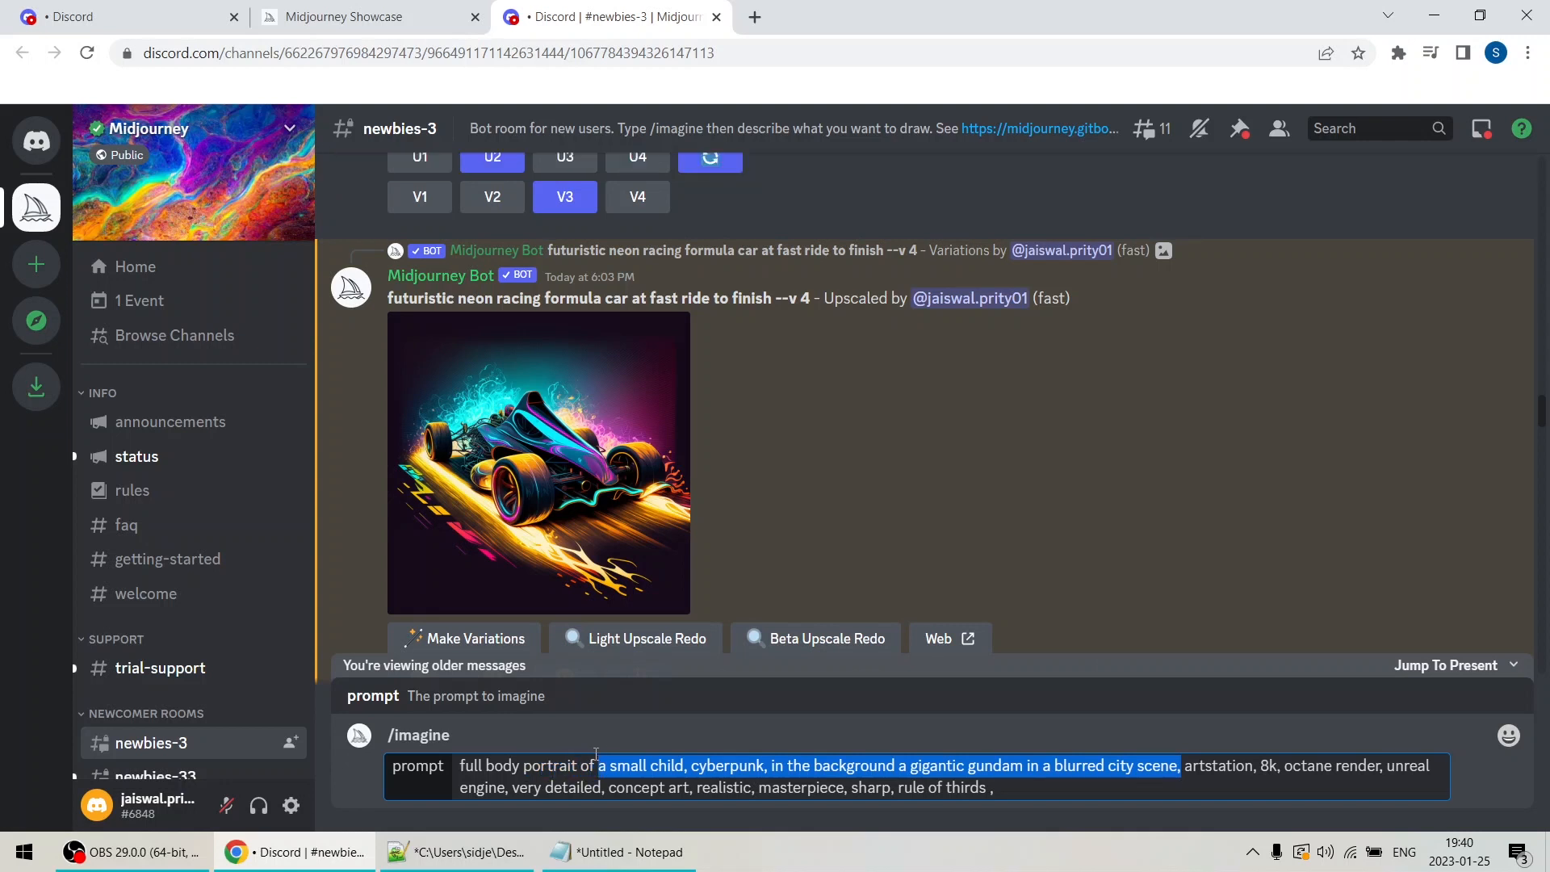
Retype the /imagine prompt's subject as 'kat' and 'and' in place of the child and gundam.
{"action": "type", "text": "kat"}
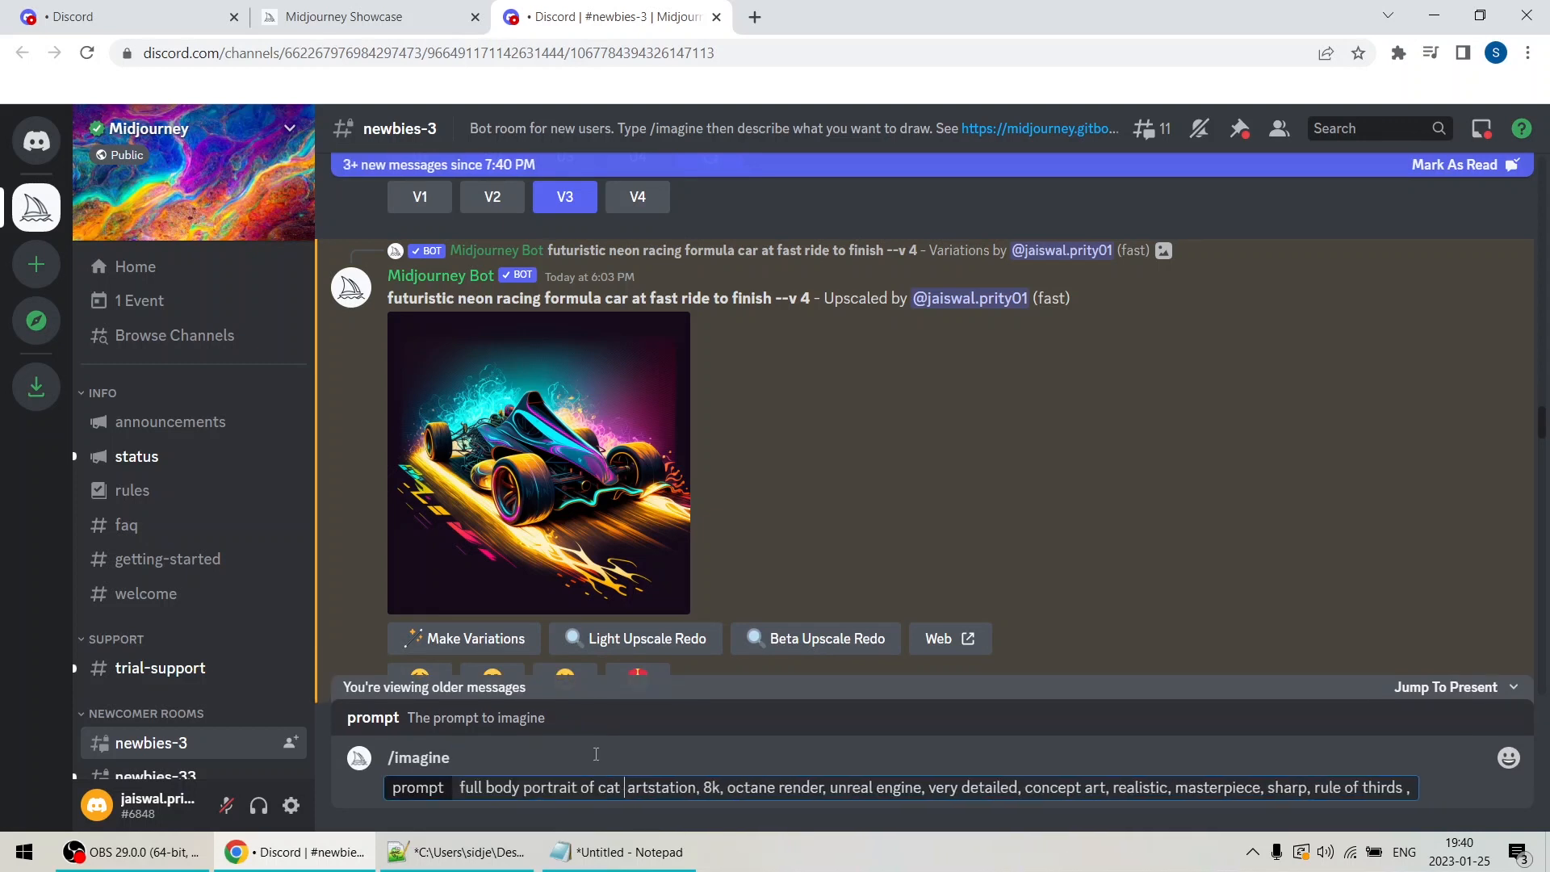
{"action": "type", "text": "and"}
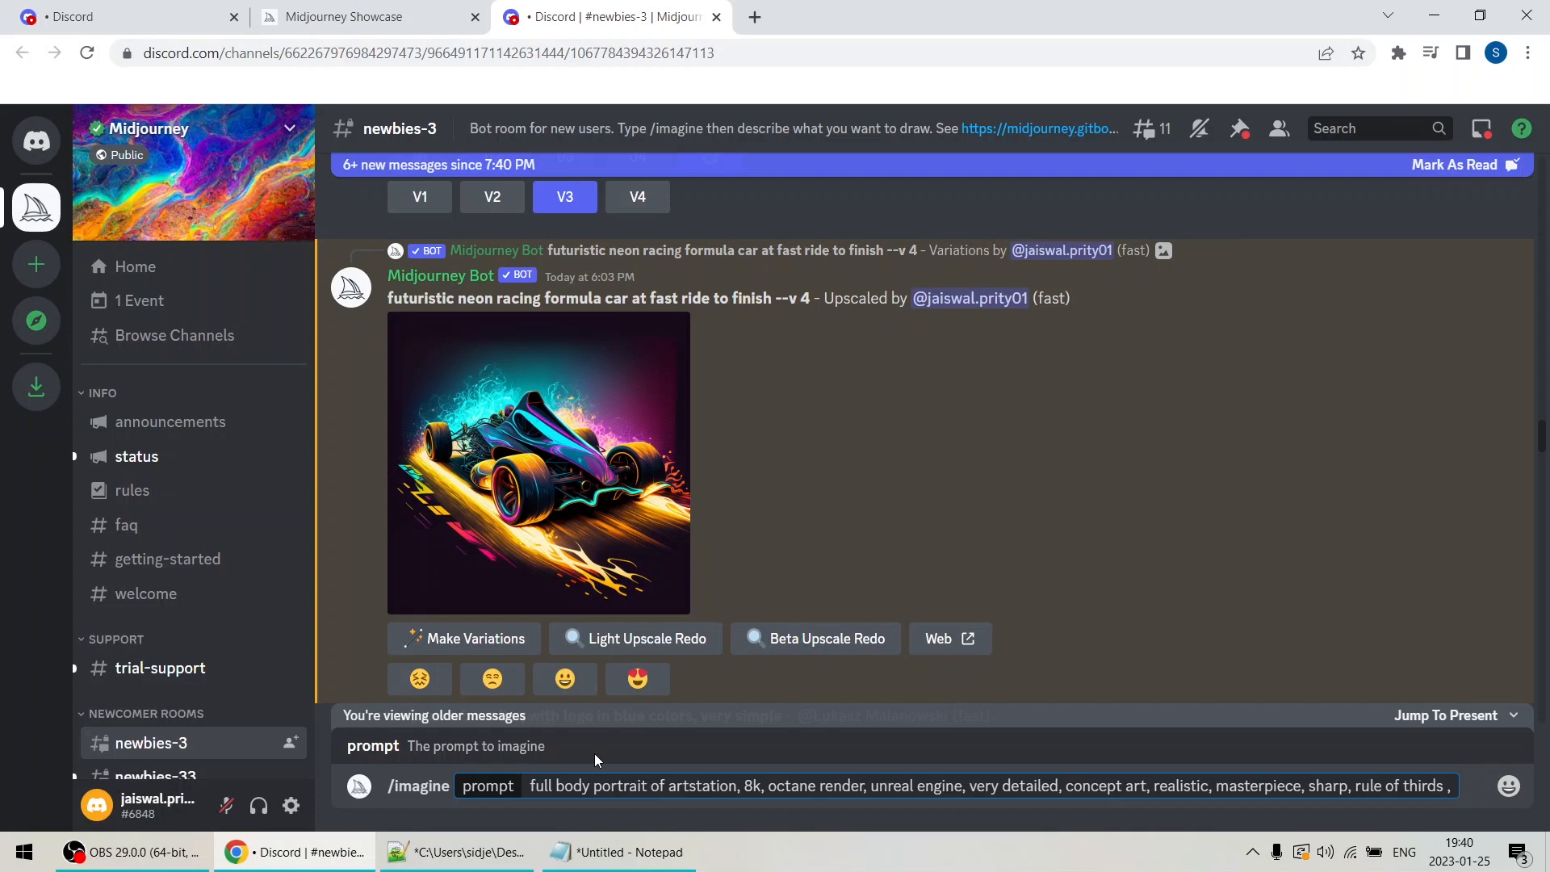
{"action": "left_click", "coordinate": [368, 16]}
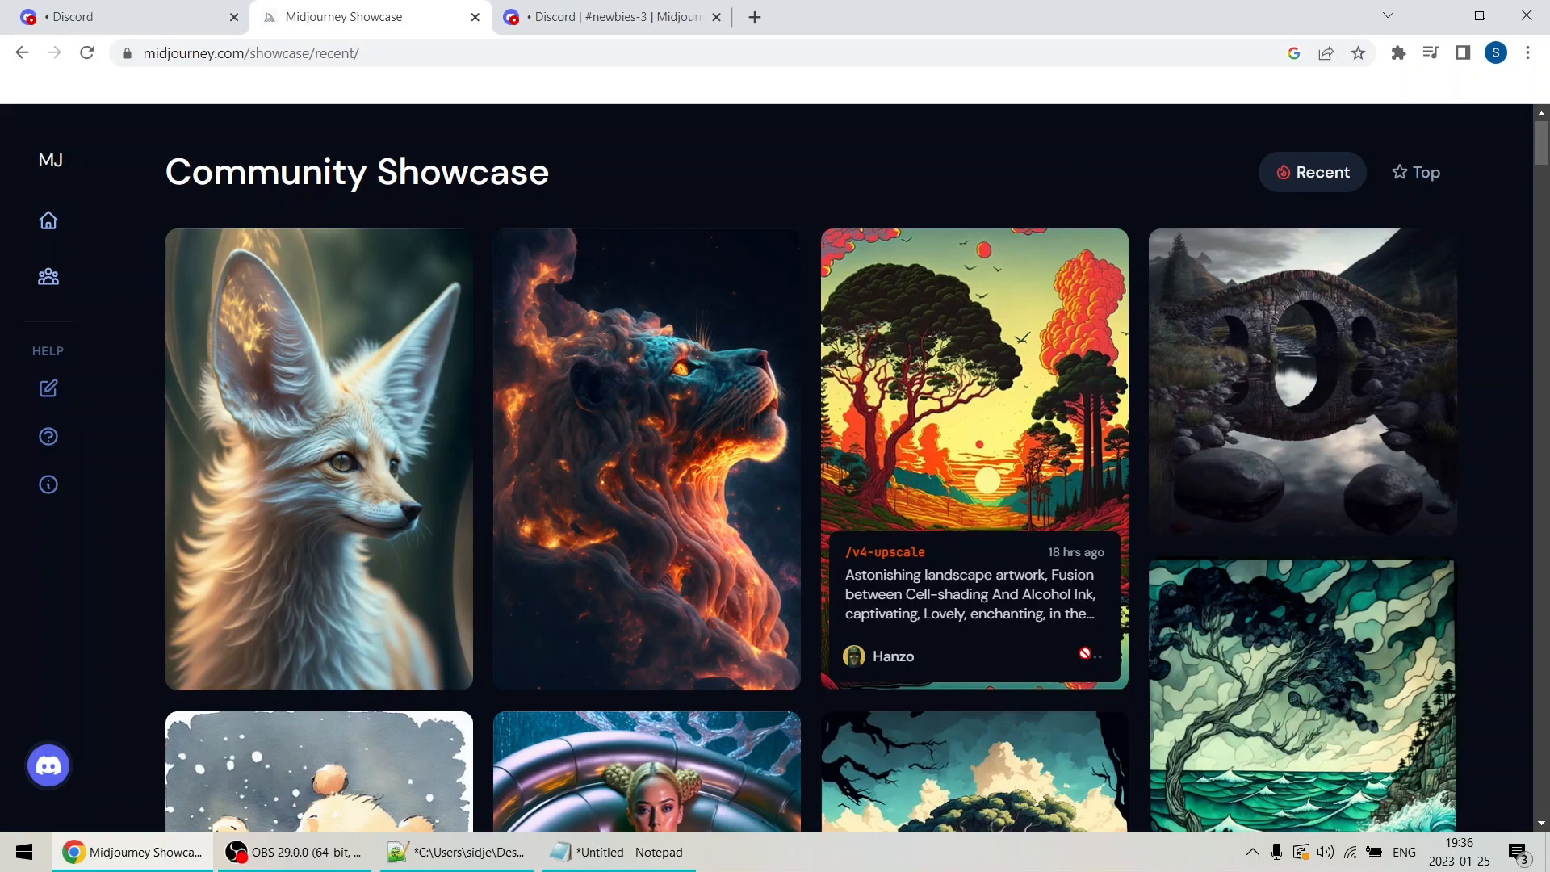
Scroll the Recent showcase feed to reveal the splashing bear and cliffside tree images.
{"action": "scroll", "scroll_direction": "down", "scroll_amount": 3}
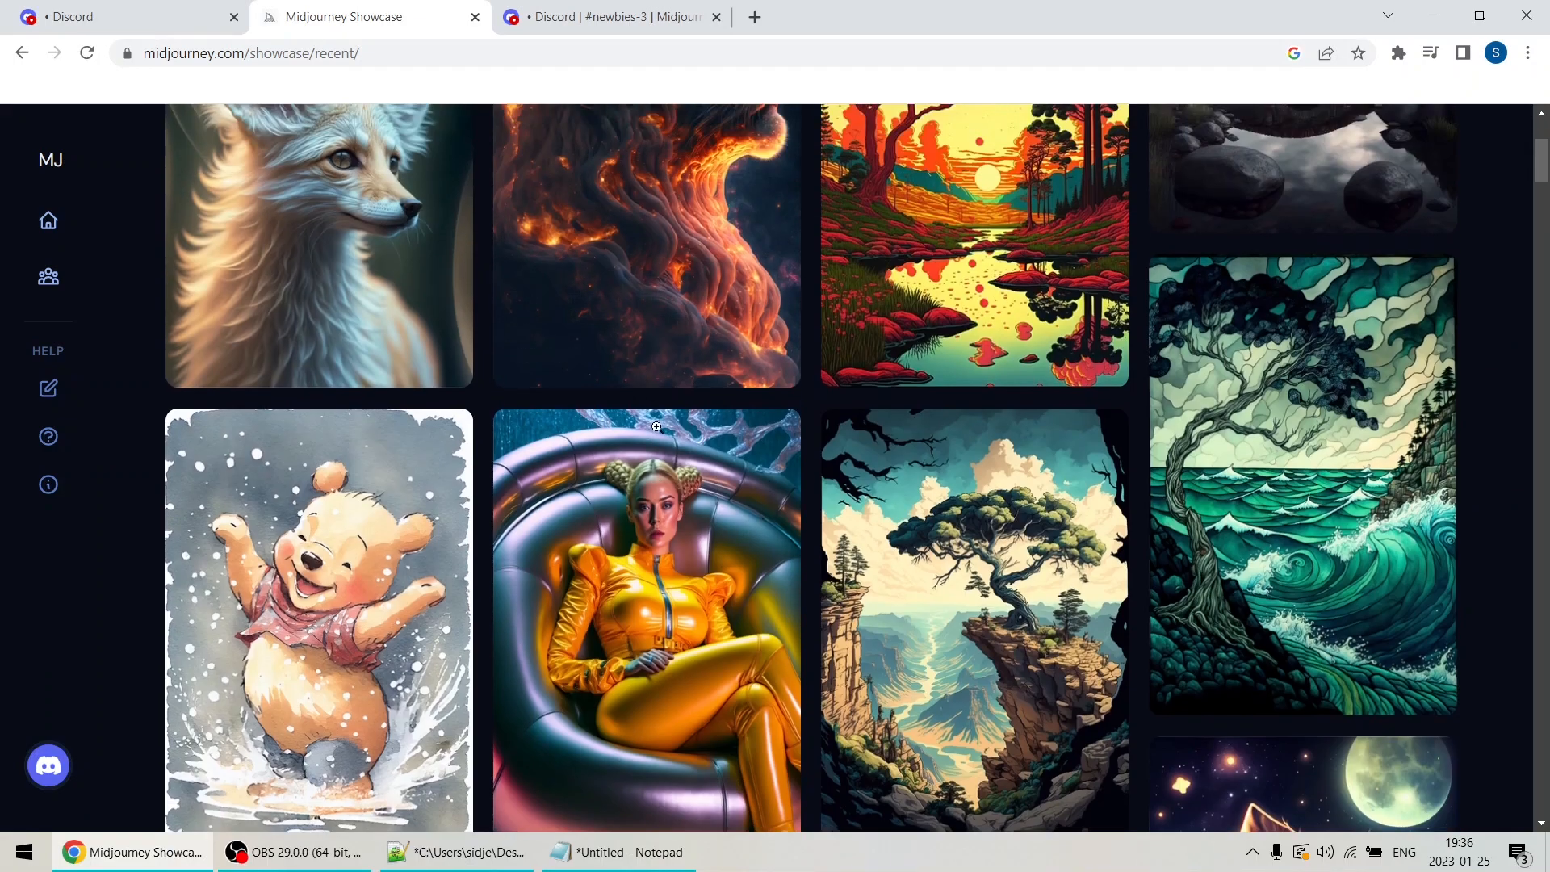